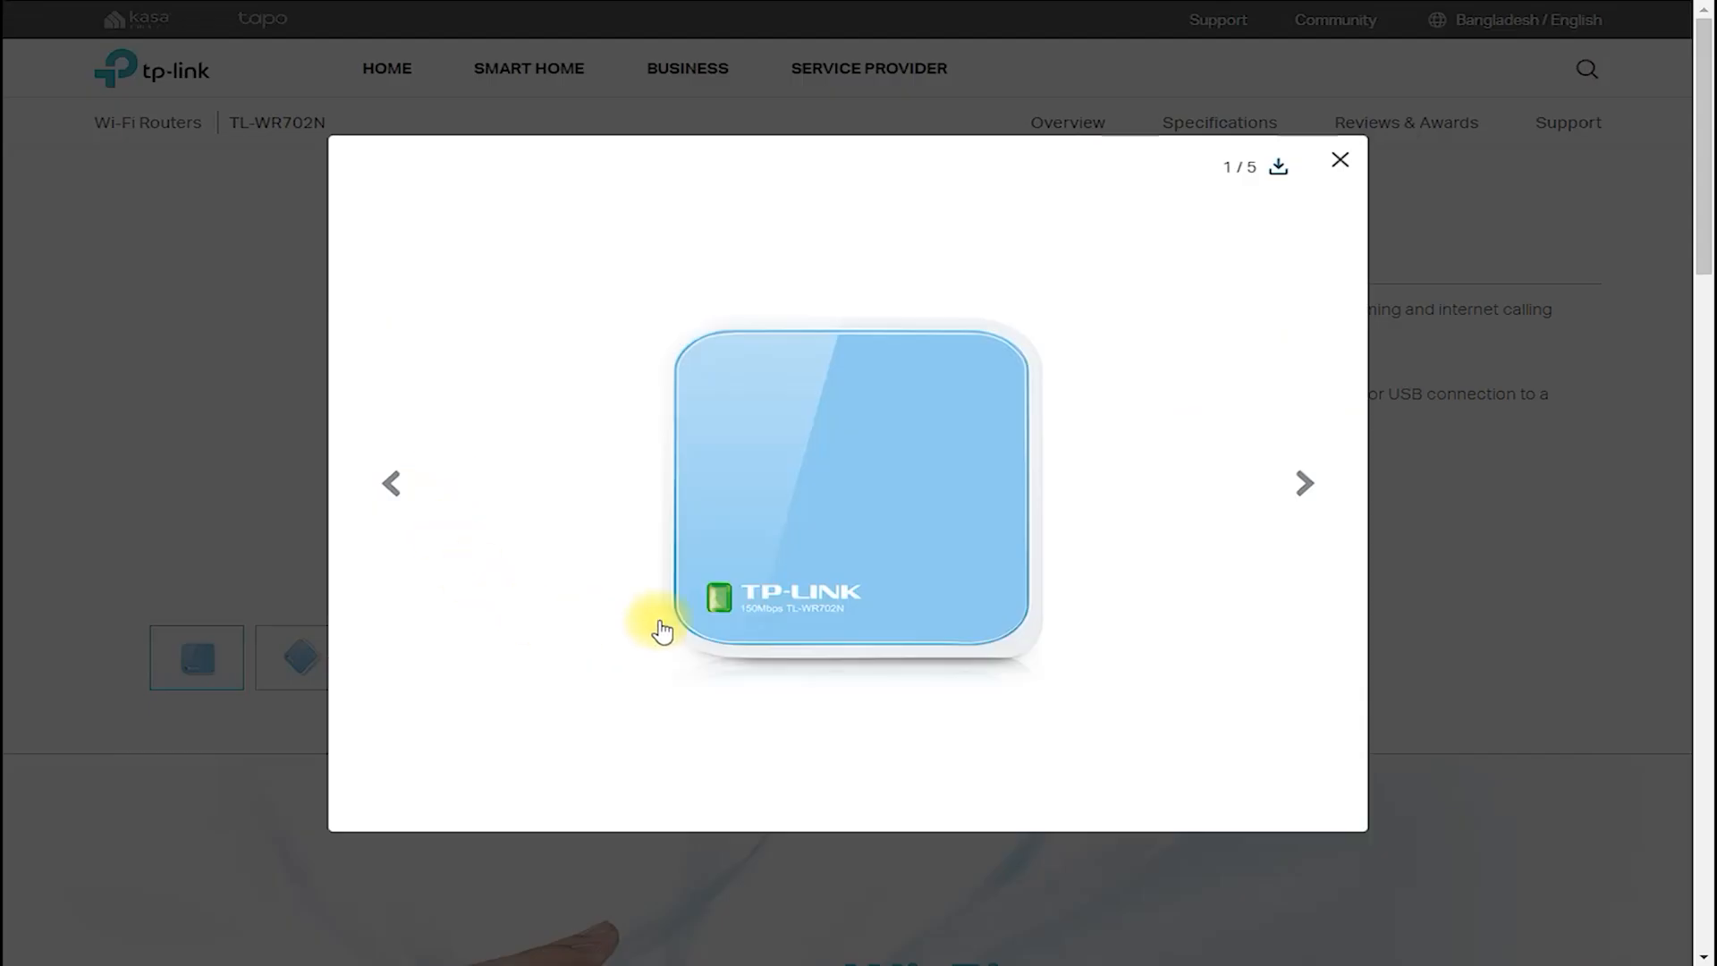
Page through the TL-WR702N product photos to the last one and close the photo viewer
left_click(1304, 483)
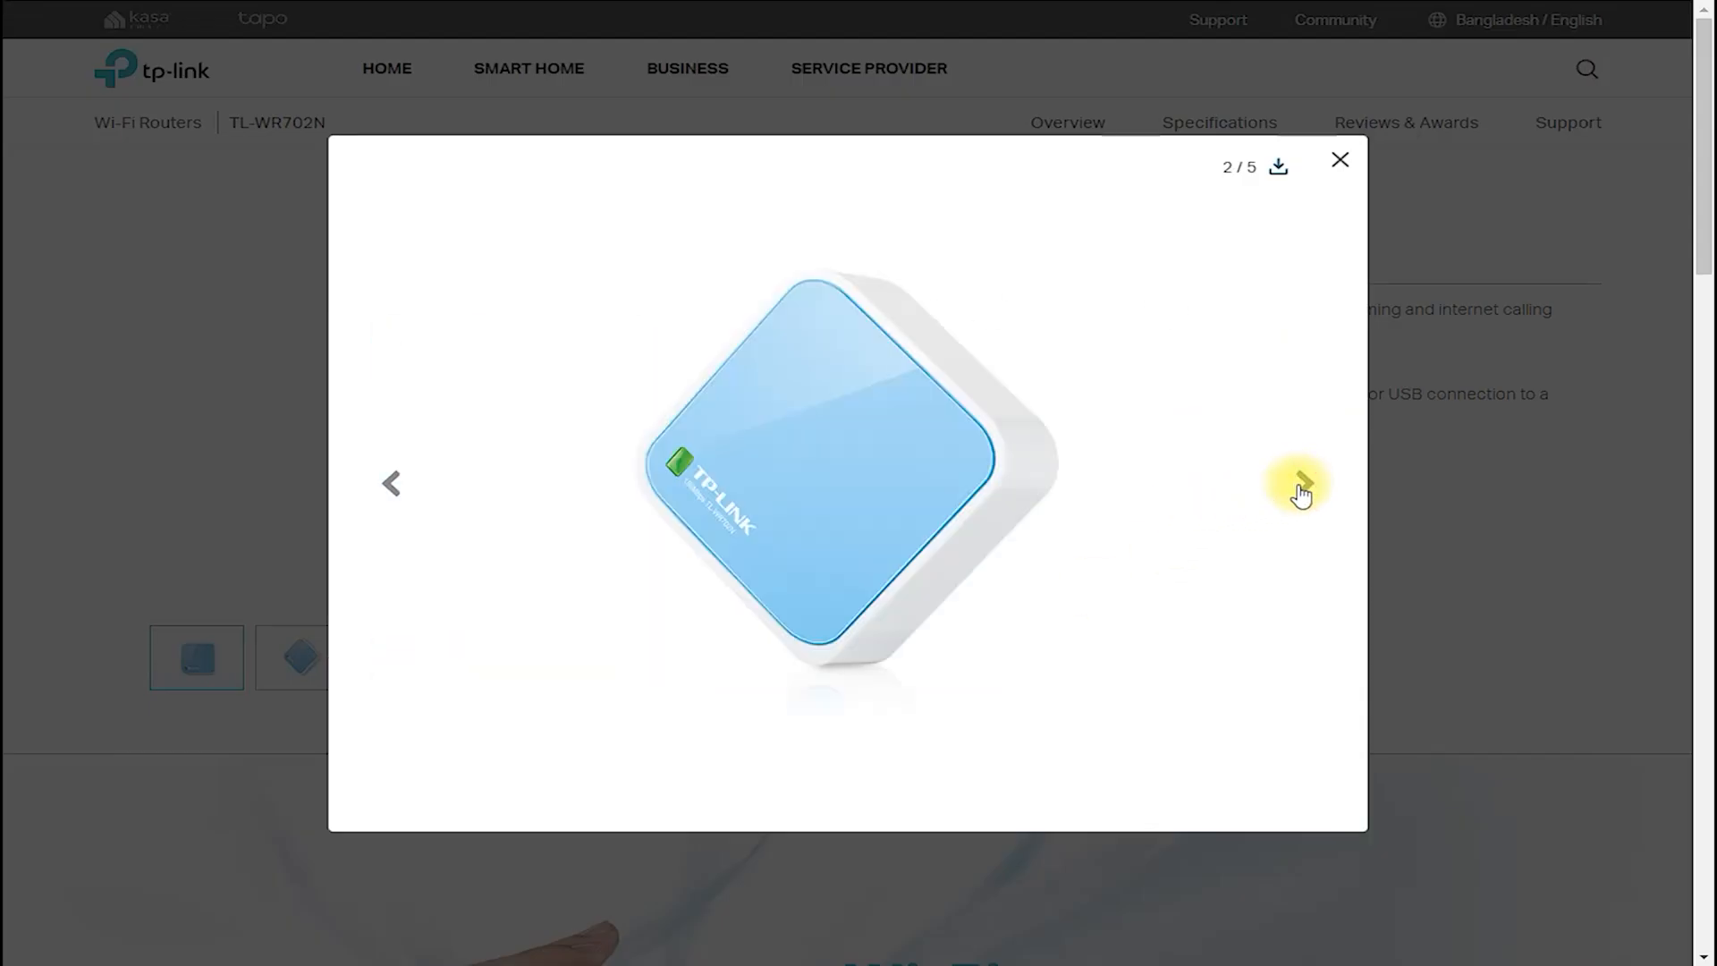
left_click(1299, 483)
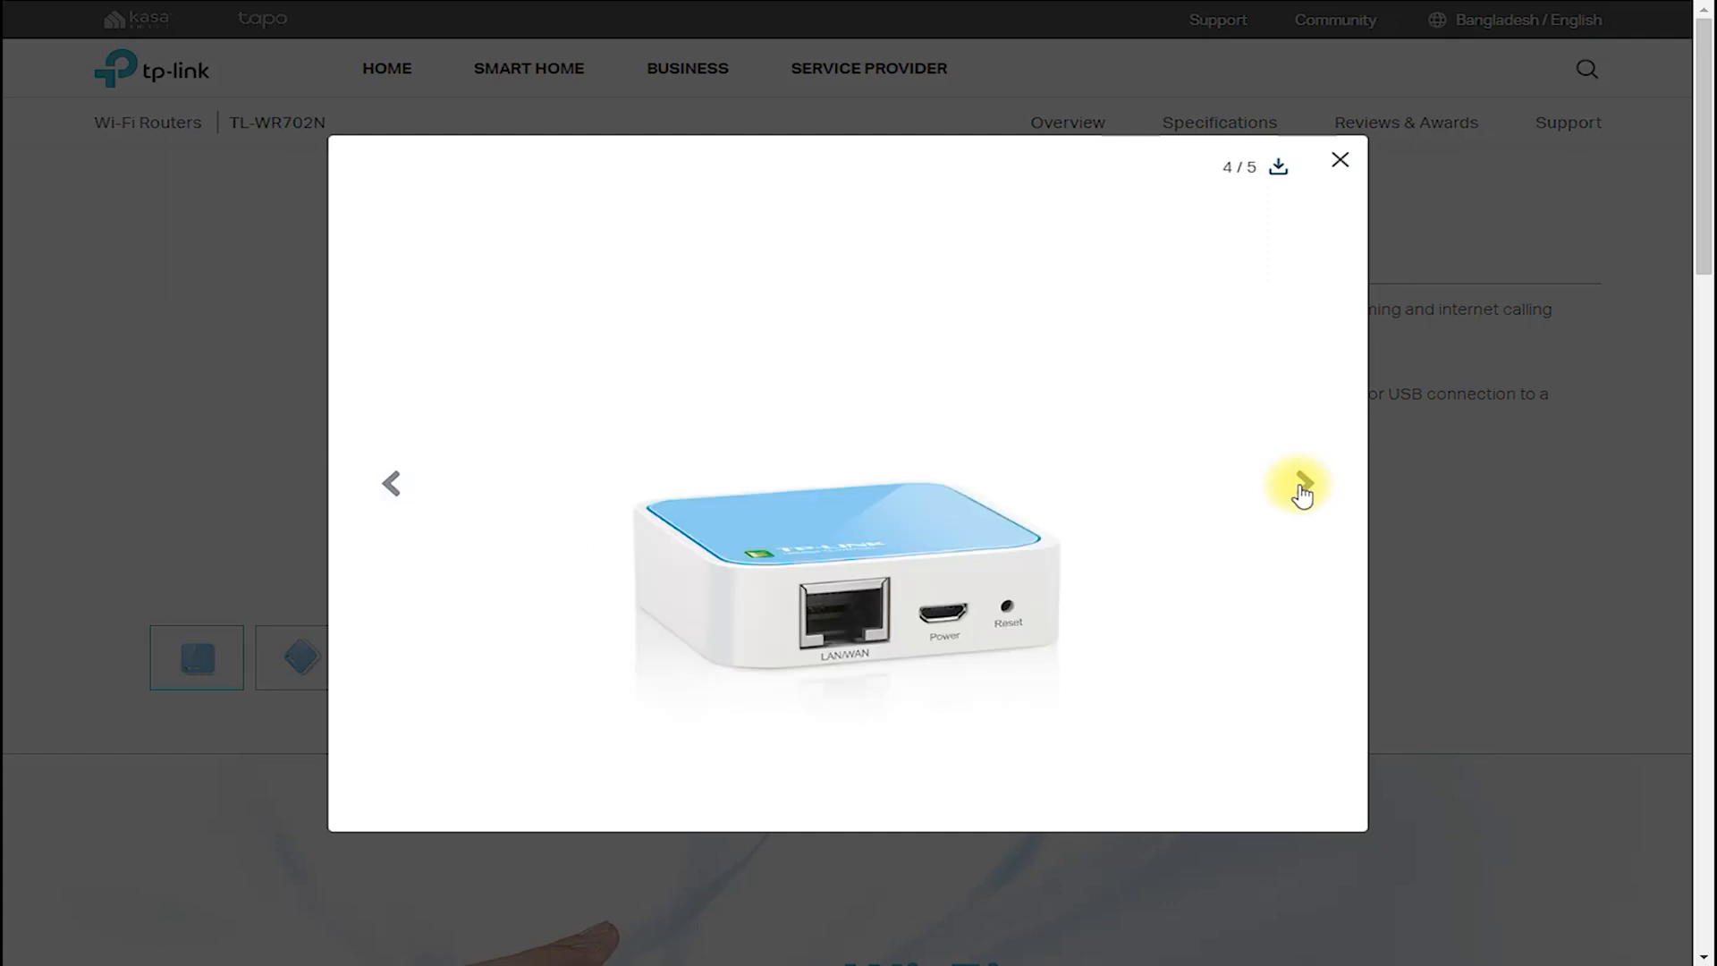
mouse_move(990, 665)
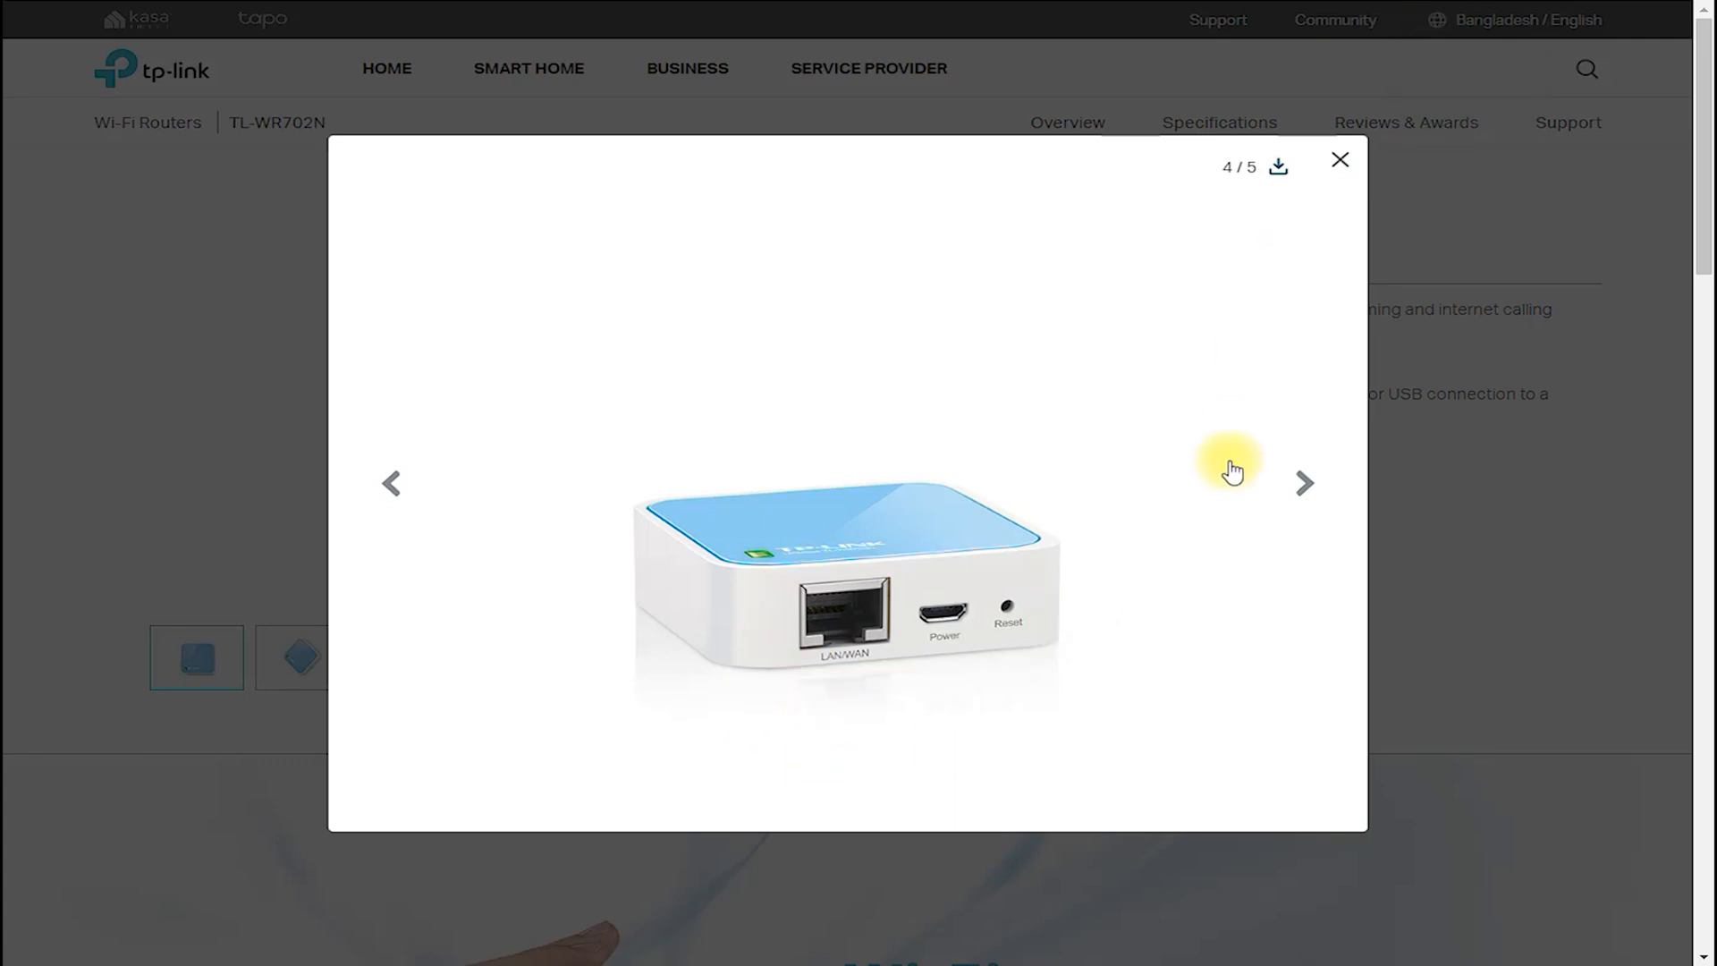
left_click(1304, 483)
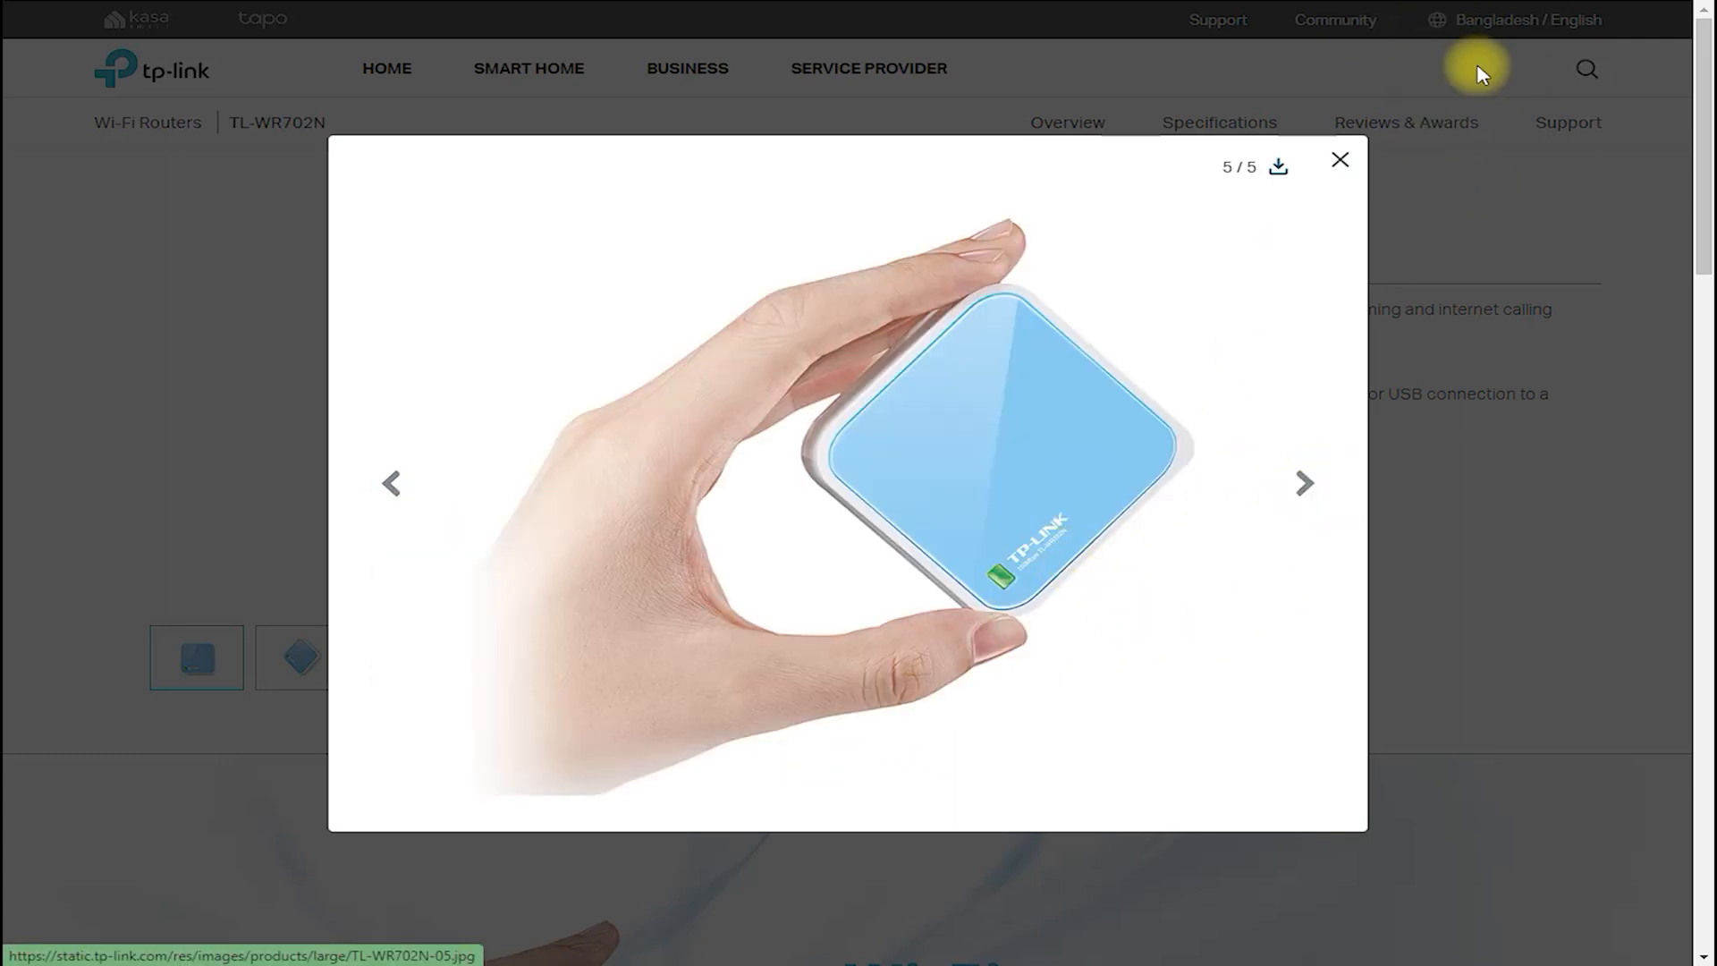
left_click(1337, 159)
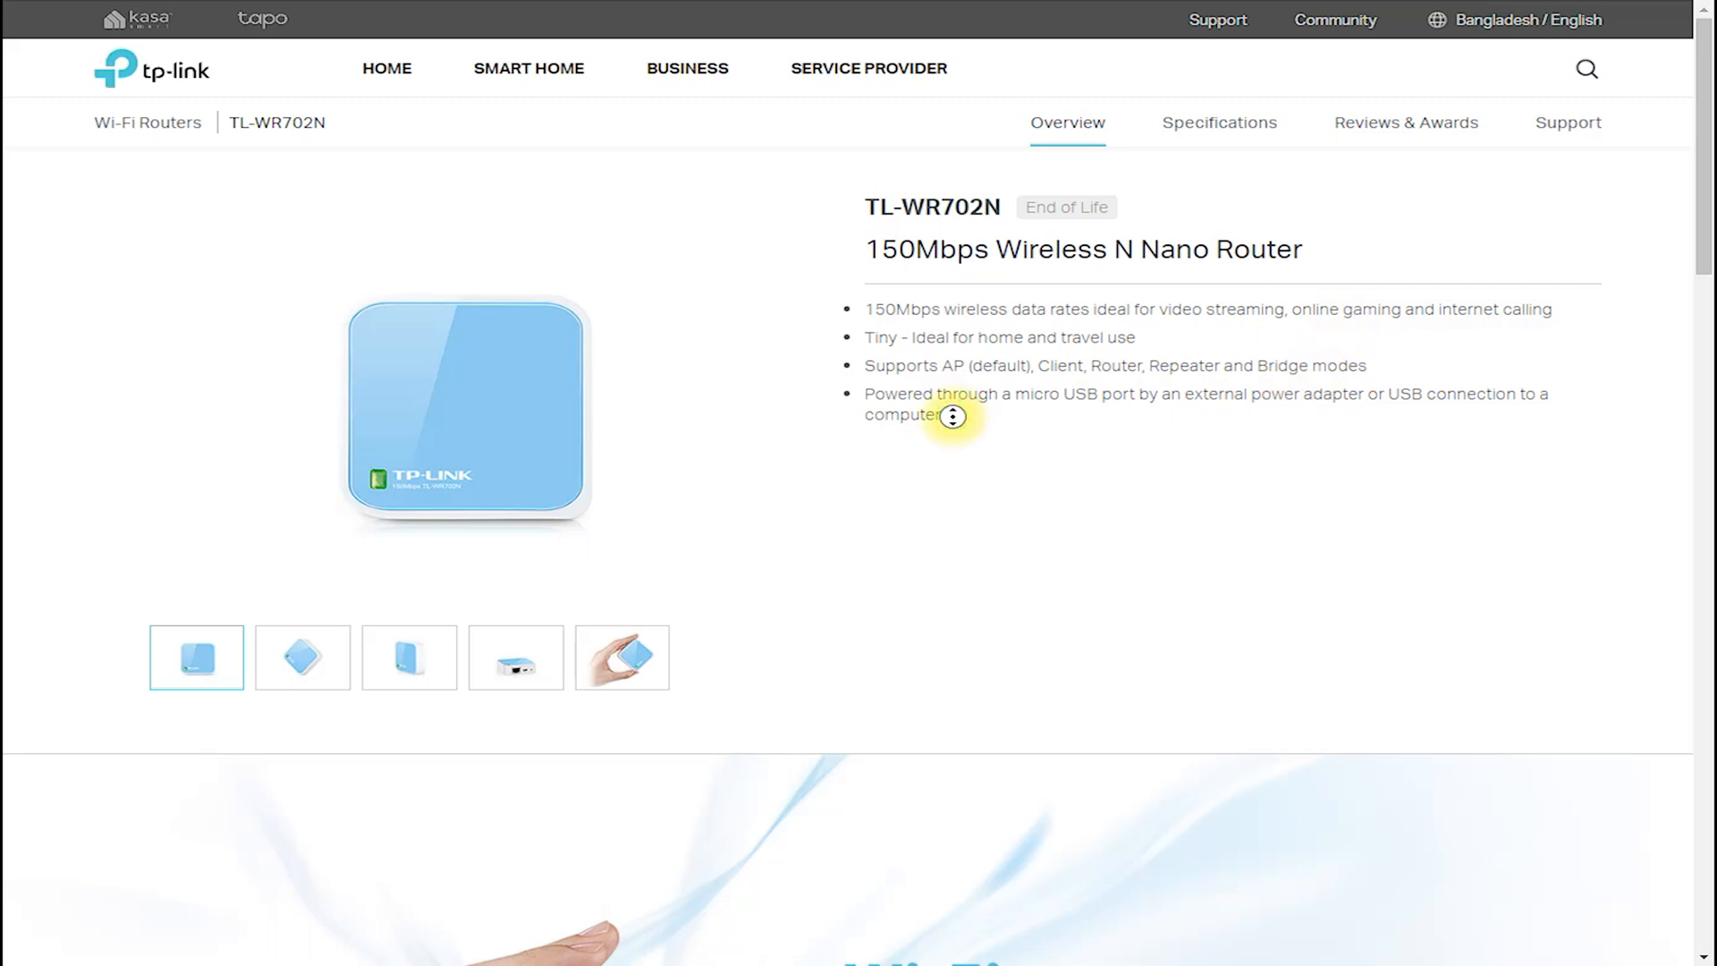
Scroll through the TL-WR702N overview feature sections down to Advanced Security
scroll("down", 3)
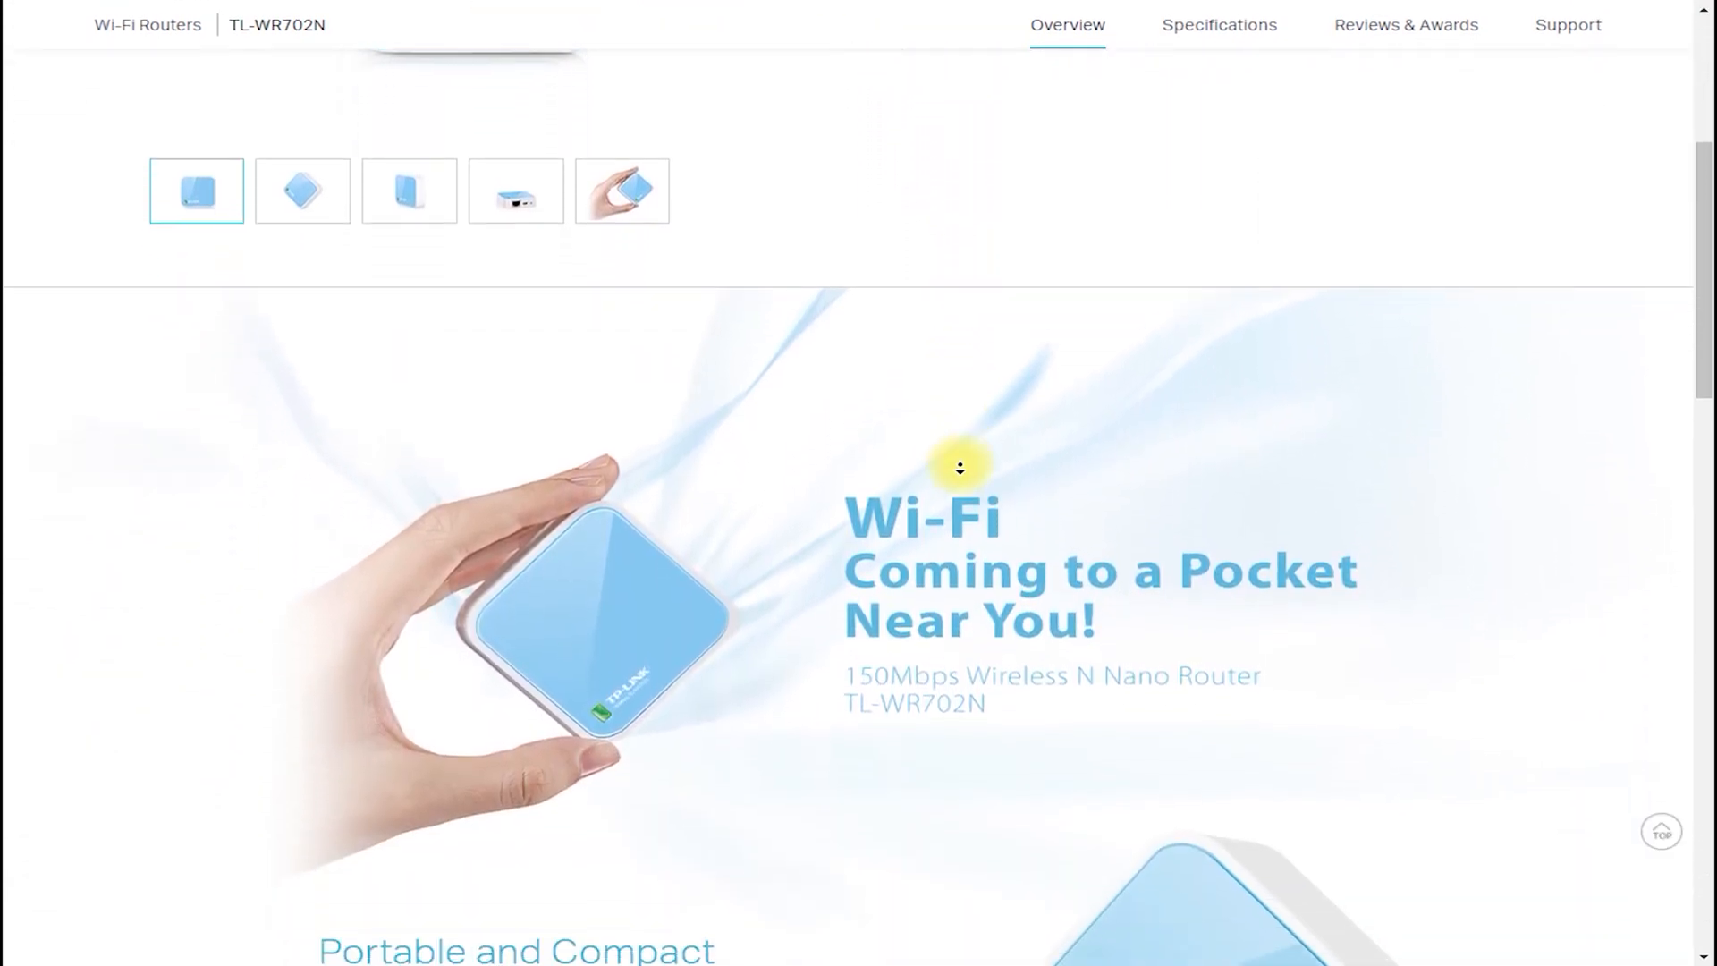
scroll("down", 3)
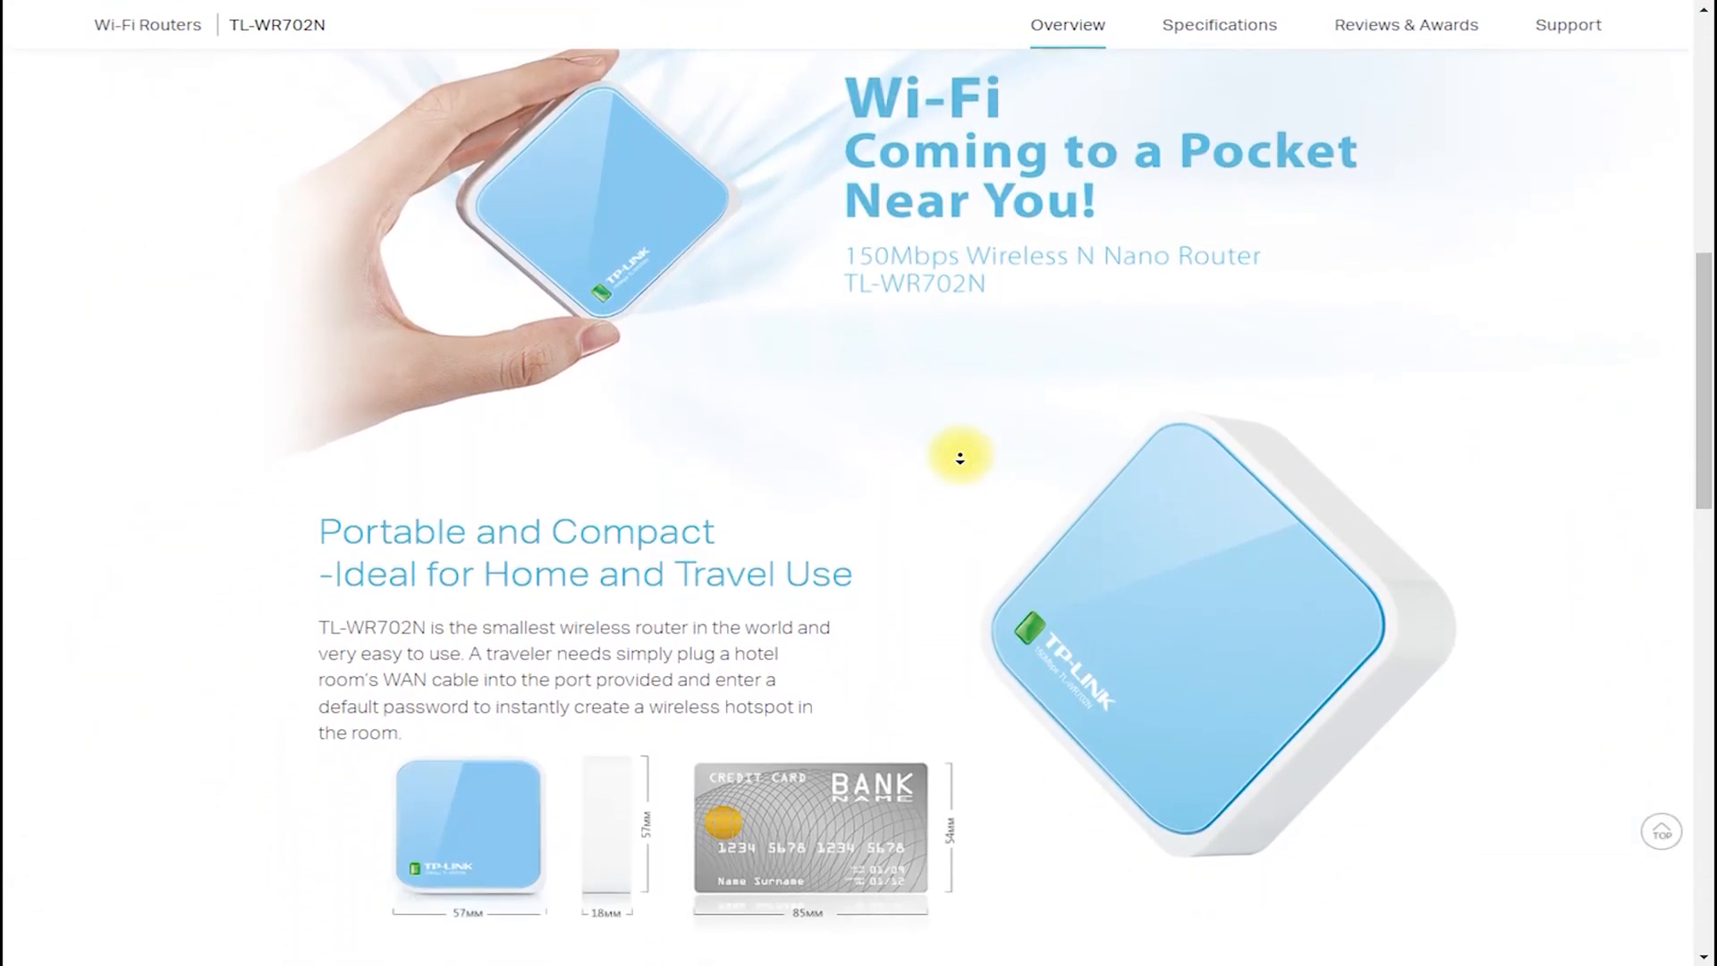
scroll("down", 3)
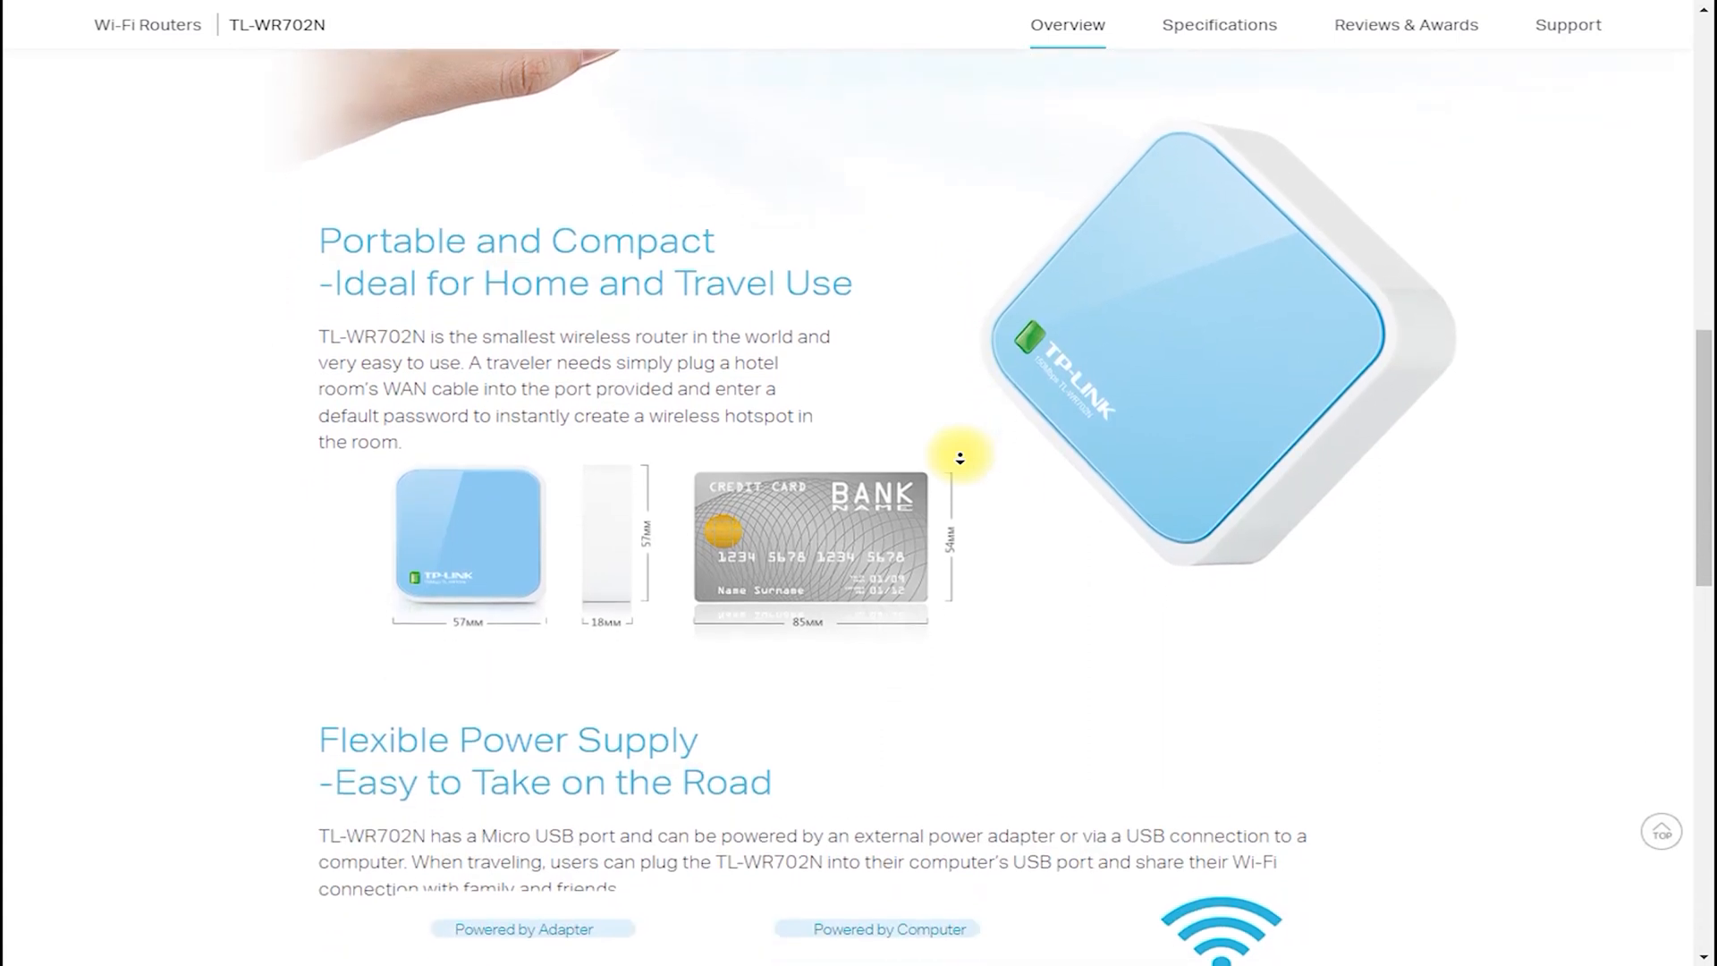
scroll("down", 3)
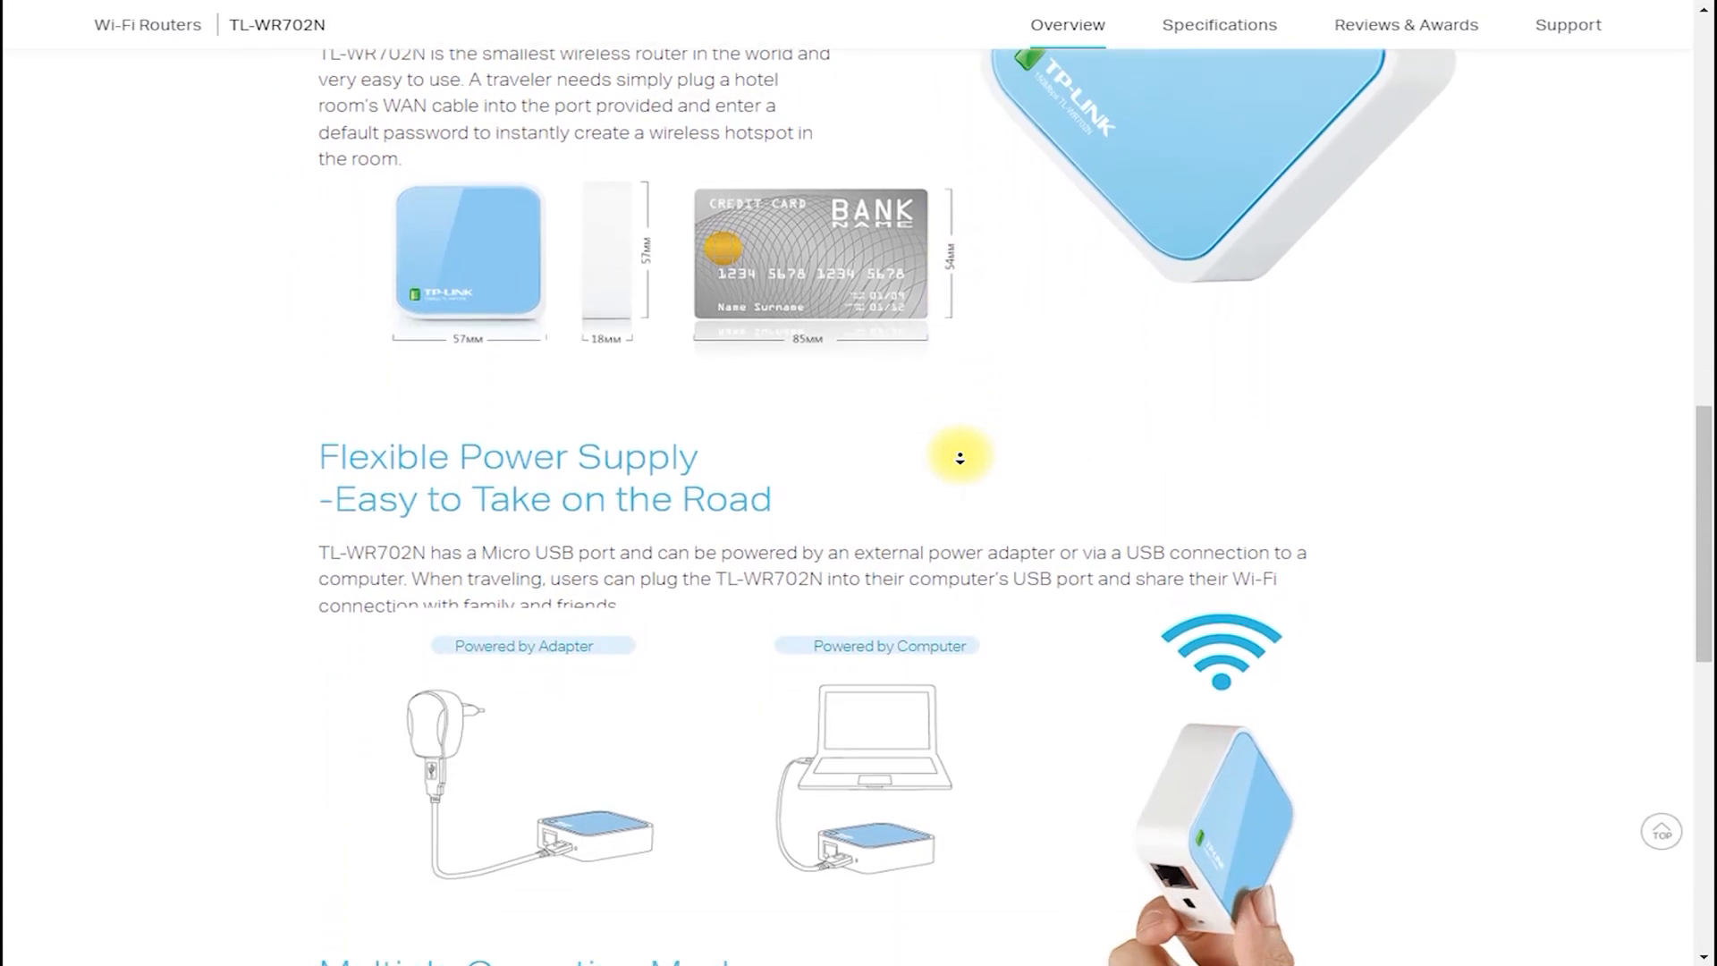
scroll("down", 3)
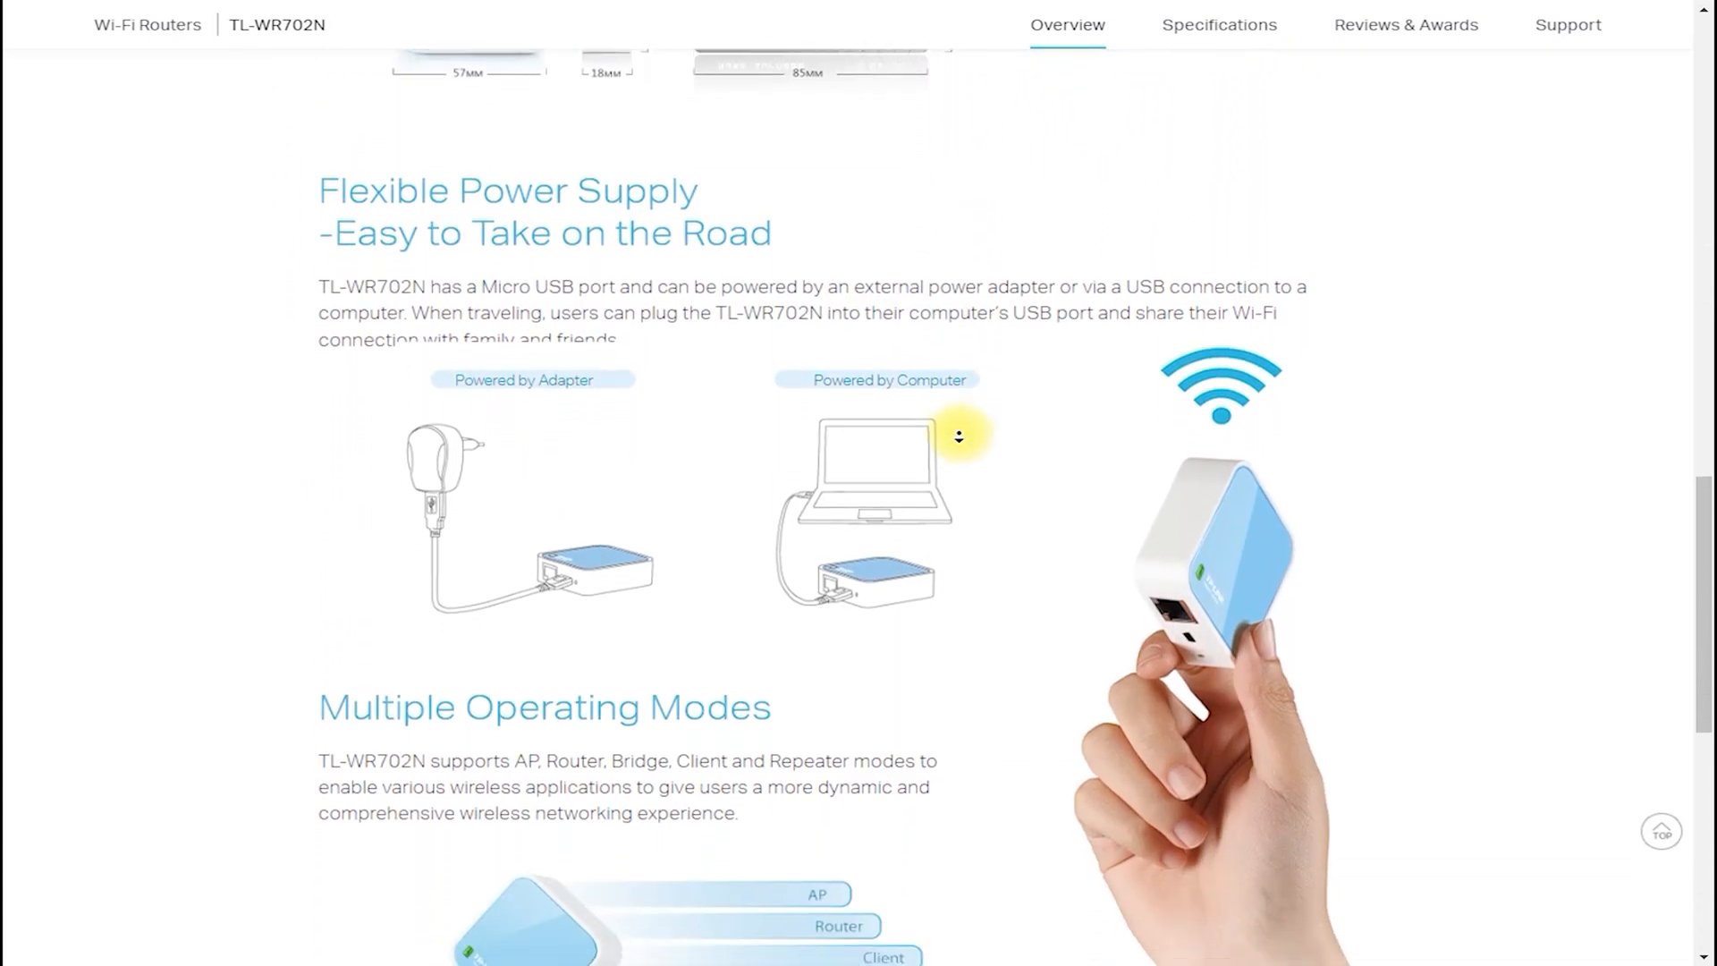
scroll("down", 3)
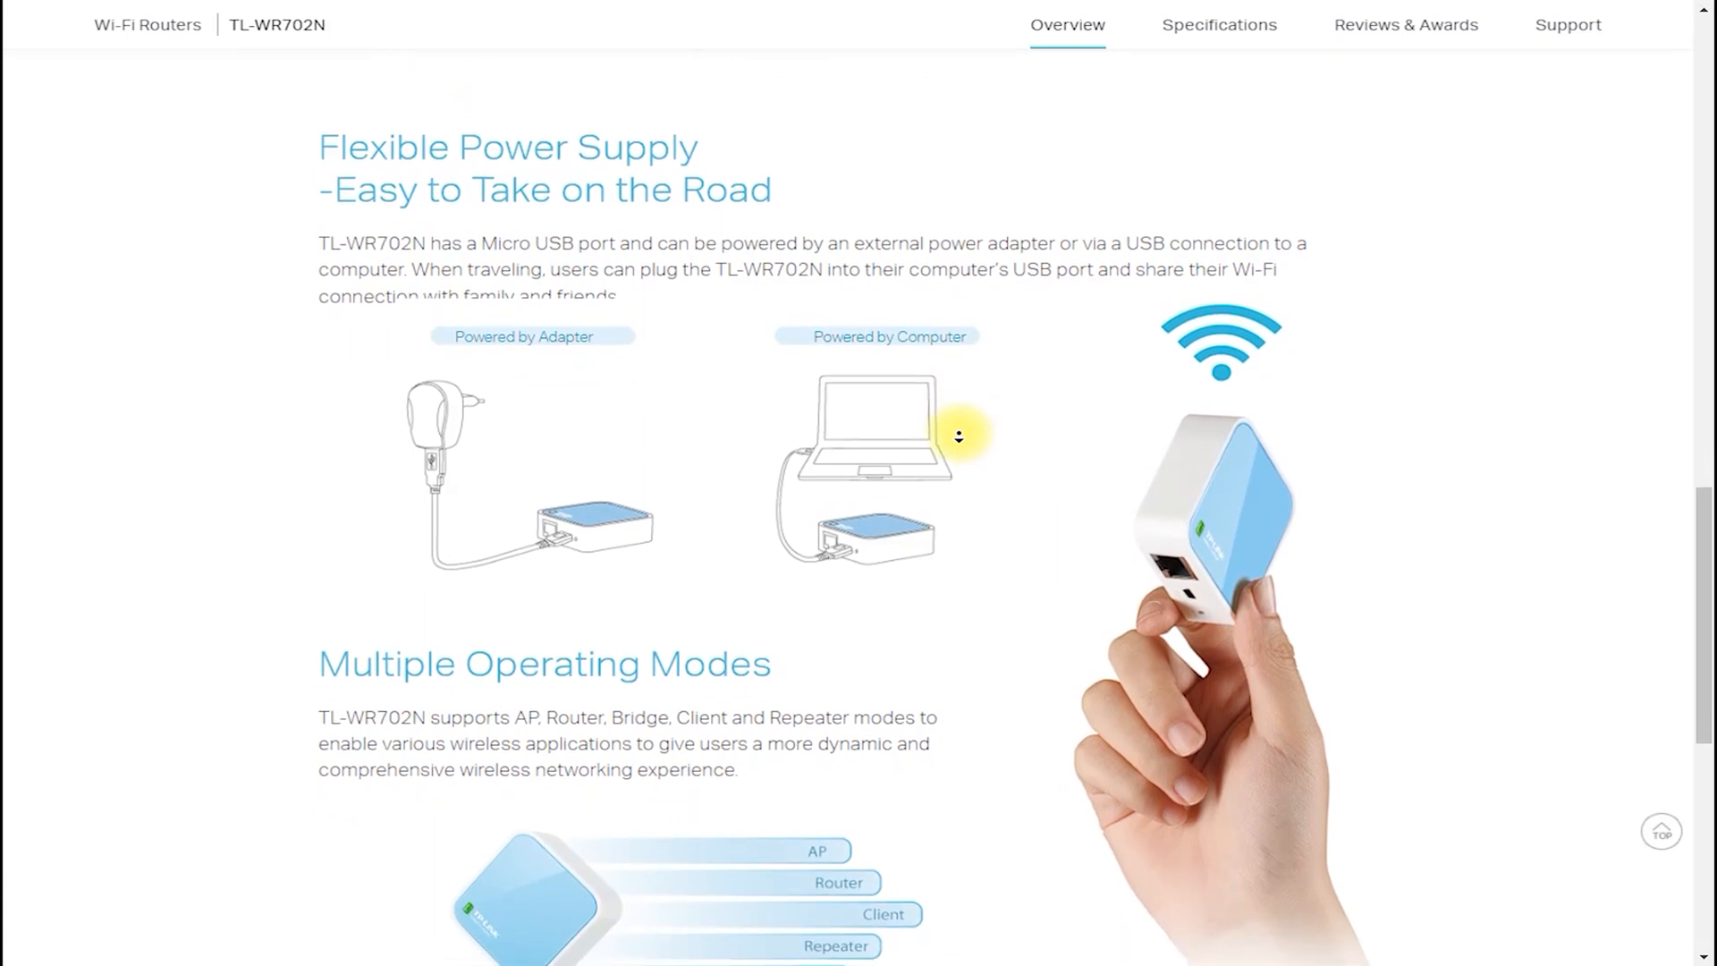
scroll("down", 3)
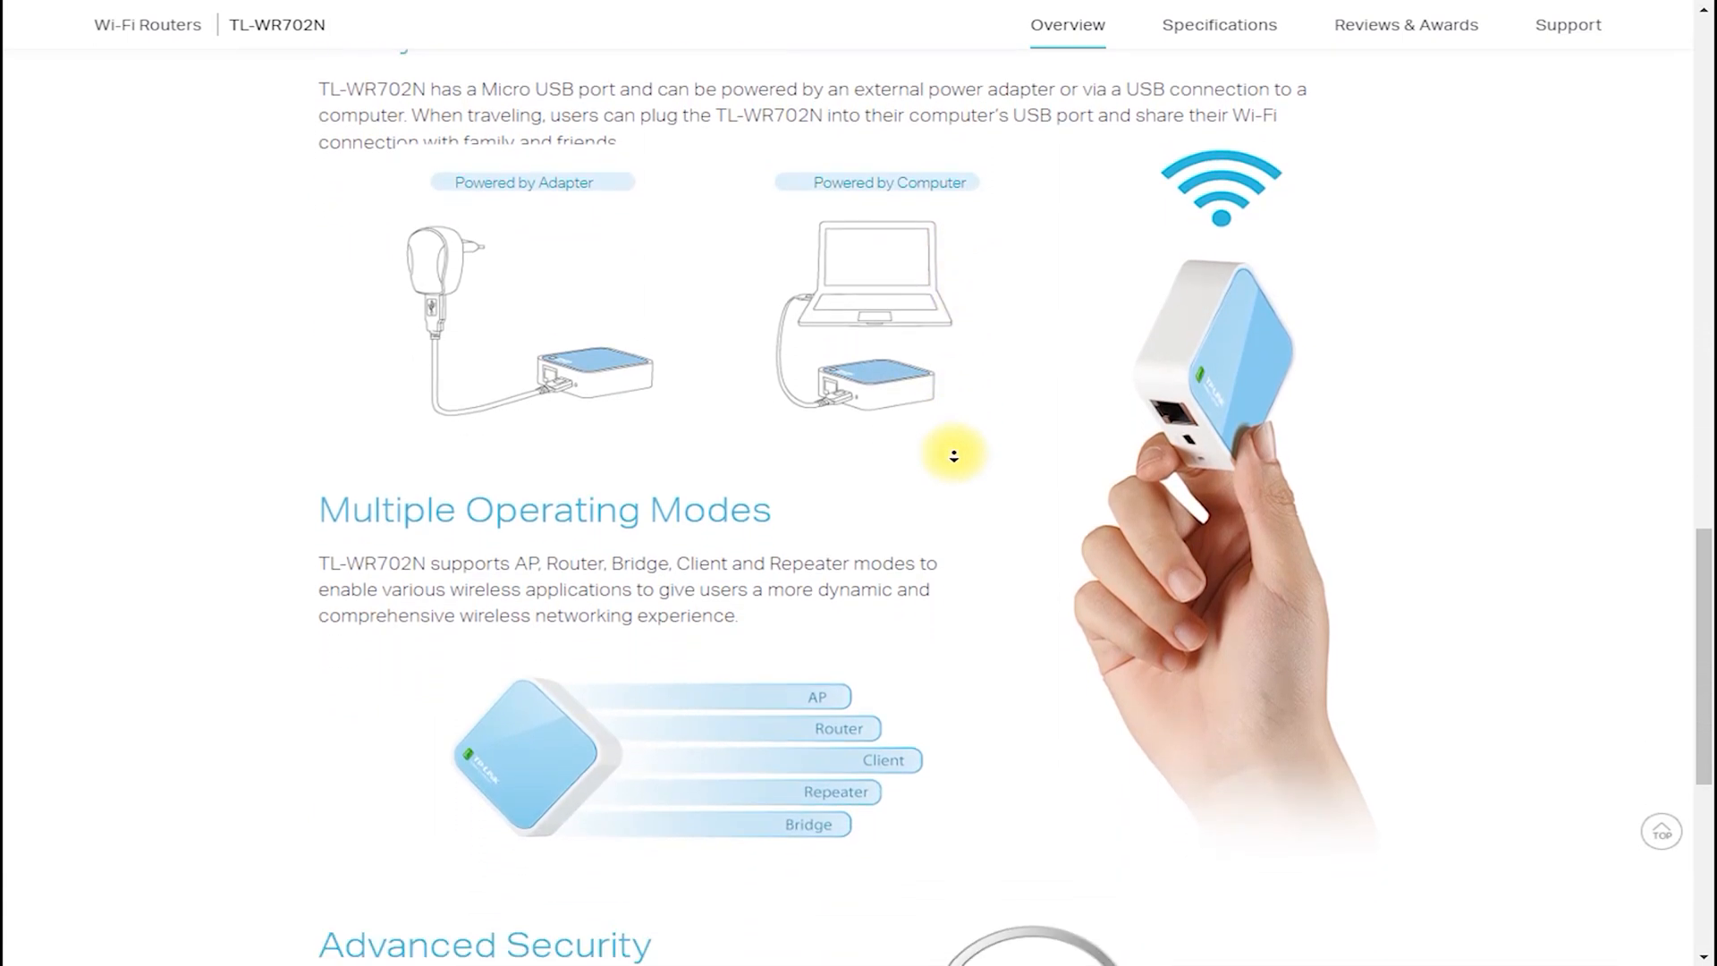
scroll("down", 3)
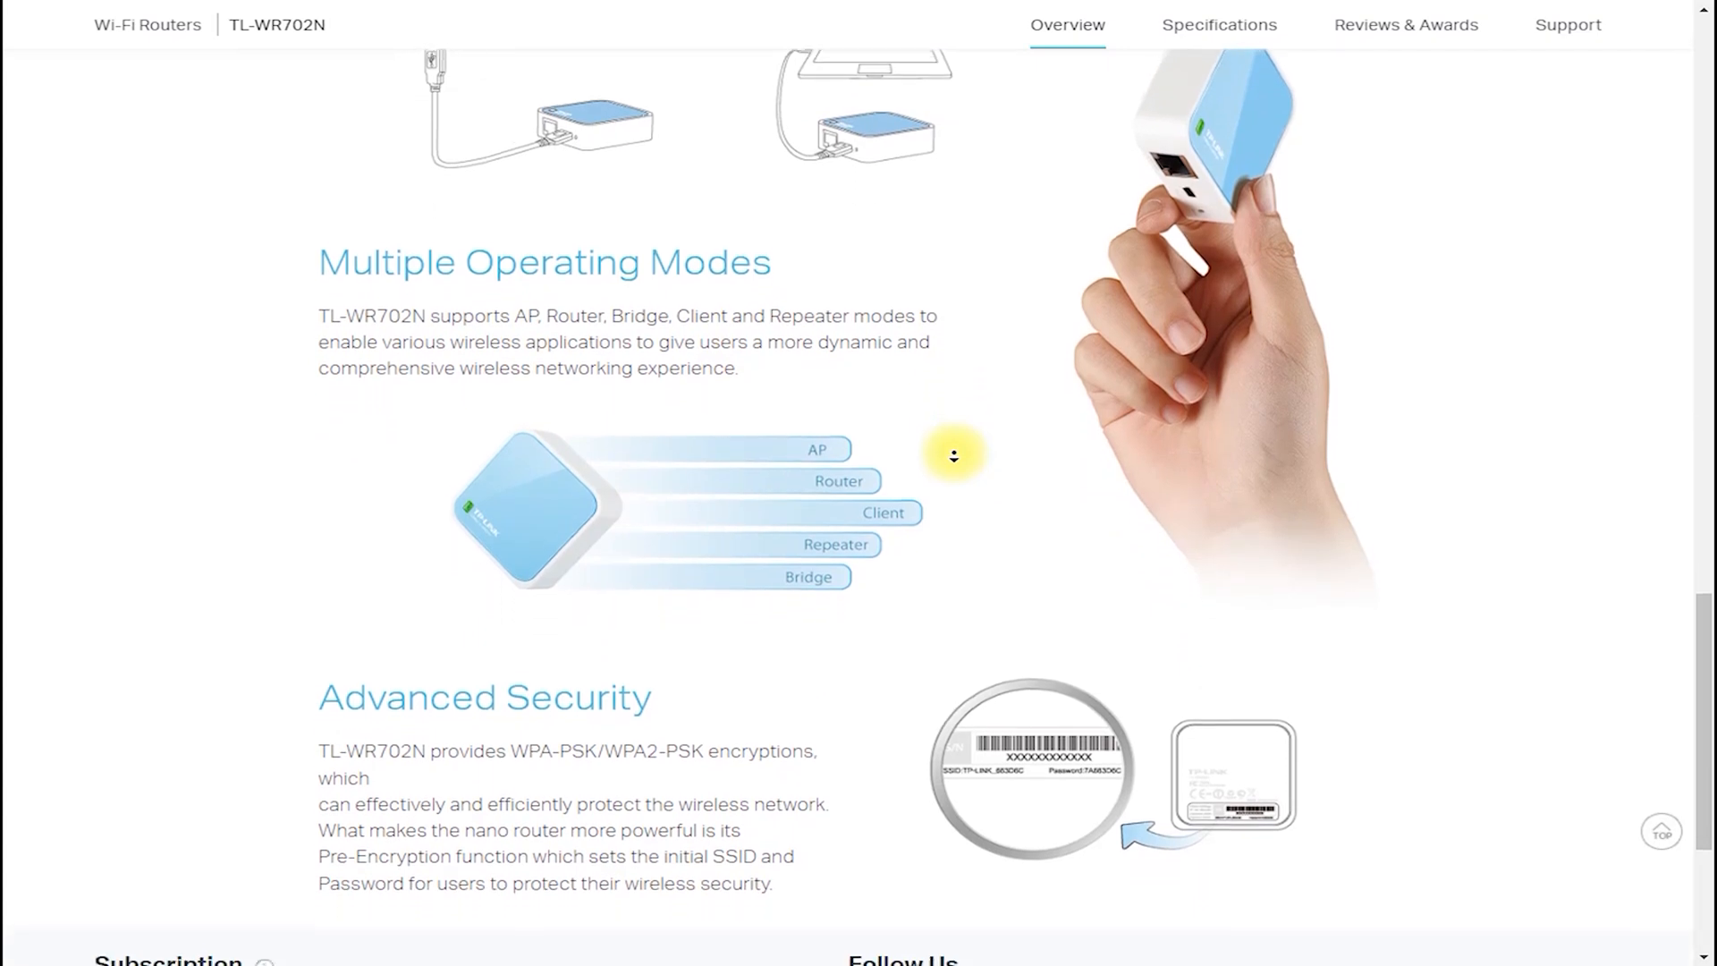
scroll("down", 3)
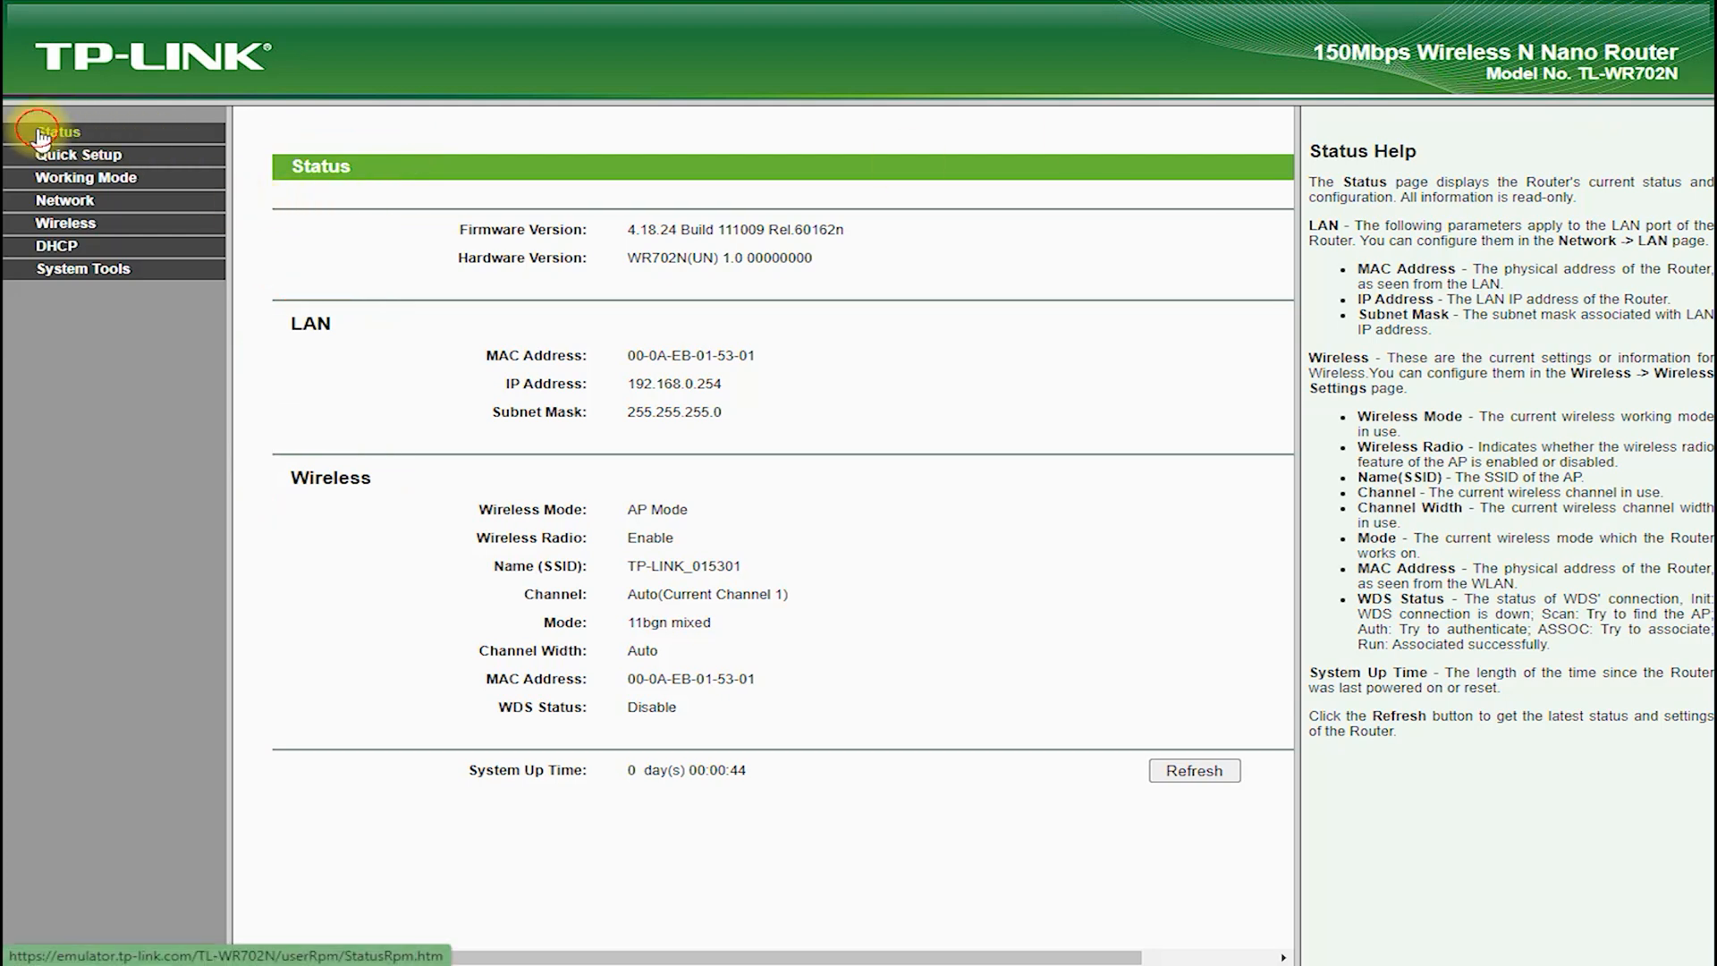
Step through Quick Setup's working mode, wireless (radio enabled) and WAN pages, then show Wireless Working Mode
left_click(77, 154)
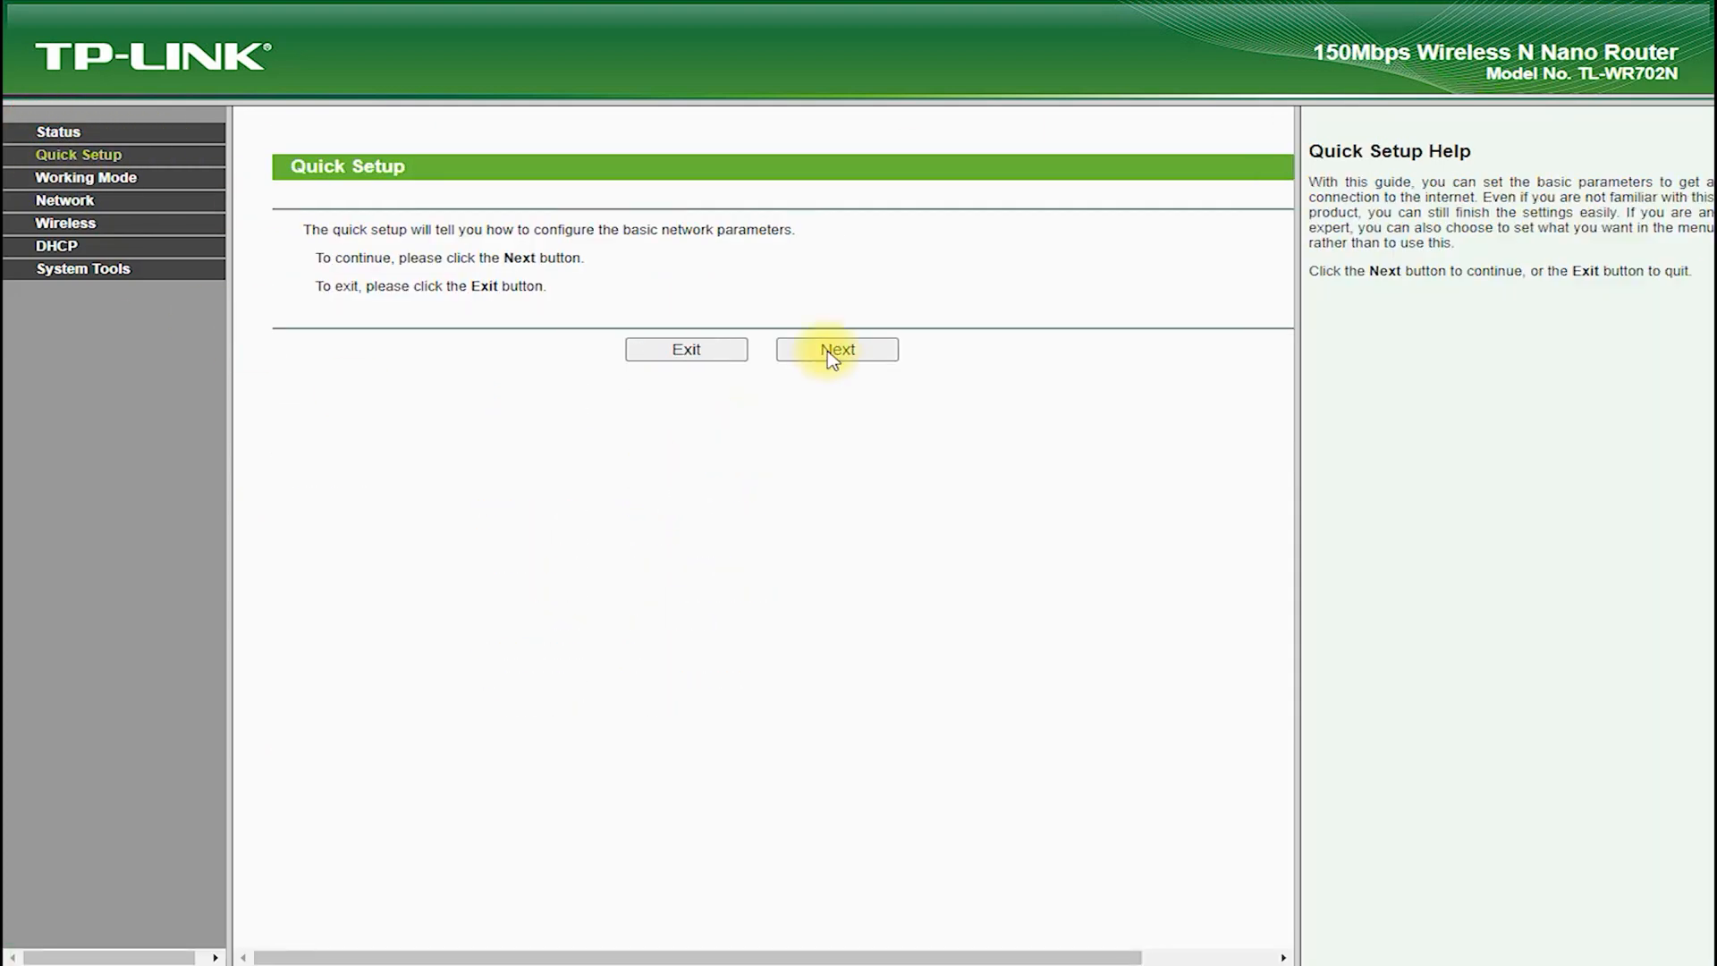
left_click(837, 348)
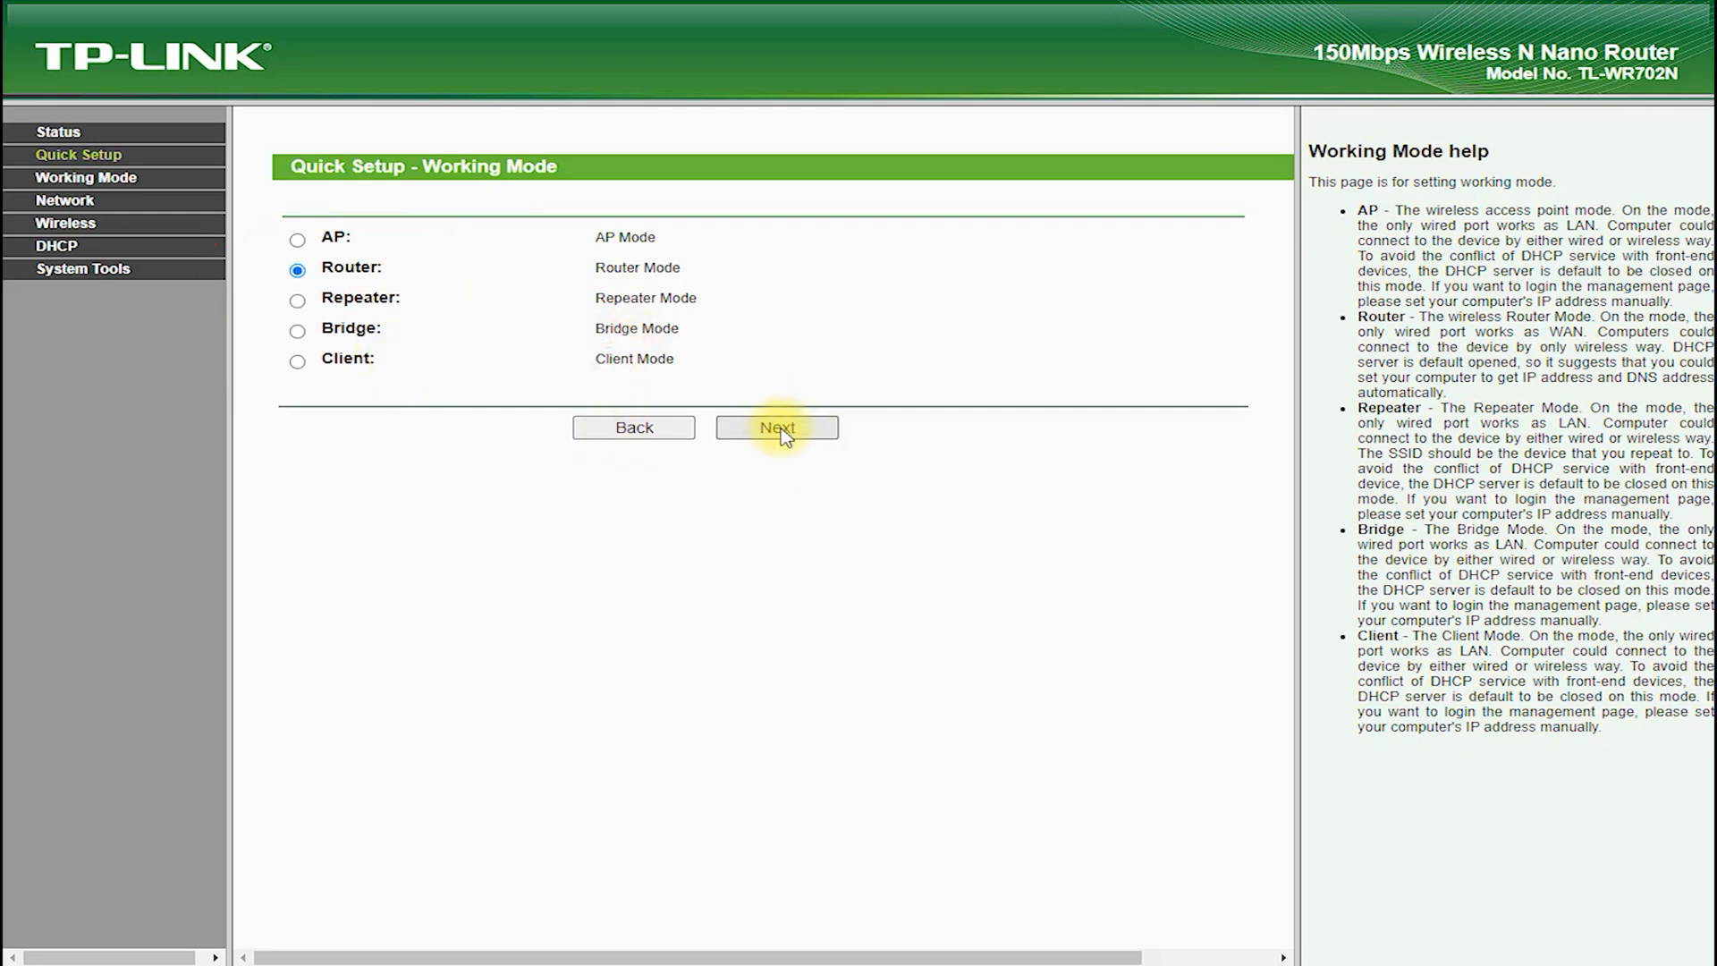
left_click(776, 427)
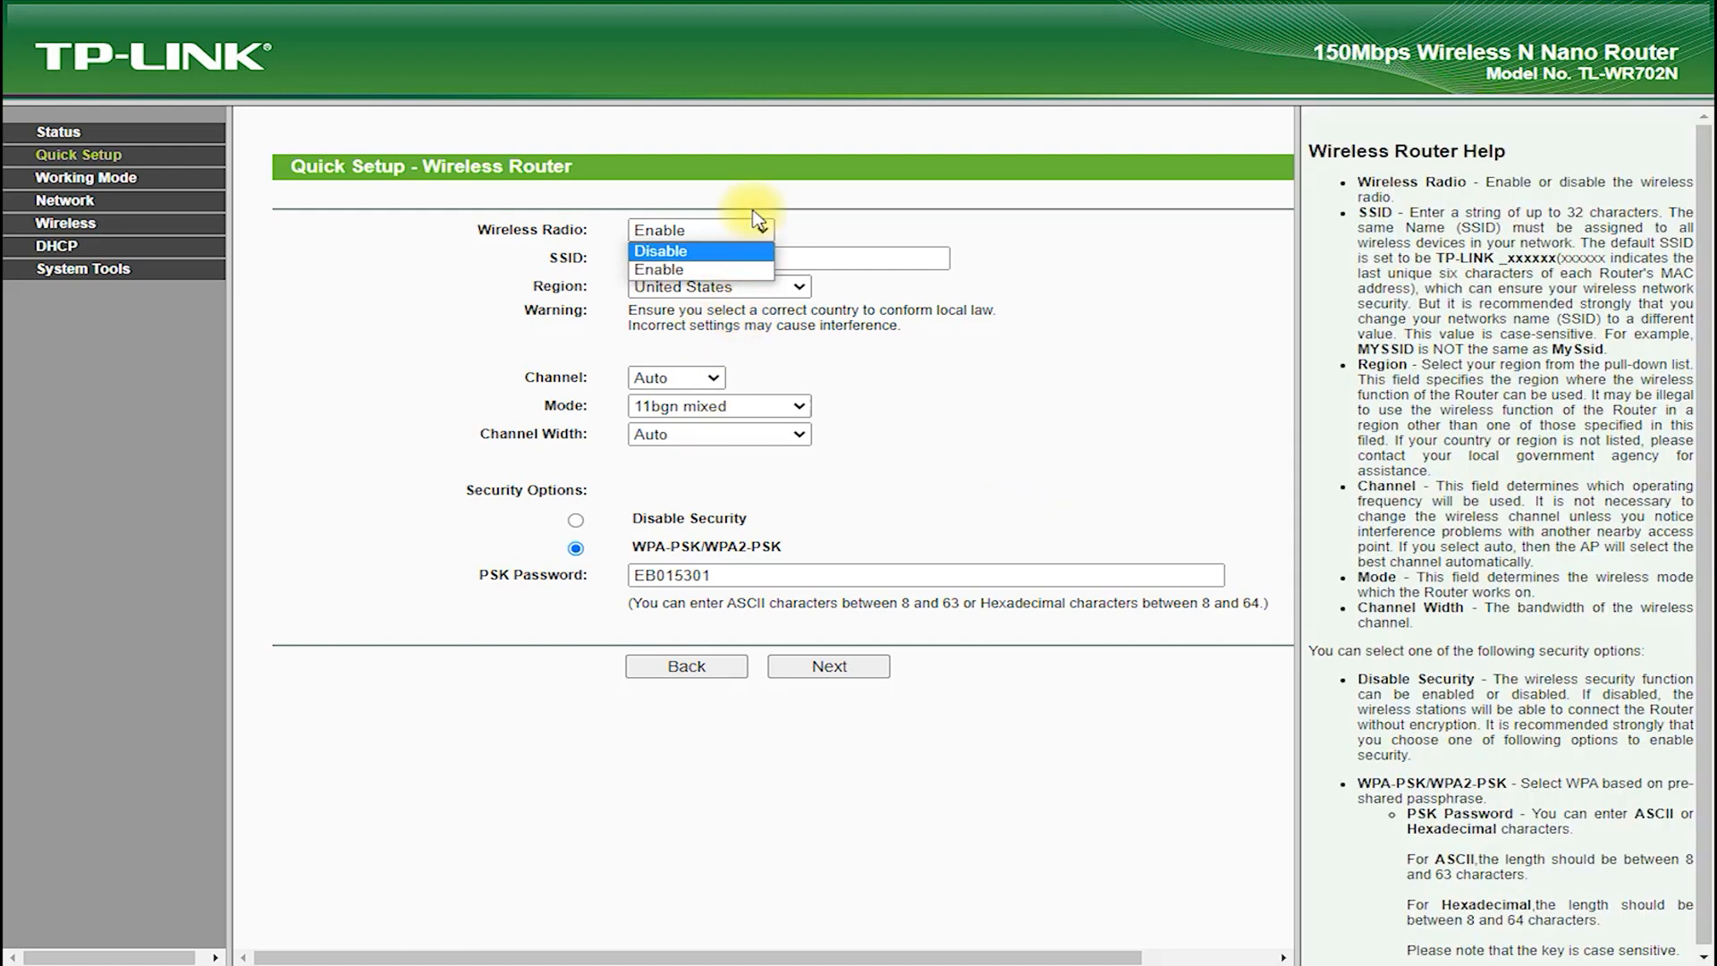
left_click(660, 270)
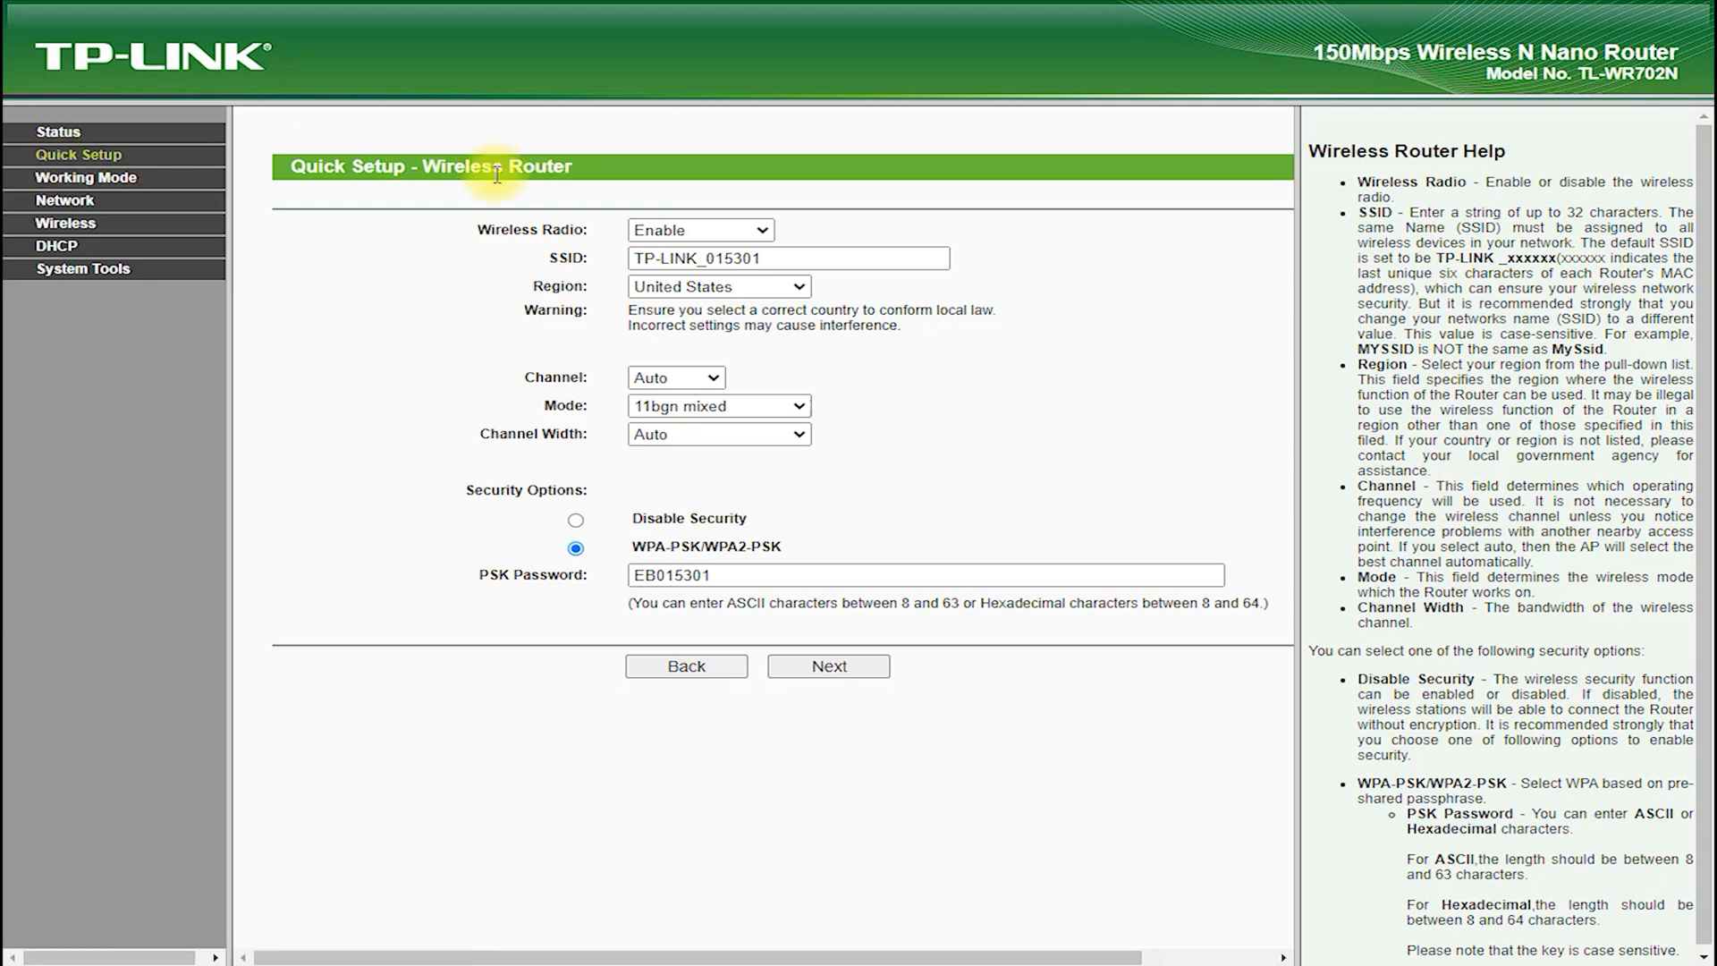
mouse_move(241, 356)
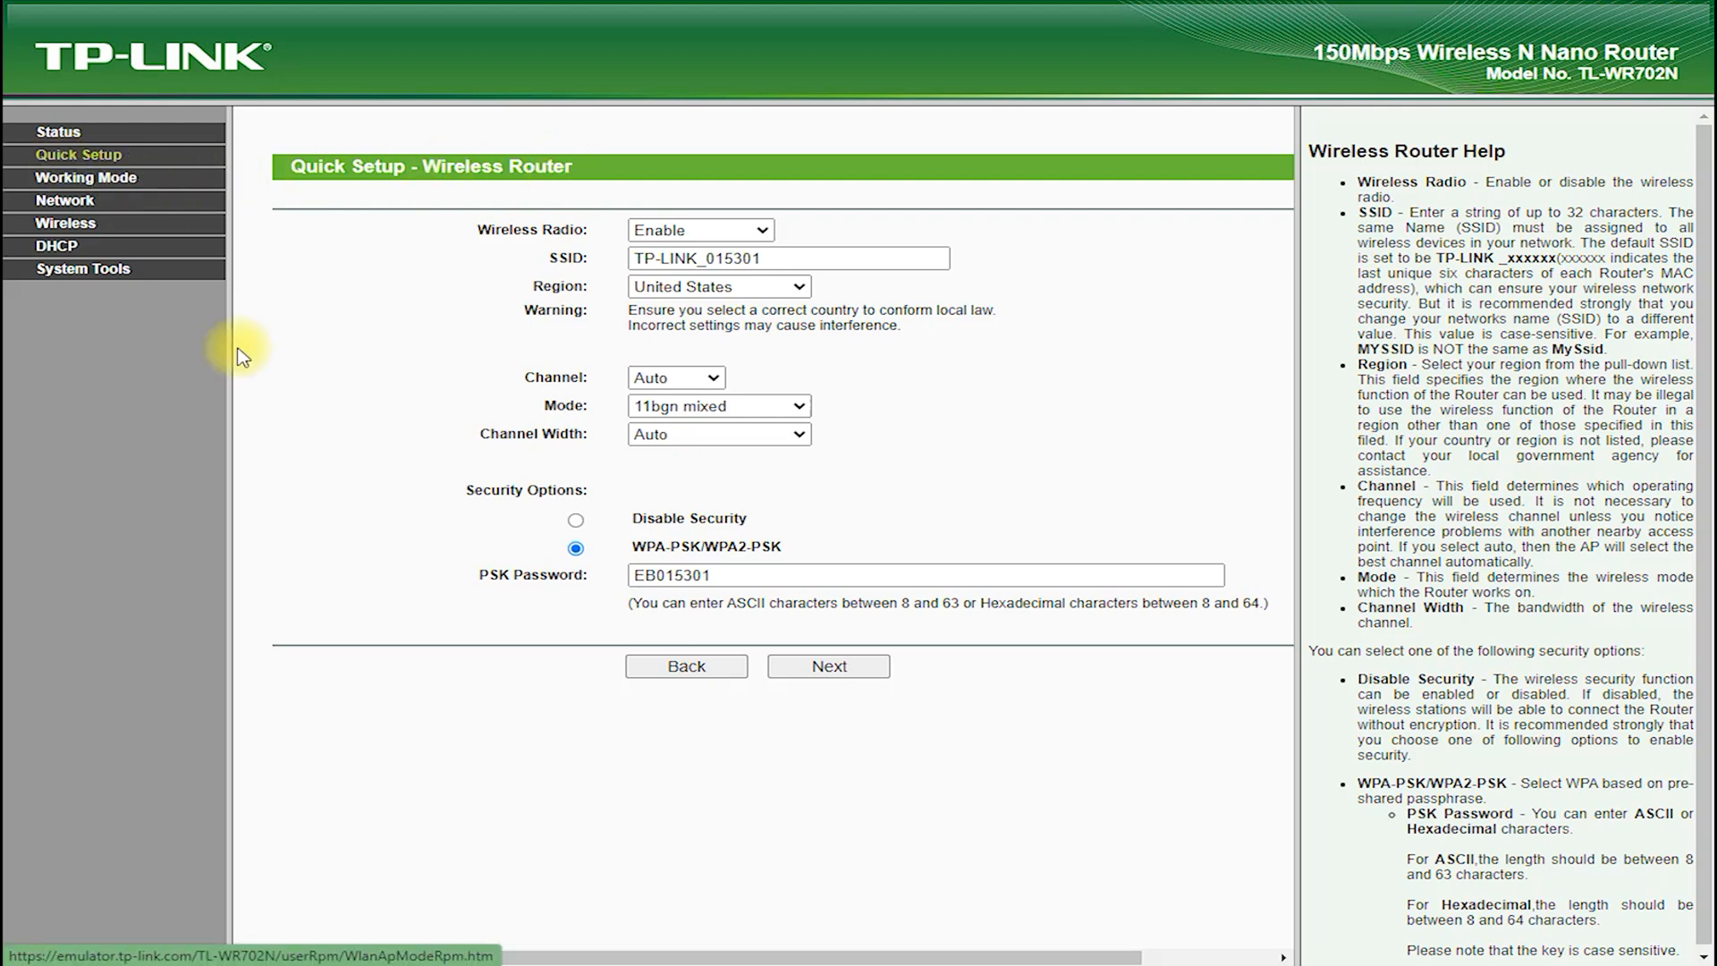
left_click(828, 665)
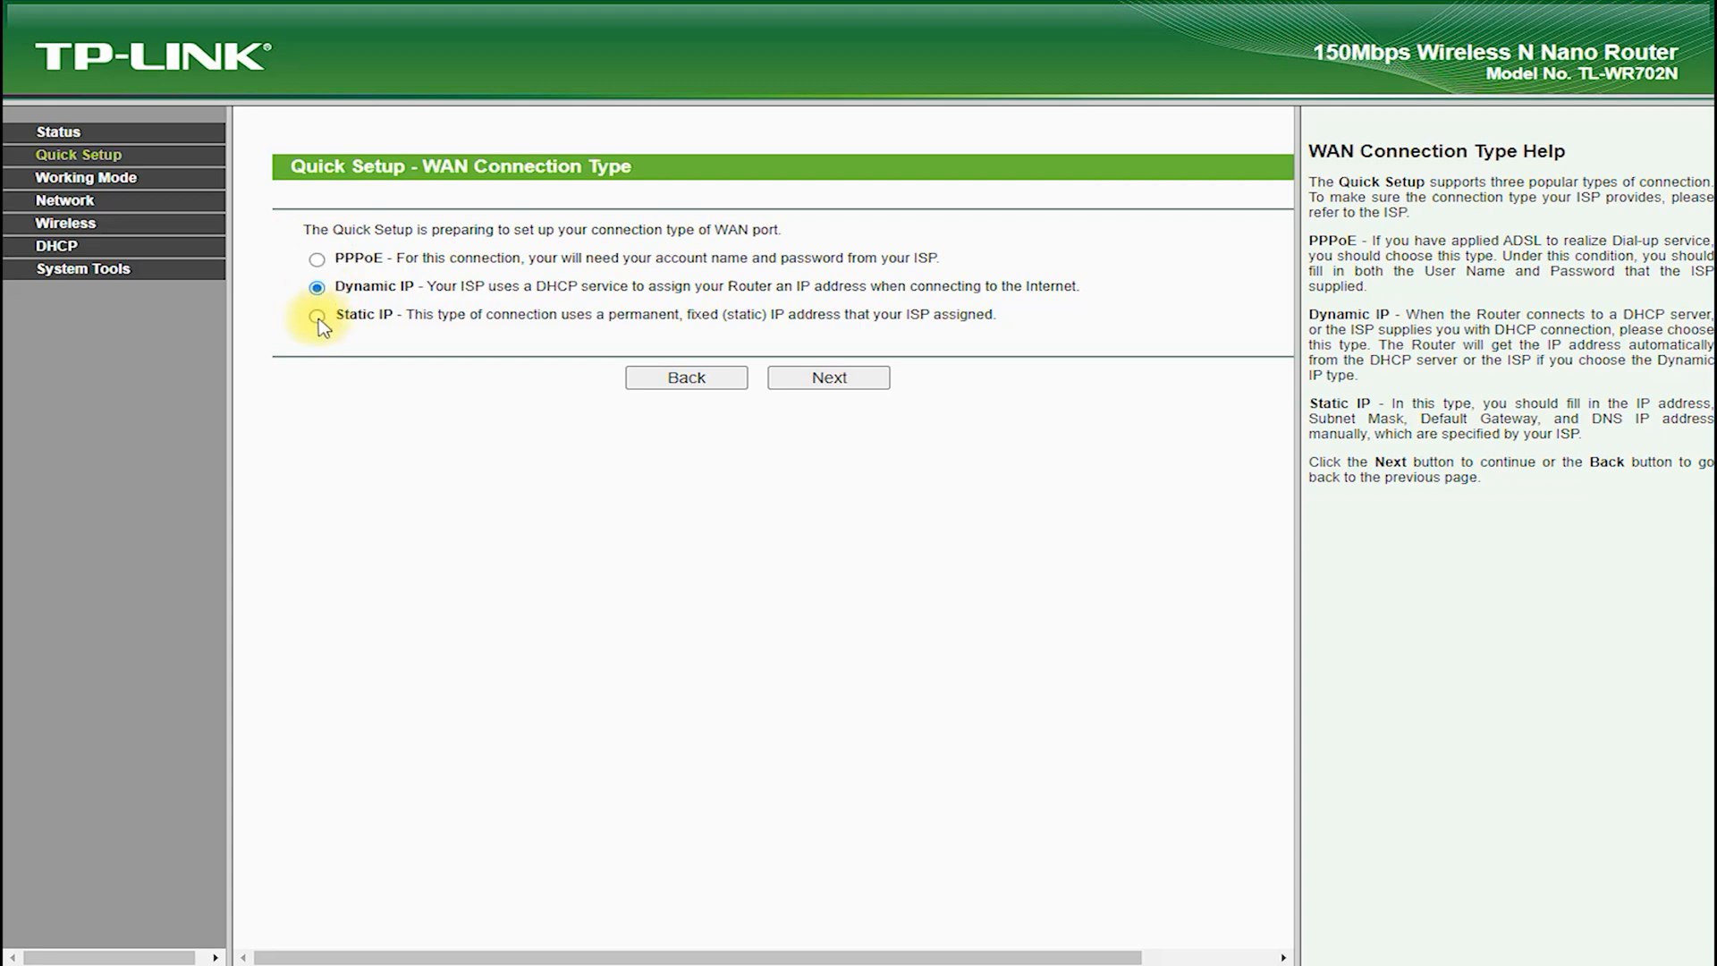
left_click(86, 177)
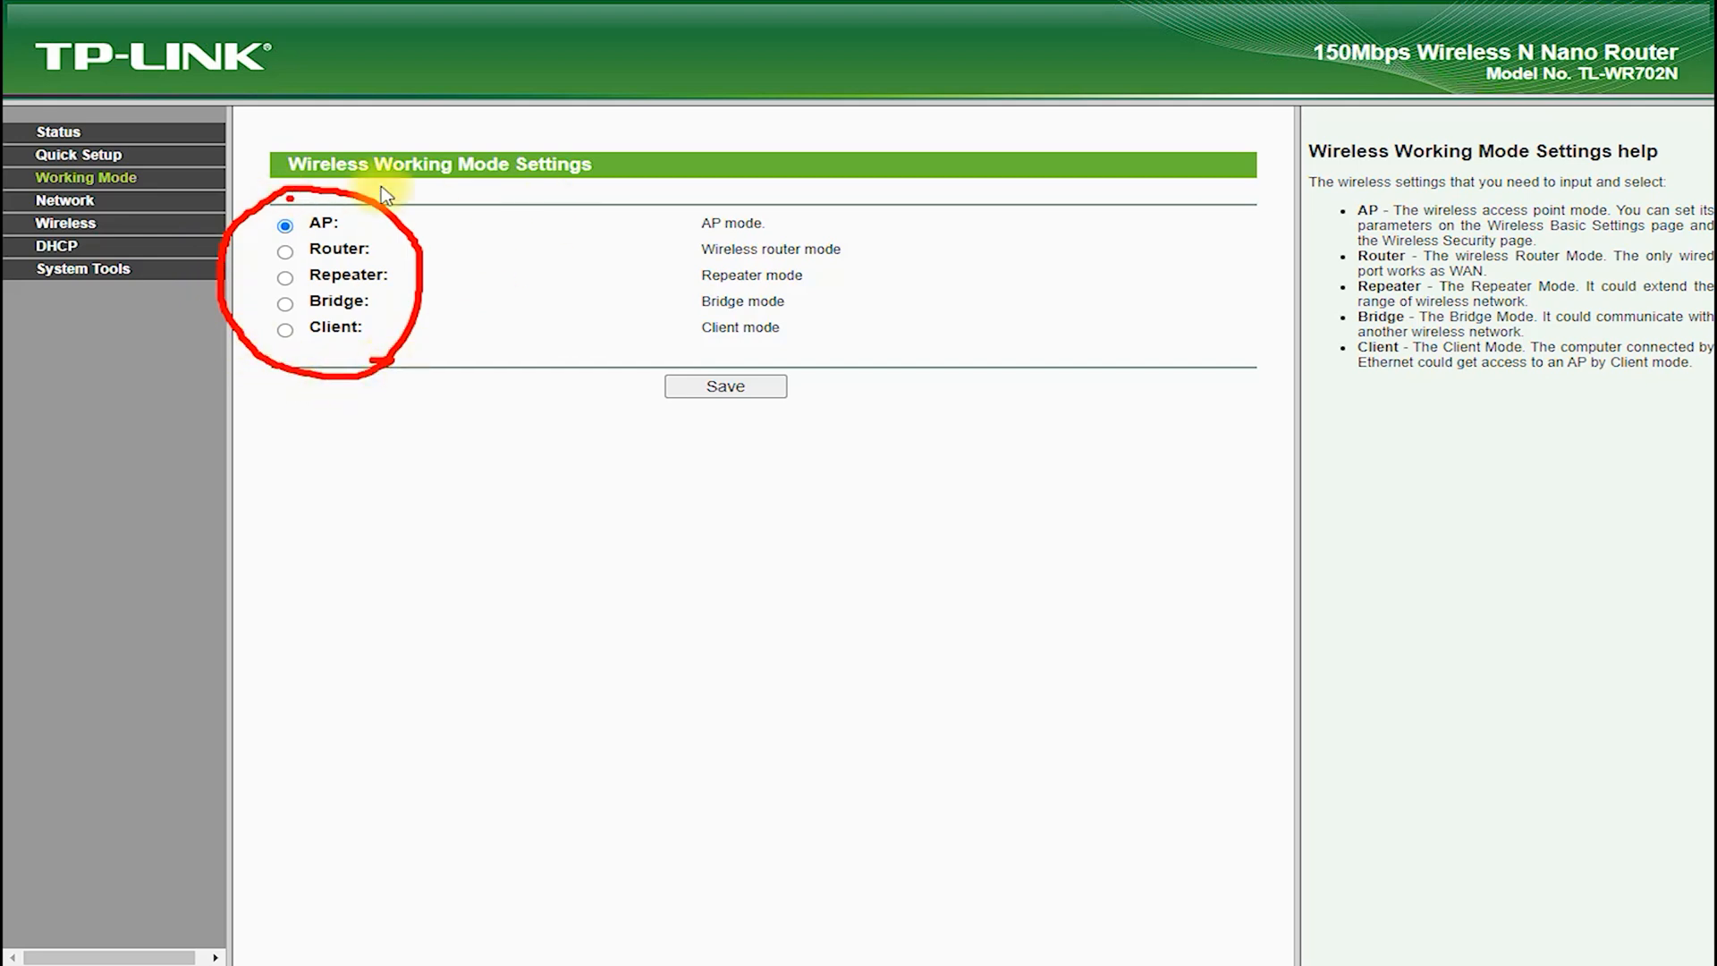
View the LAN page (IP 192.168.0.254) and bring up Wireless Settings in AP mode
left_click(65, 201)
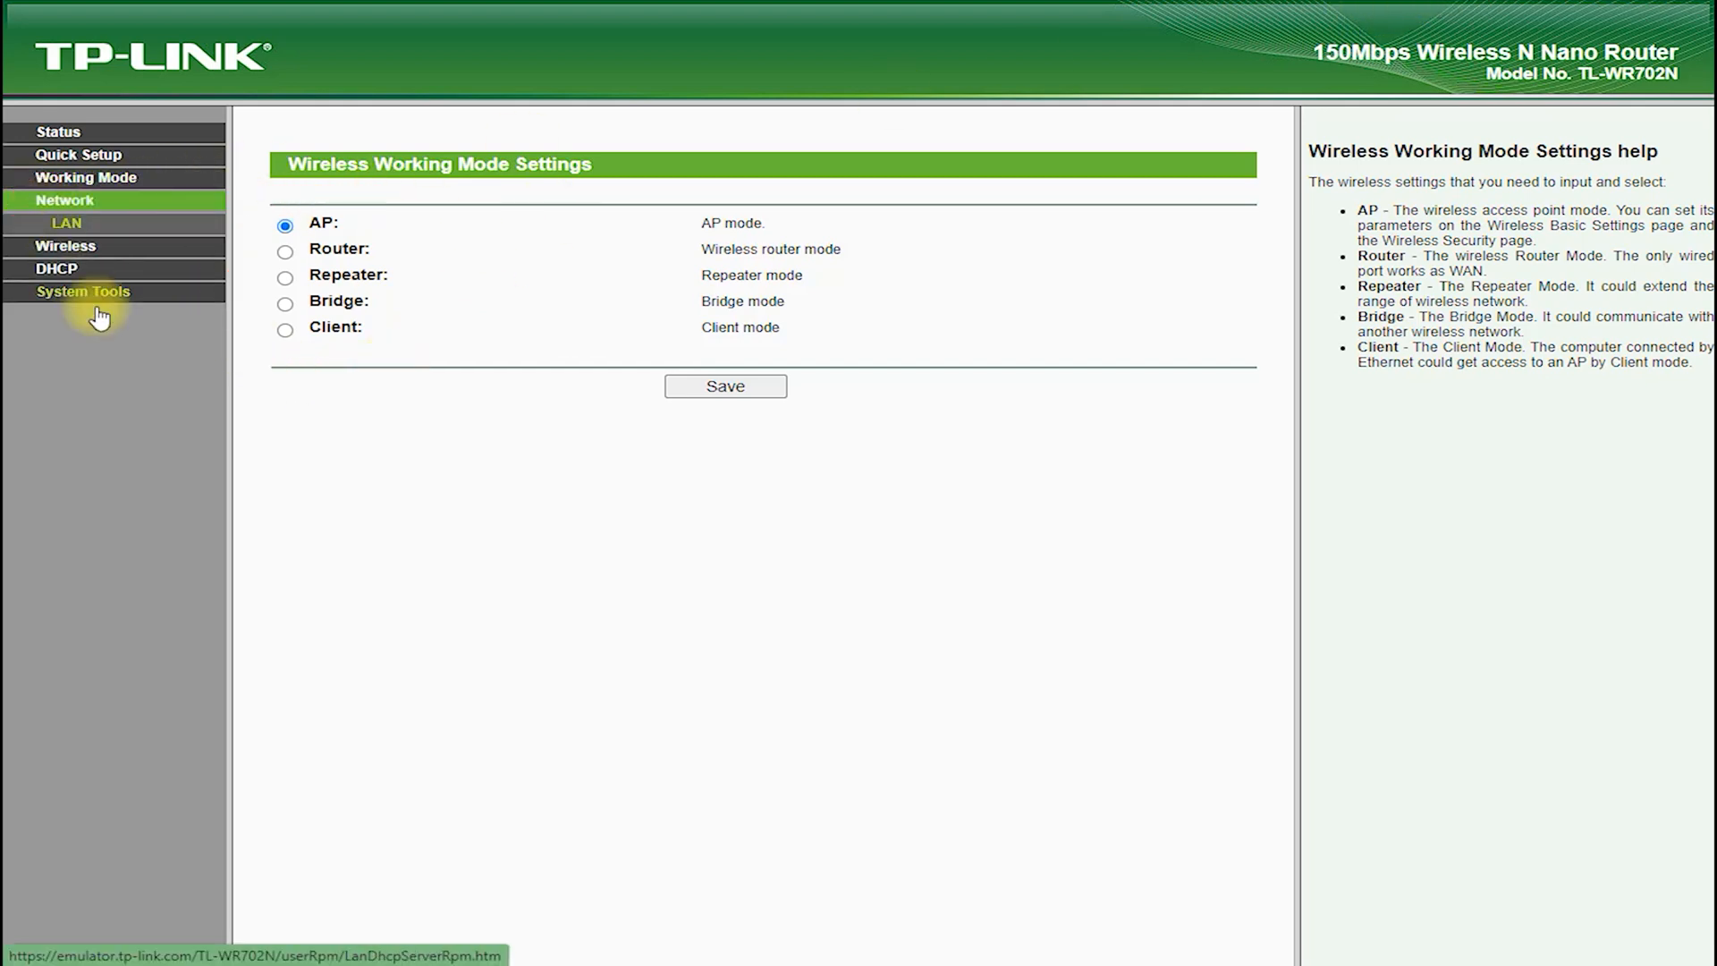
left_click(66, 222)
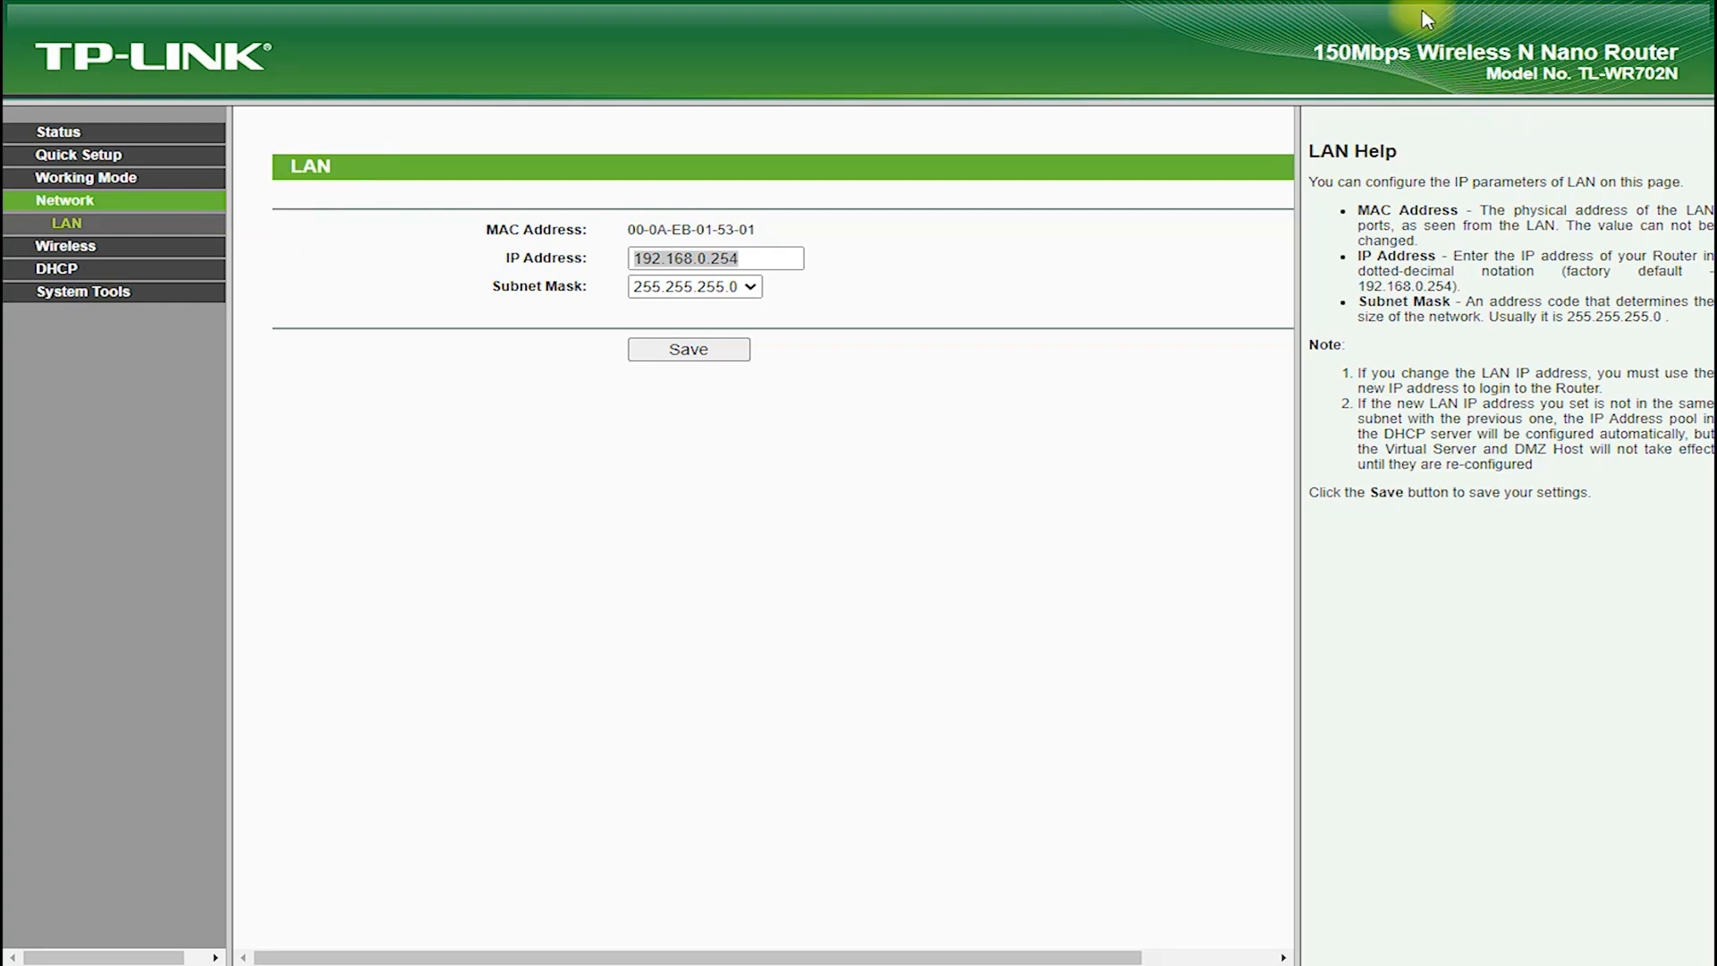
mouse_move(104, 161)
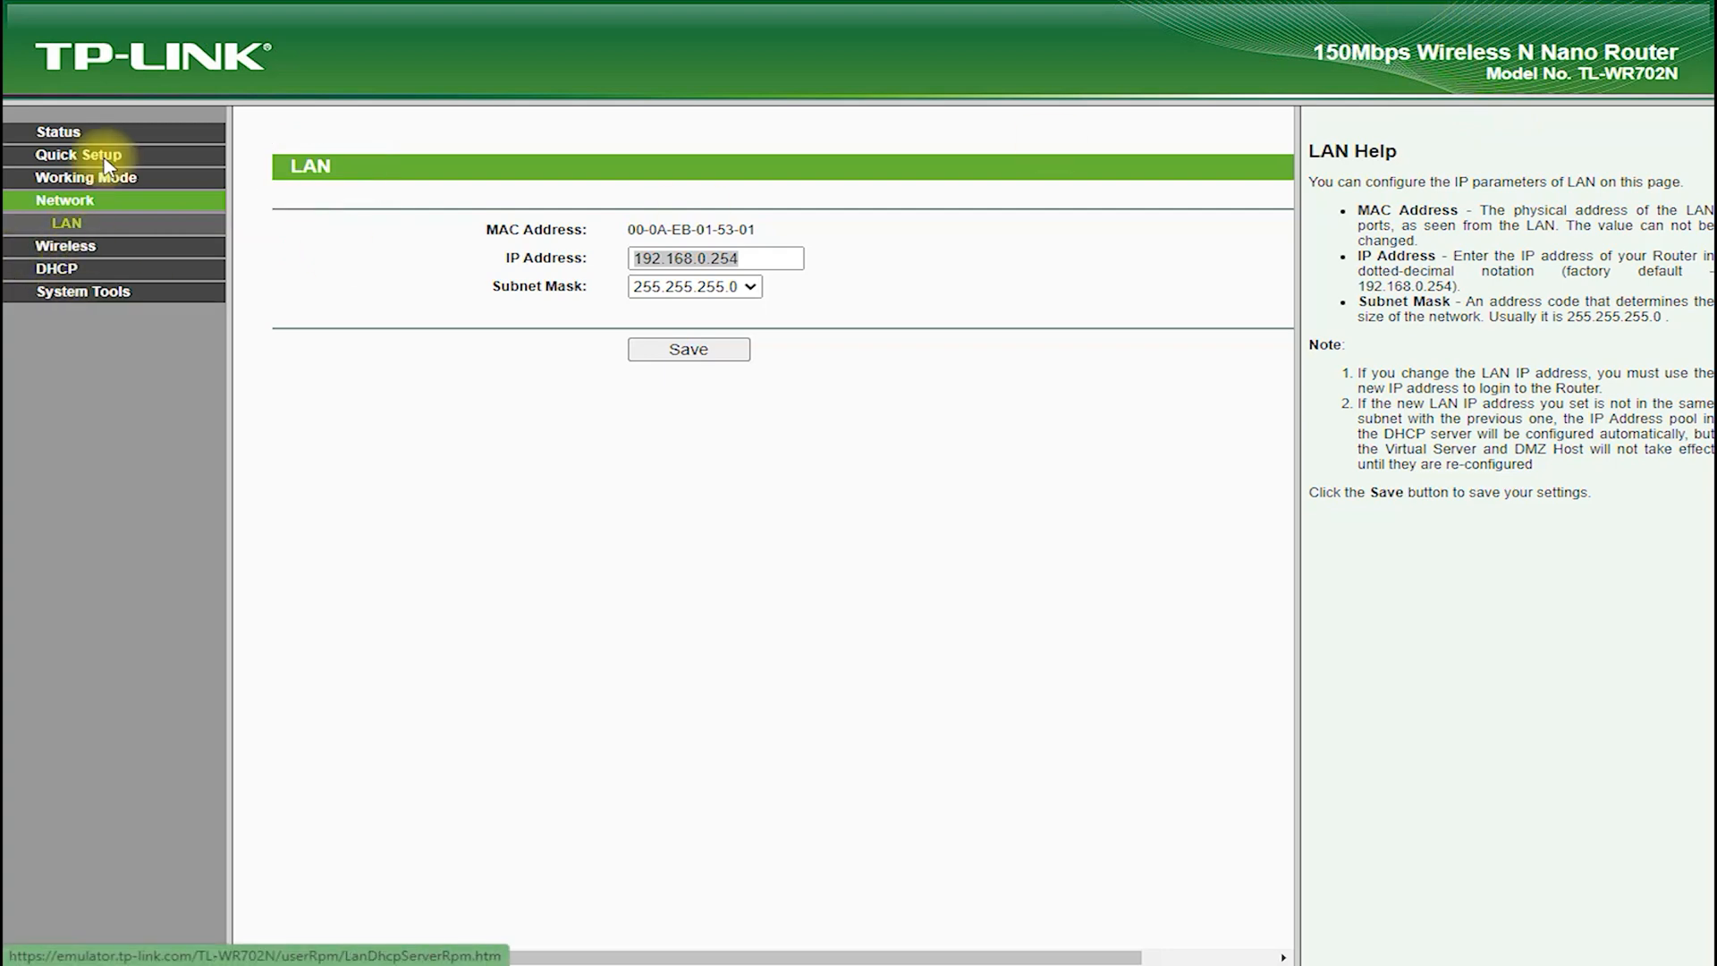
mouse_move(66, 245)
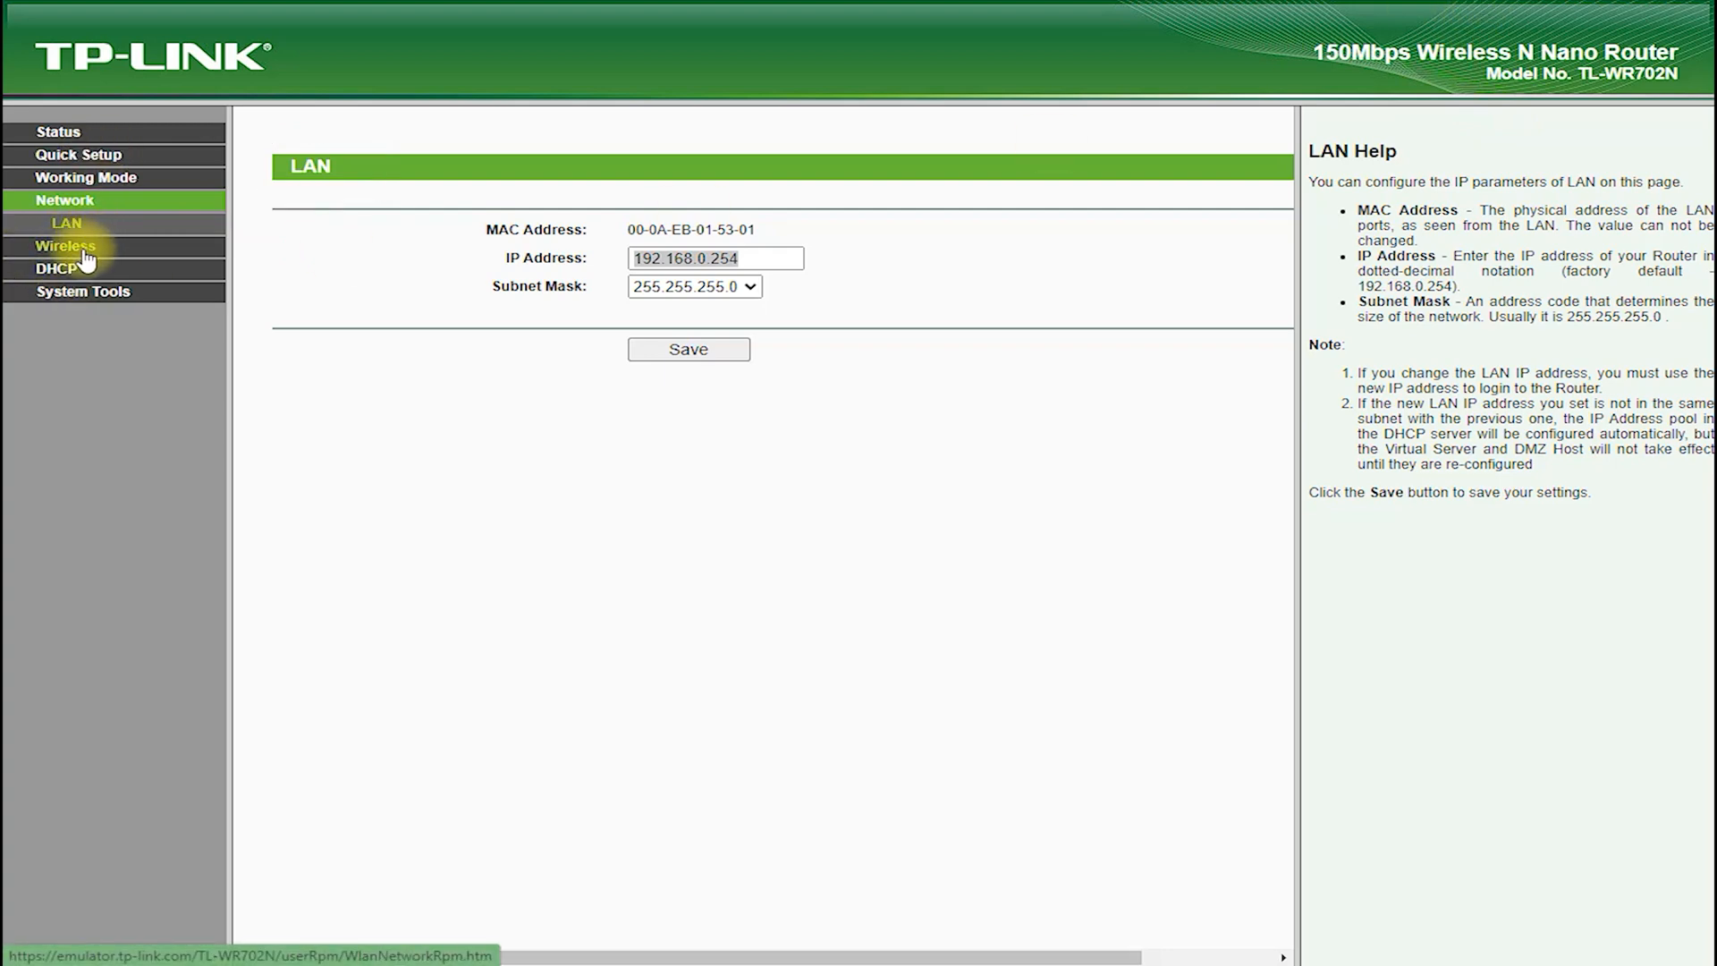
left_click(66, 224)
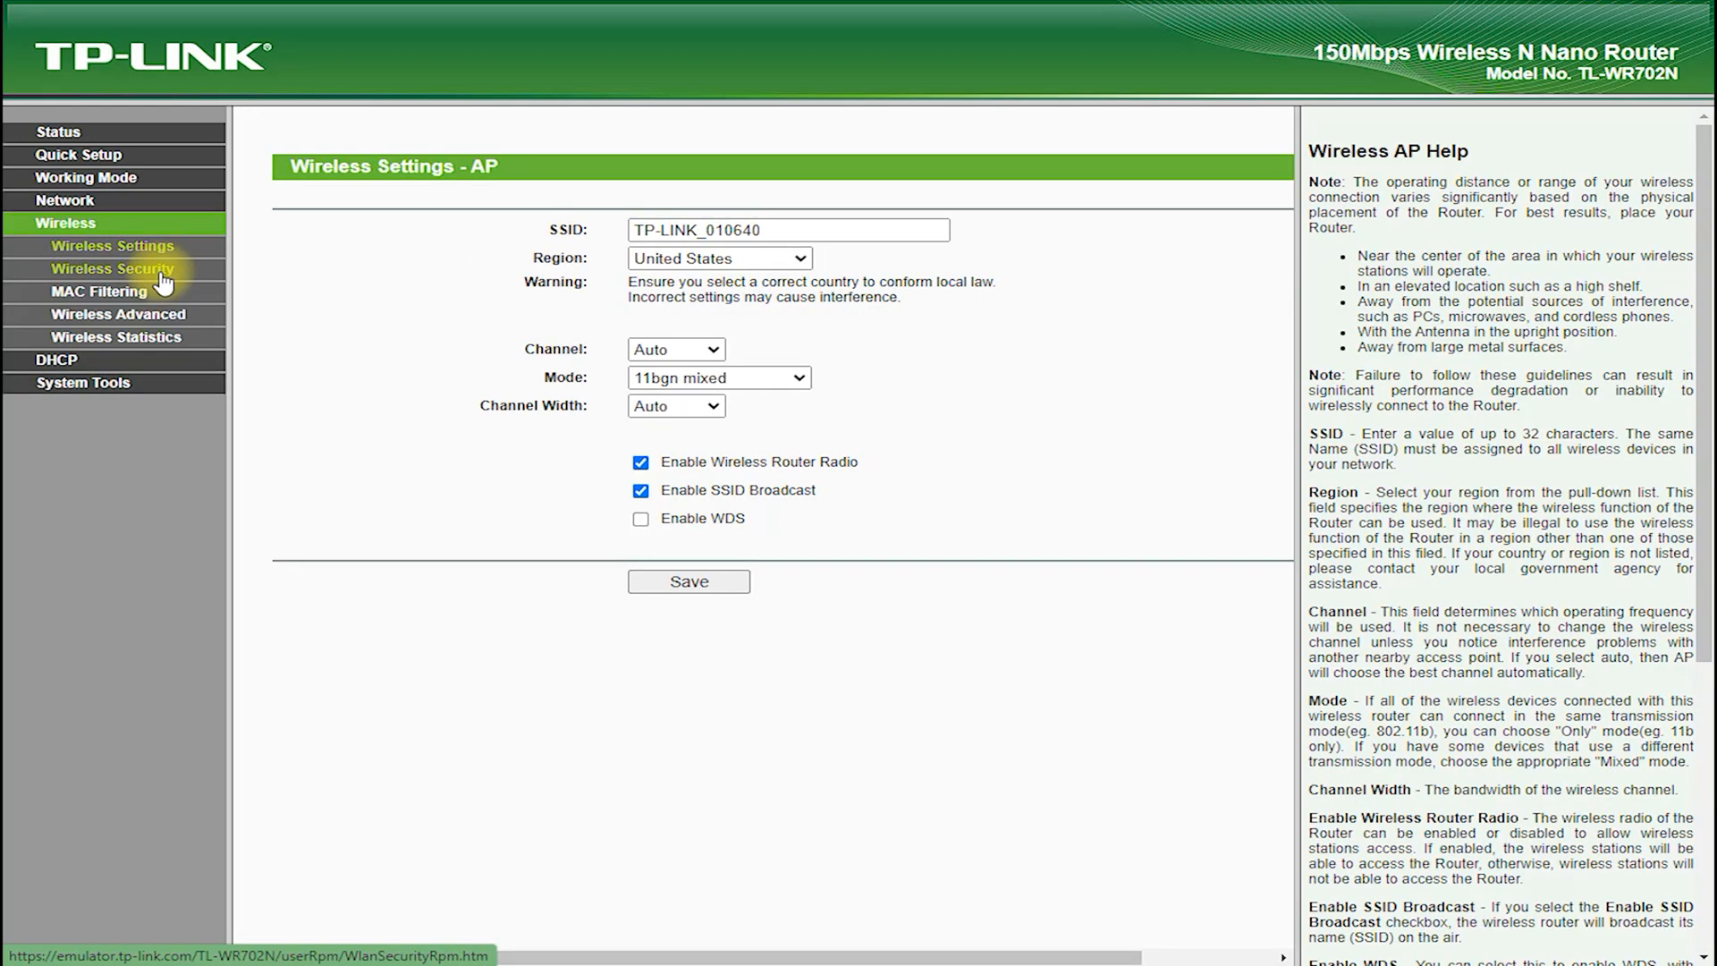
Set the SSID to 'Wifi Name' and move to the Wireless Security page
left_click(113, 269)
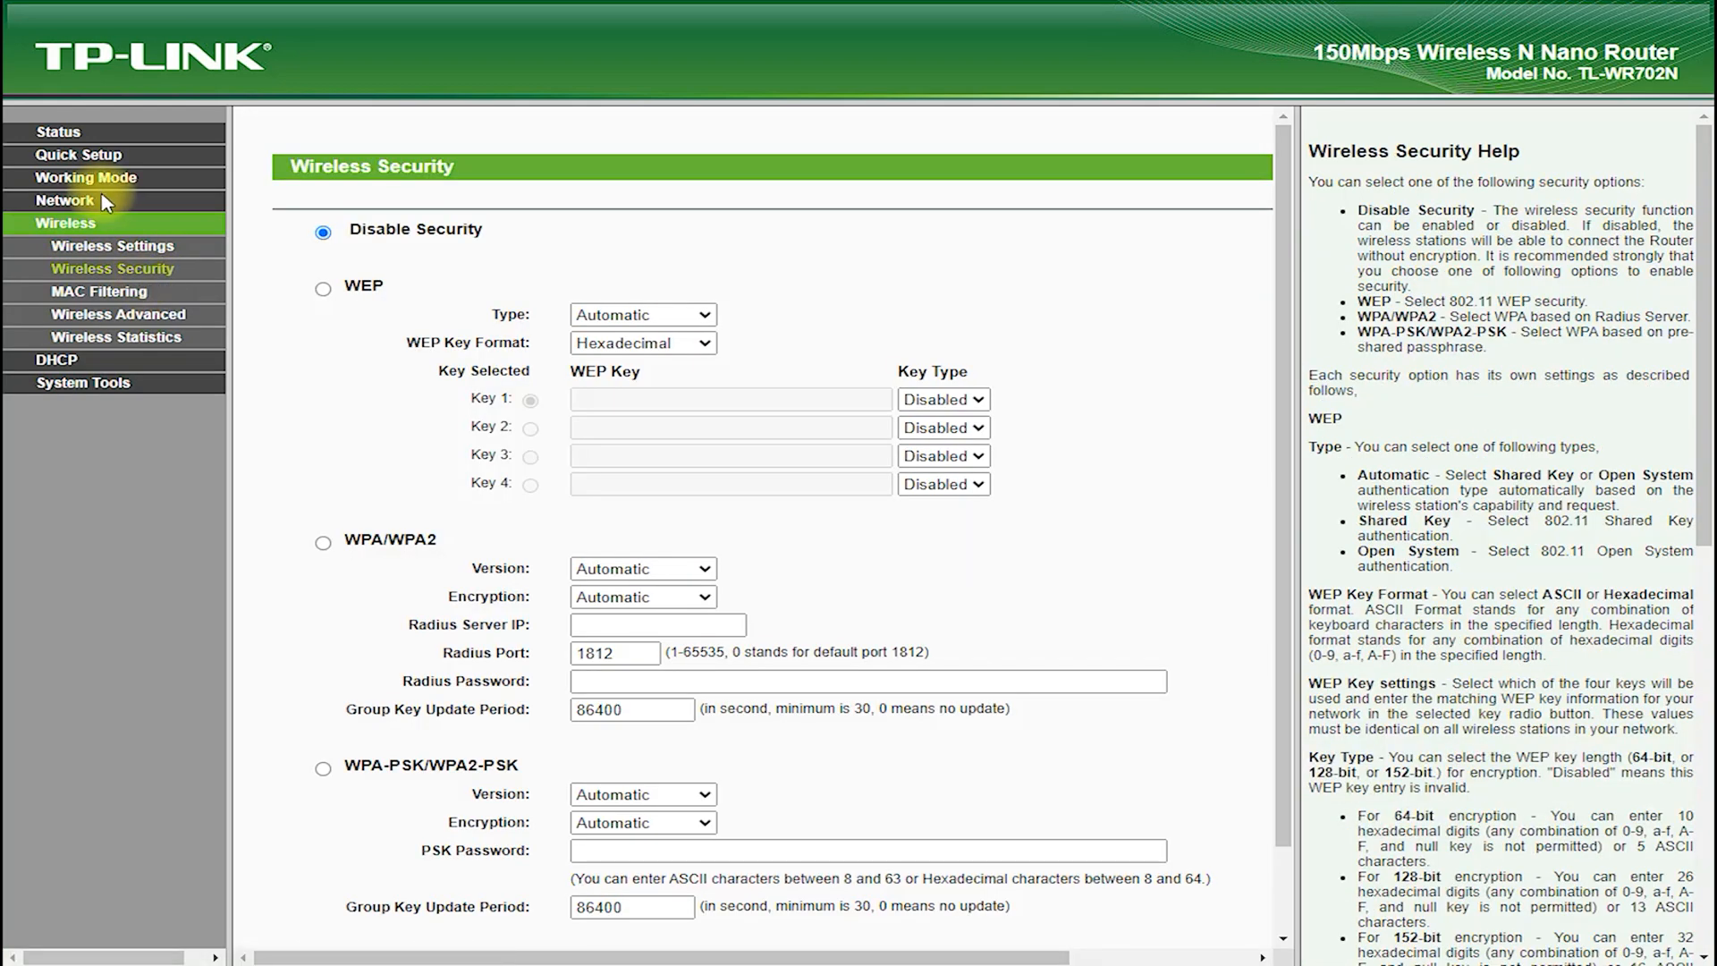
mouse_move(113, 245)
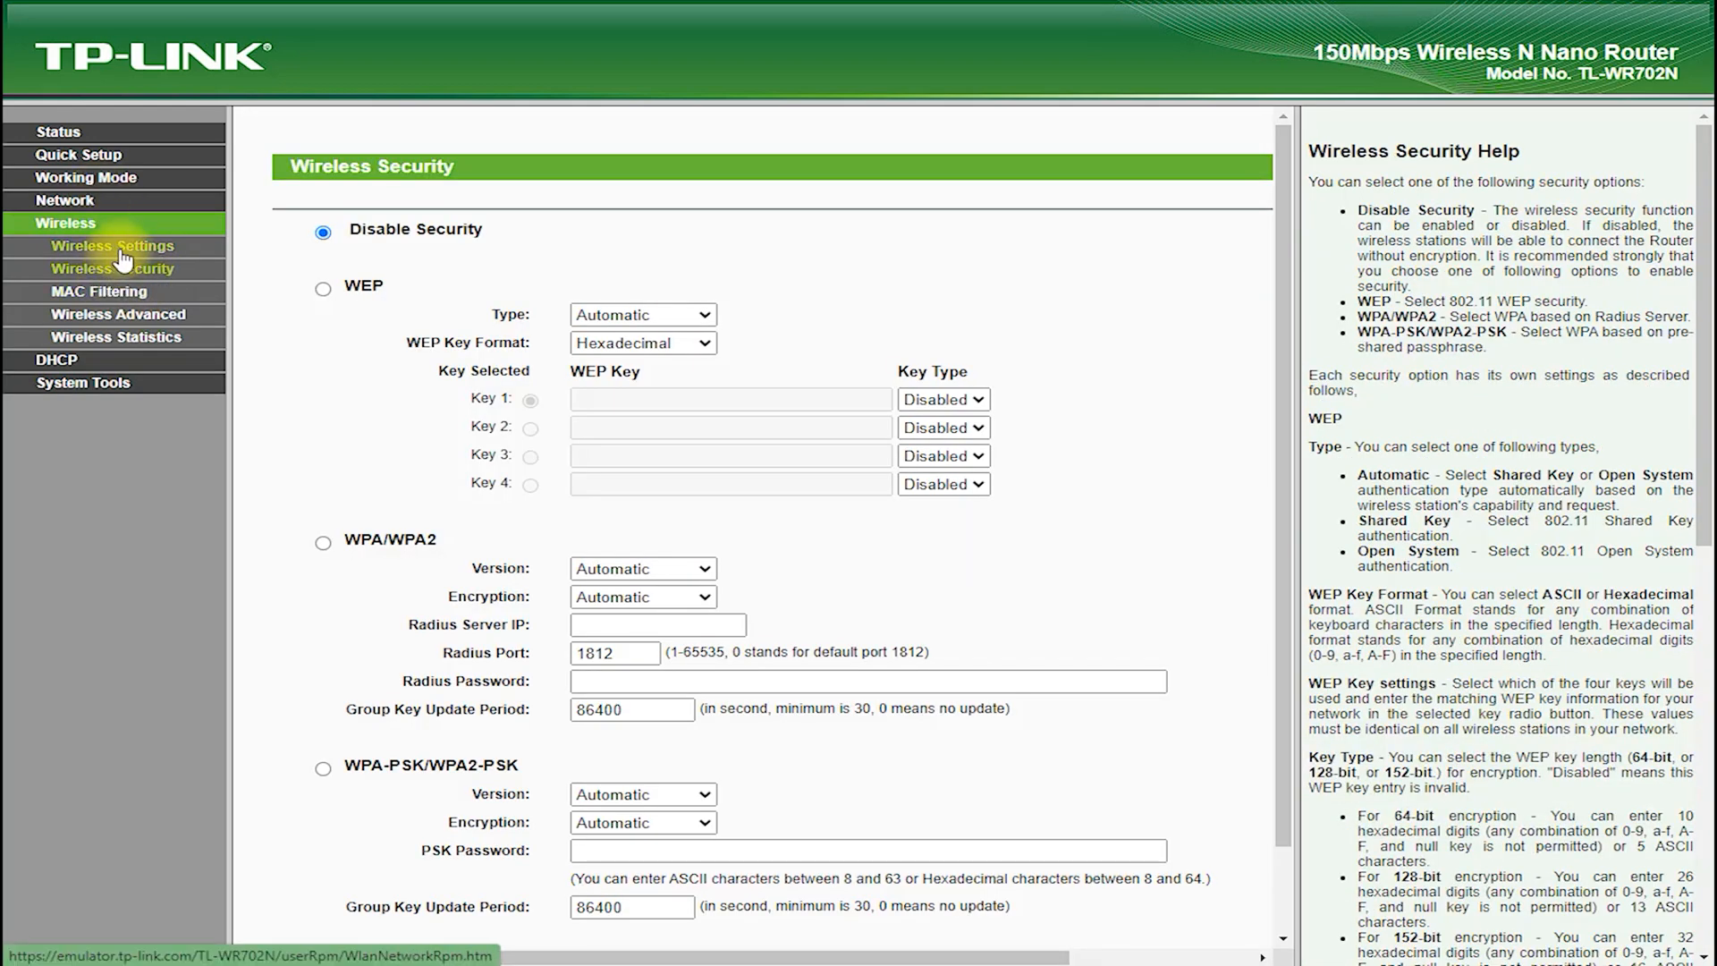
left_click(113, 245)
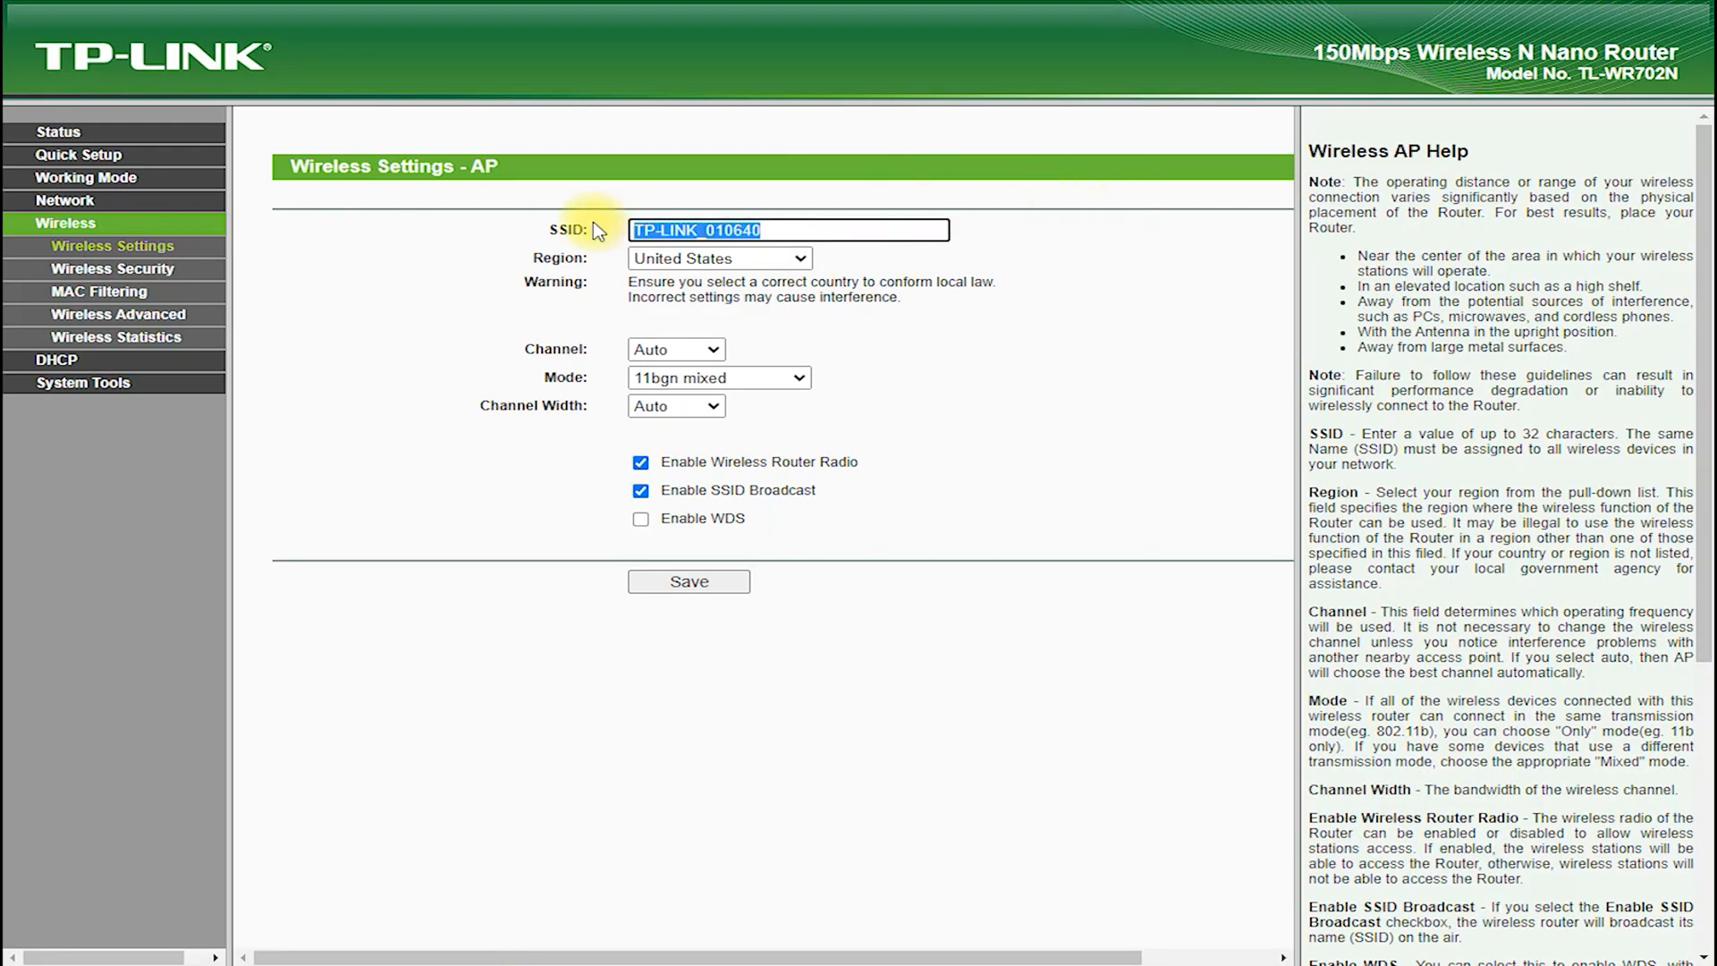
type("Wif")
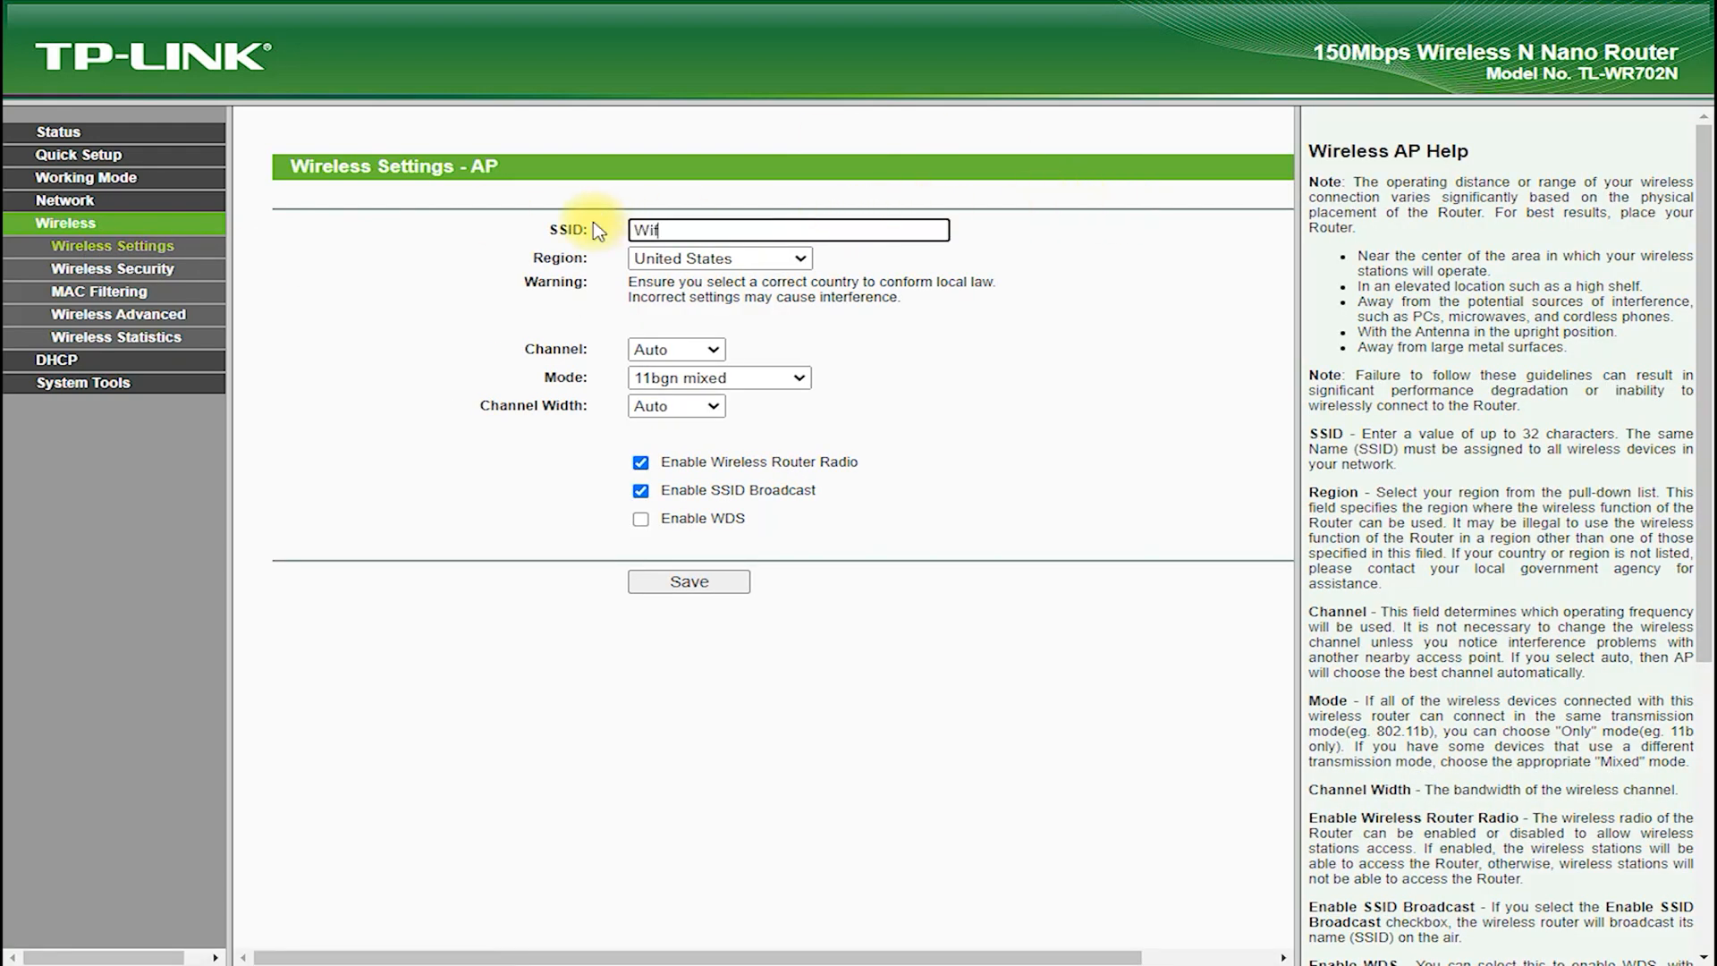
type("i Name")
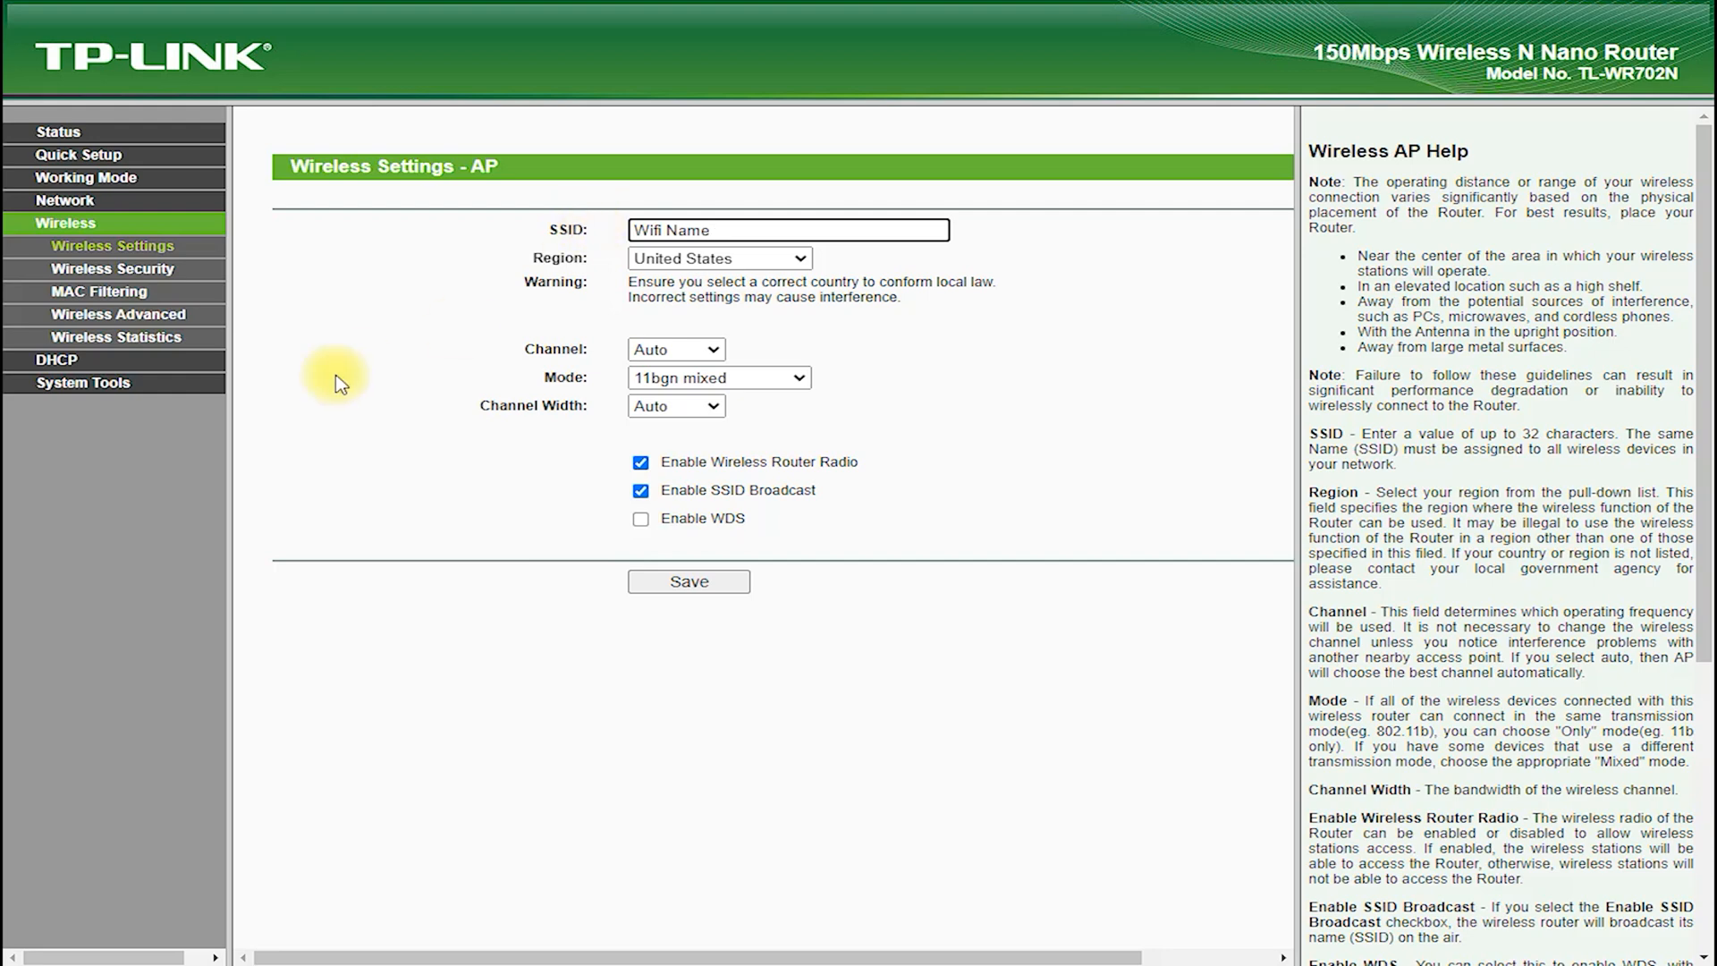
left_click(113, 268)
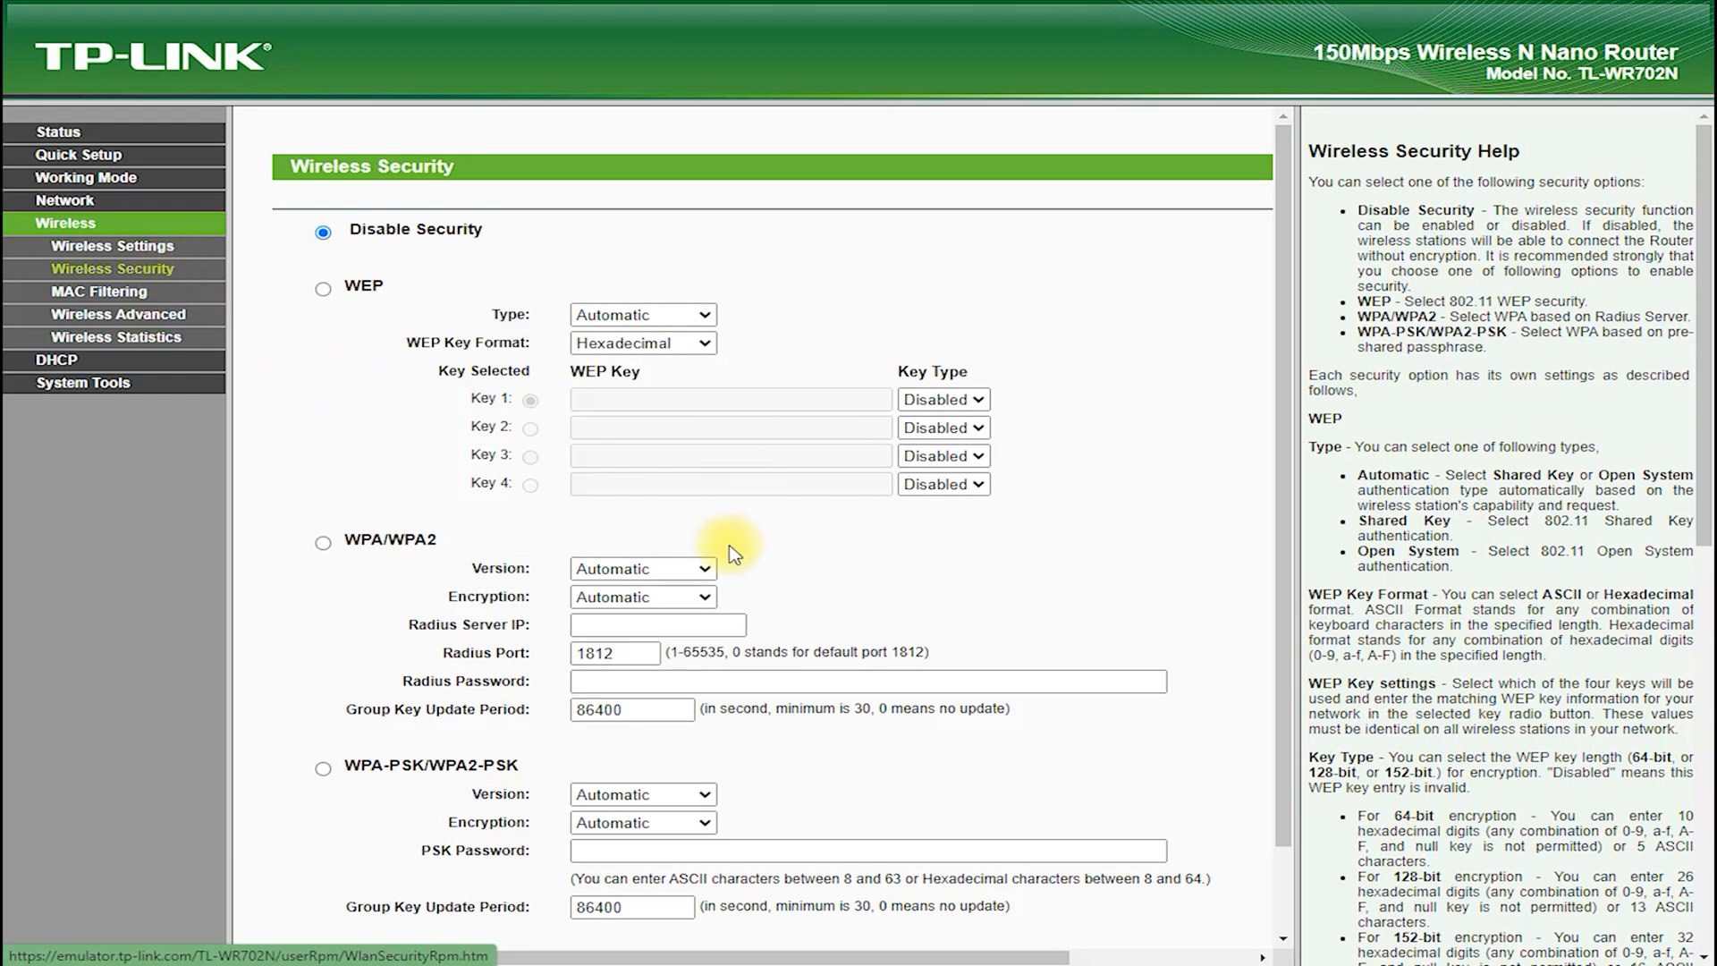
left_click(324, 767)
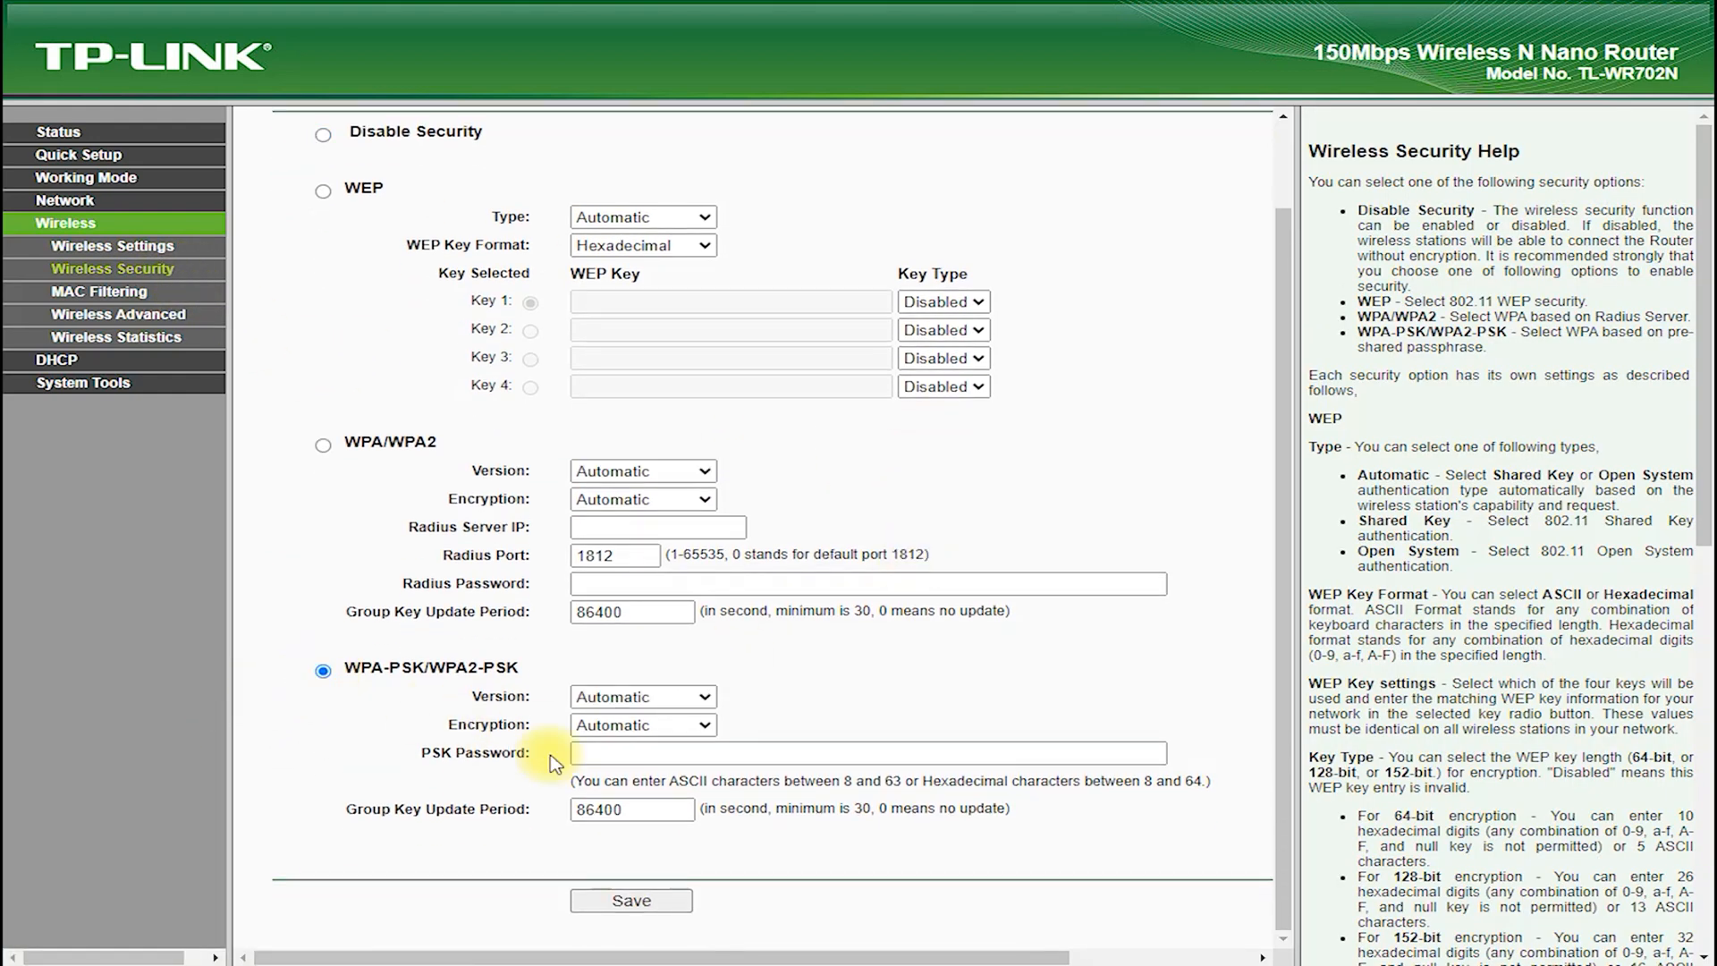
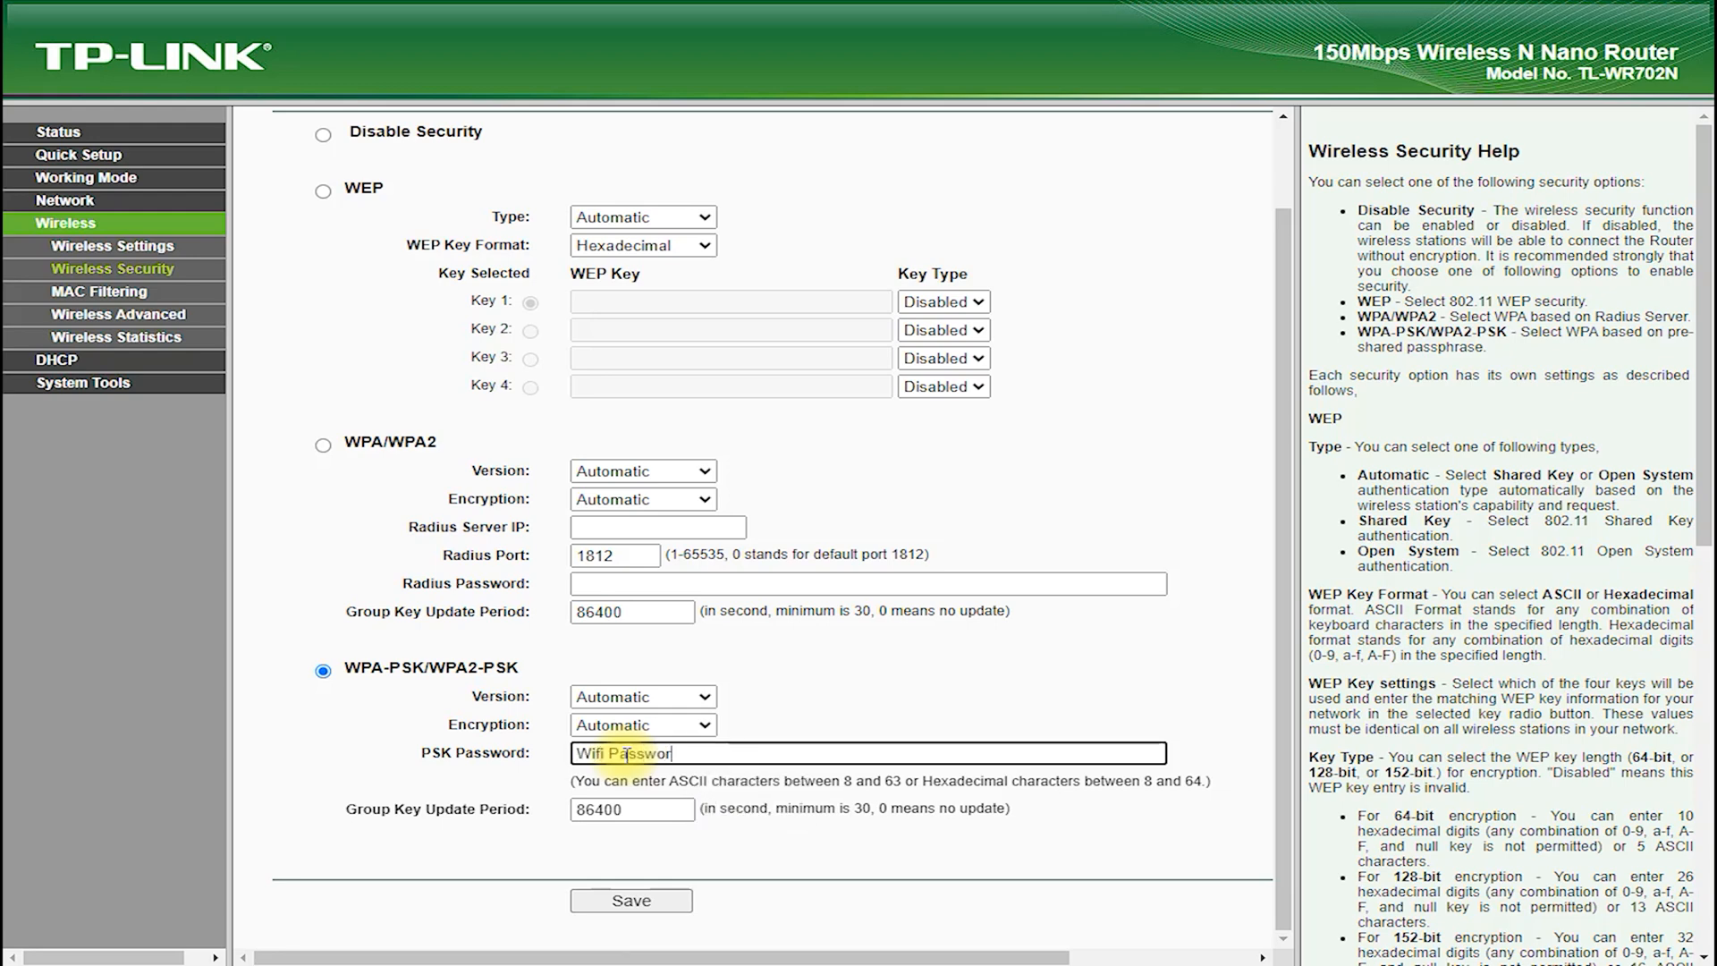
mouse_move(98, 292)
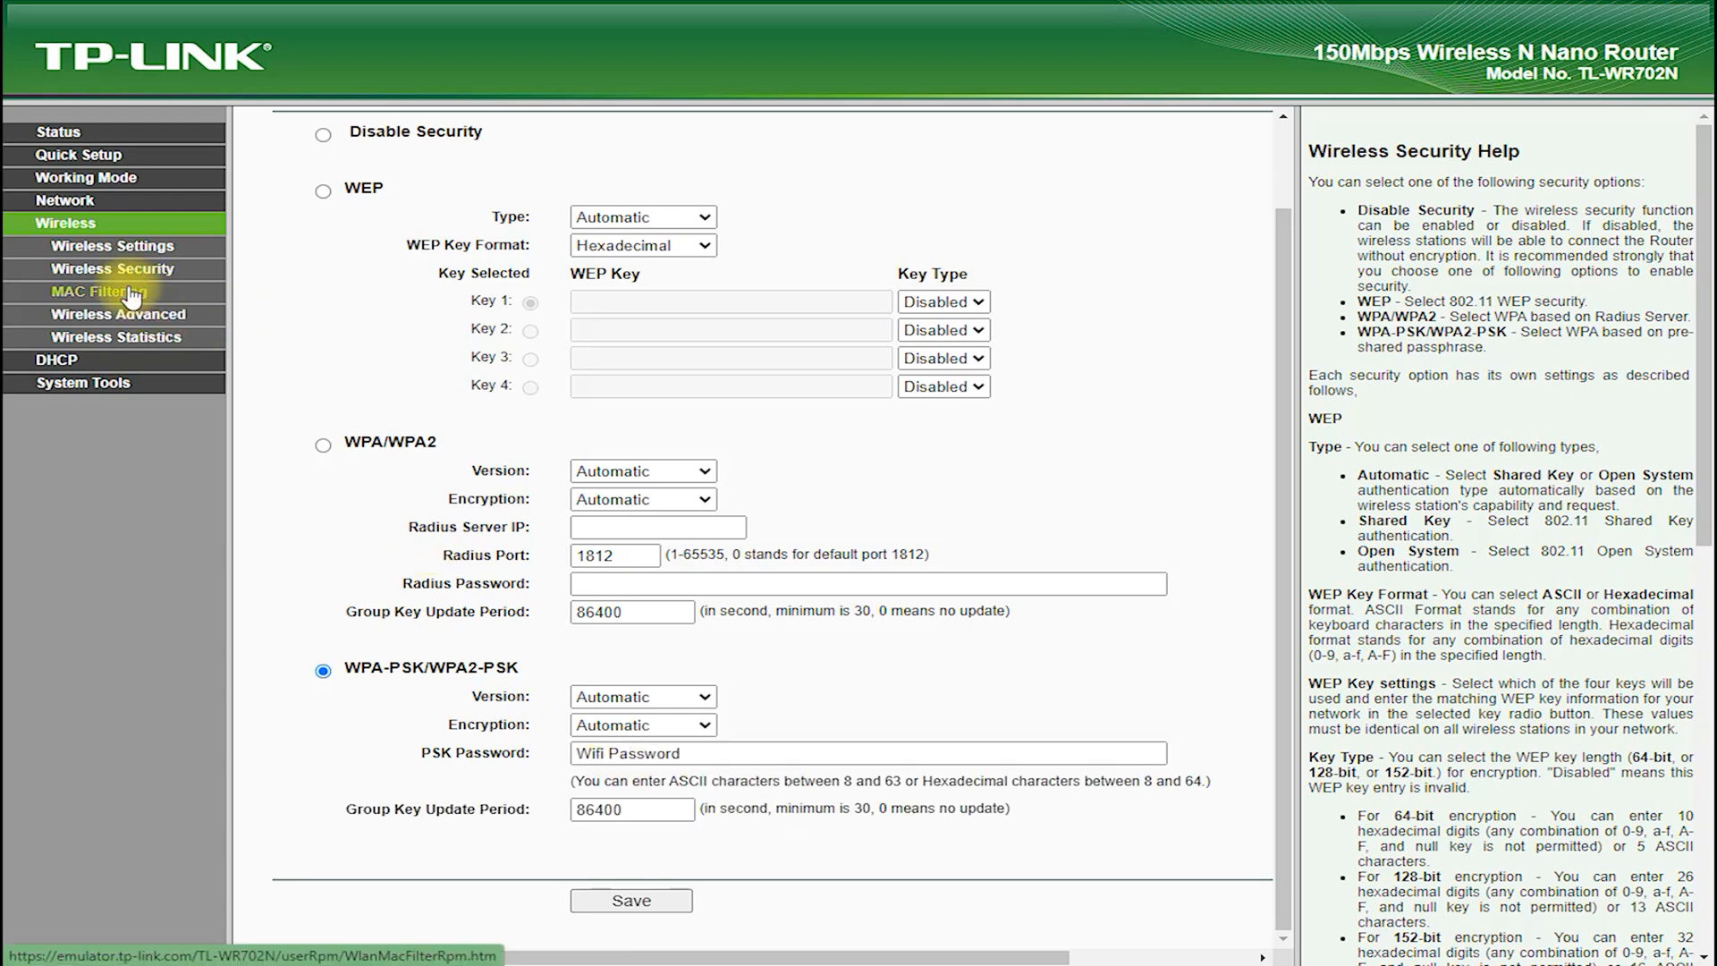
left_click(98, 291)
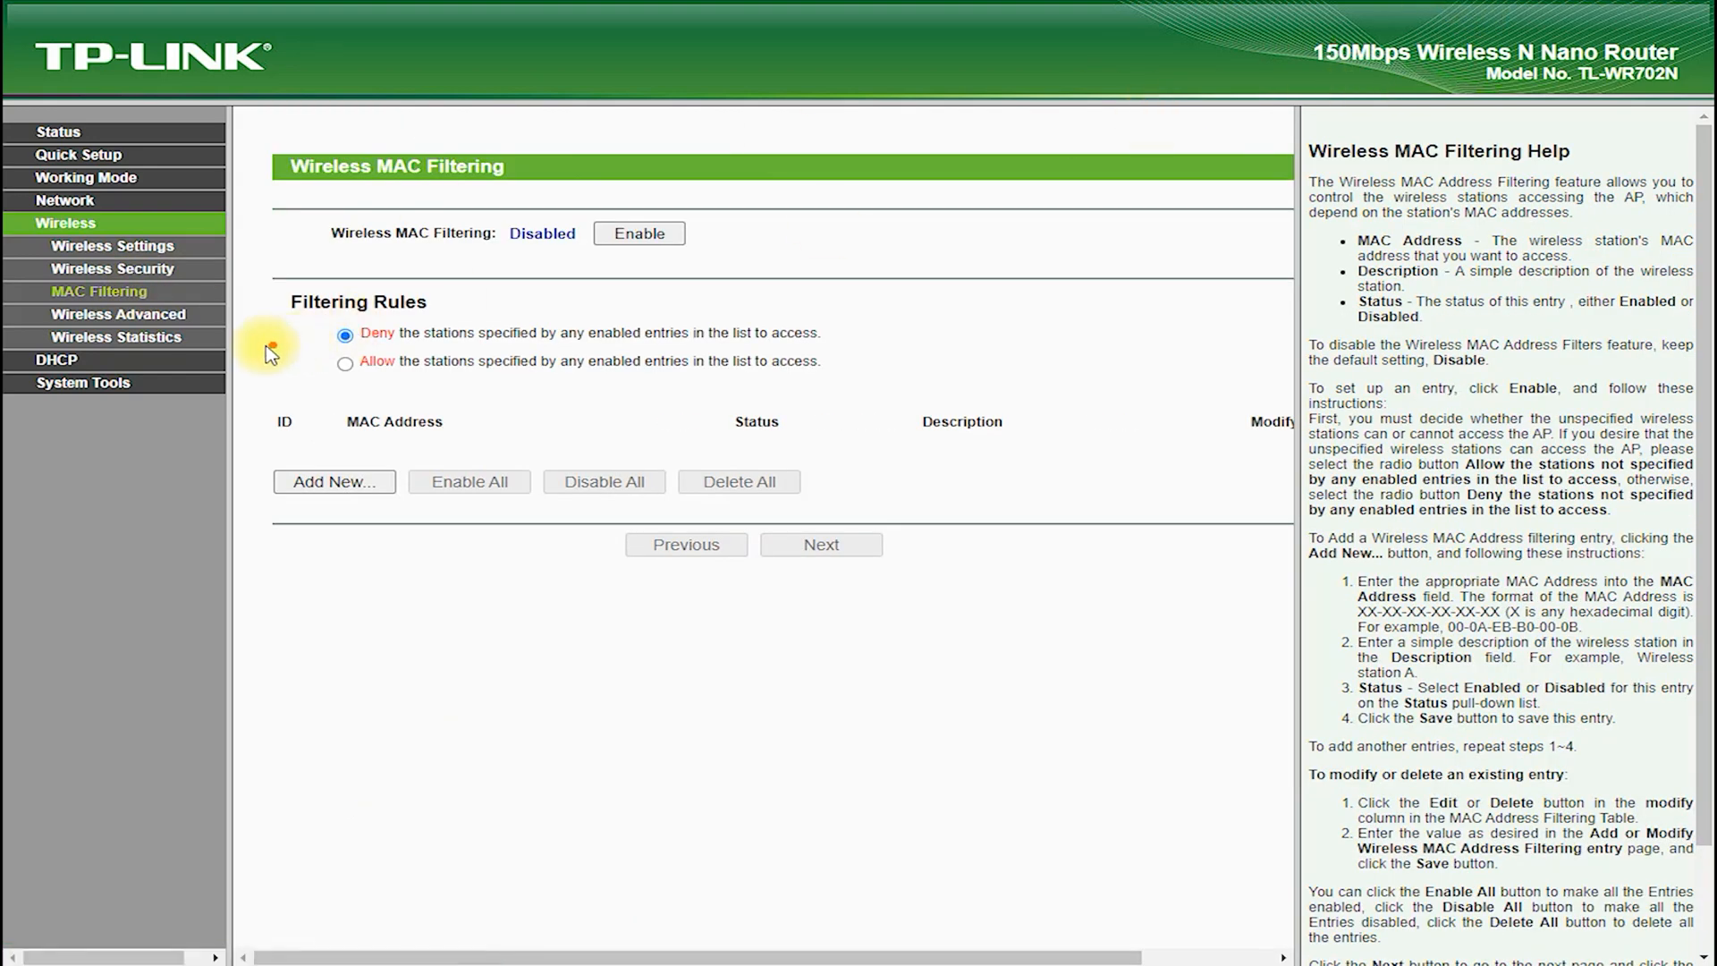
mouse_move(311, 231)
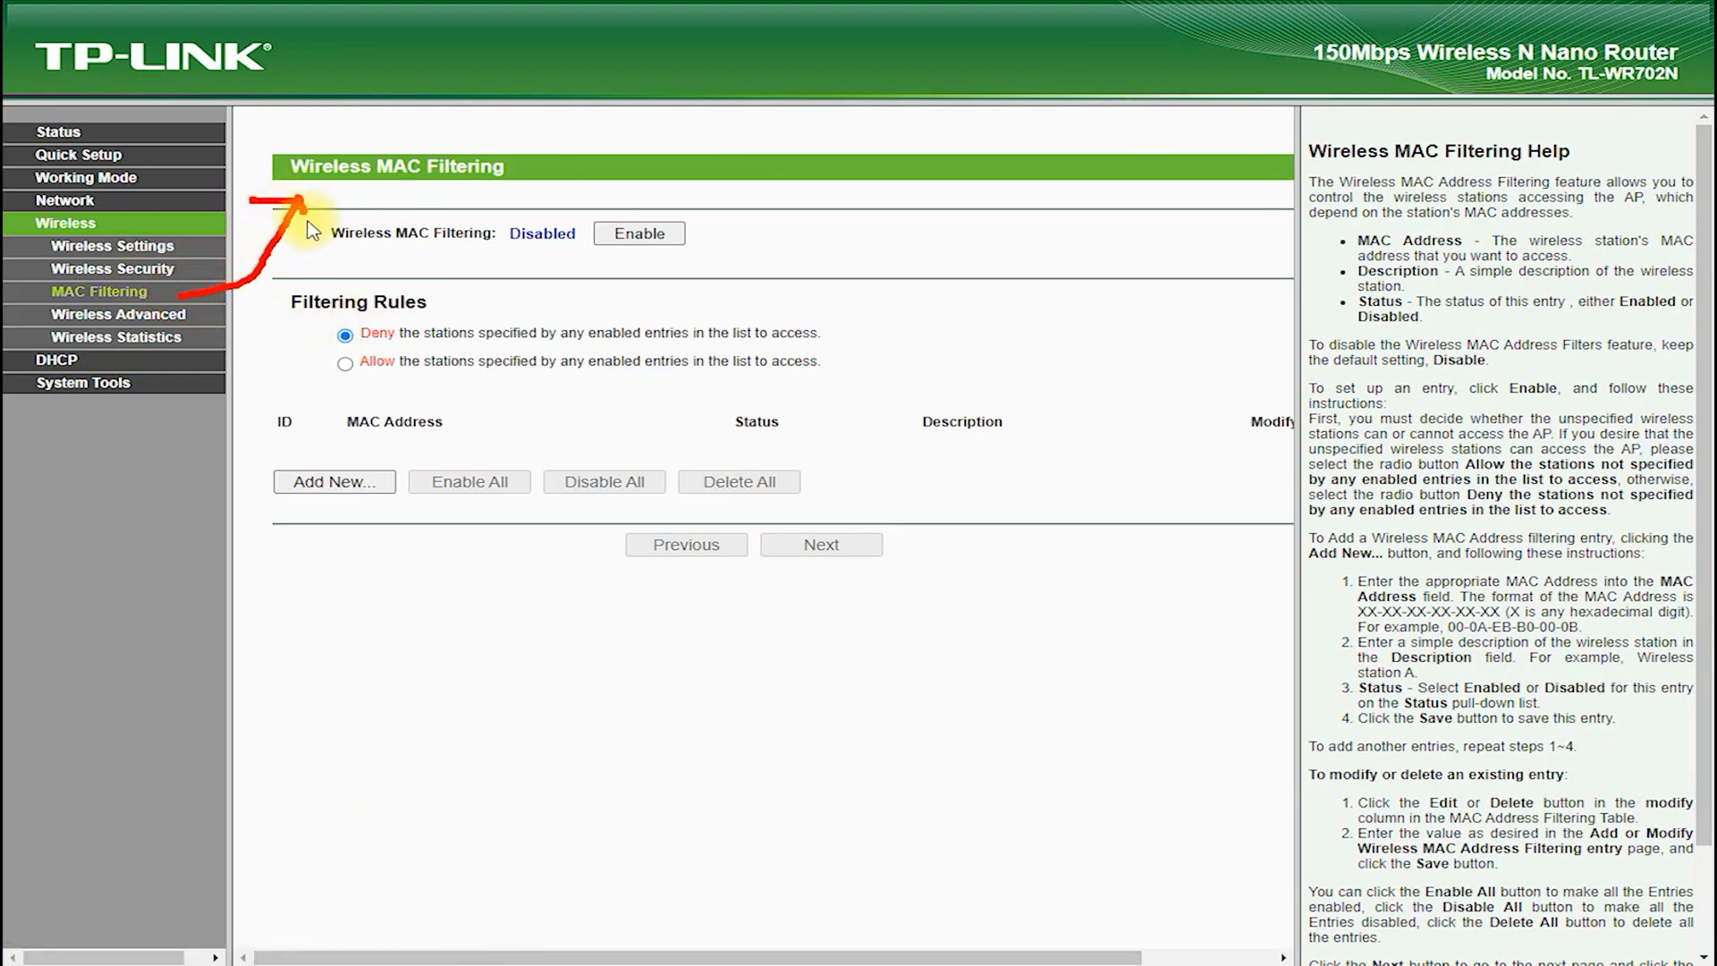
mouse_move(118, 315)
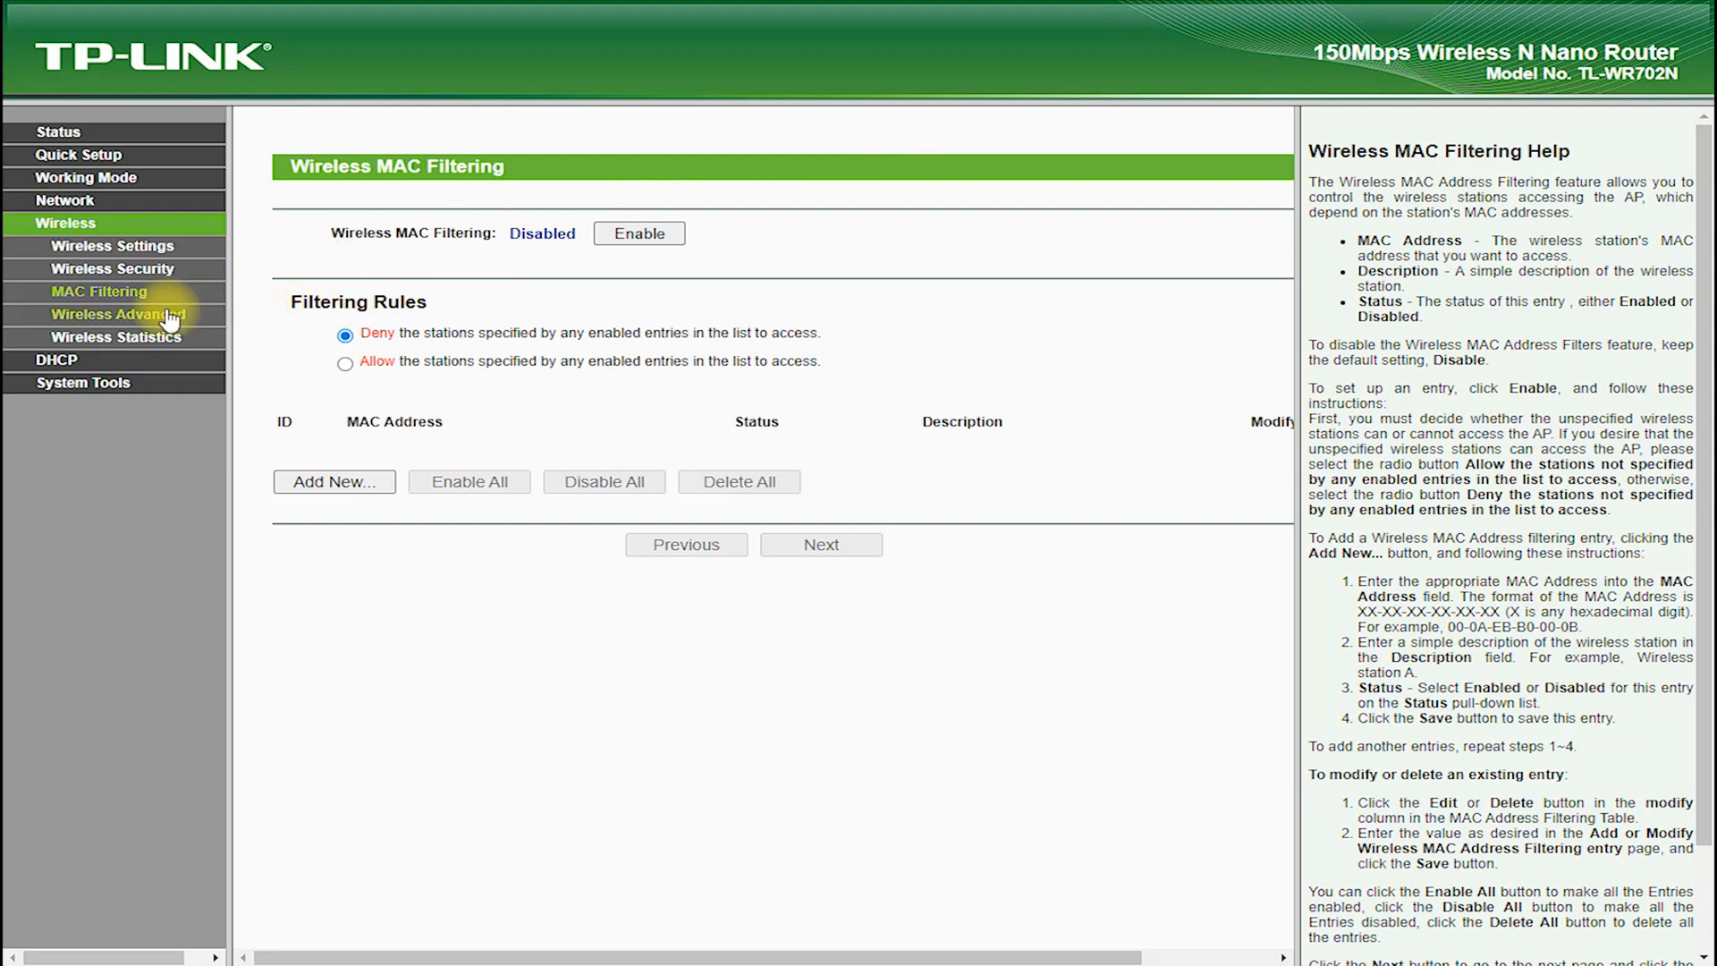
left_click(120, 315)
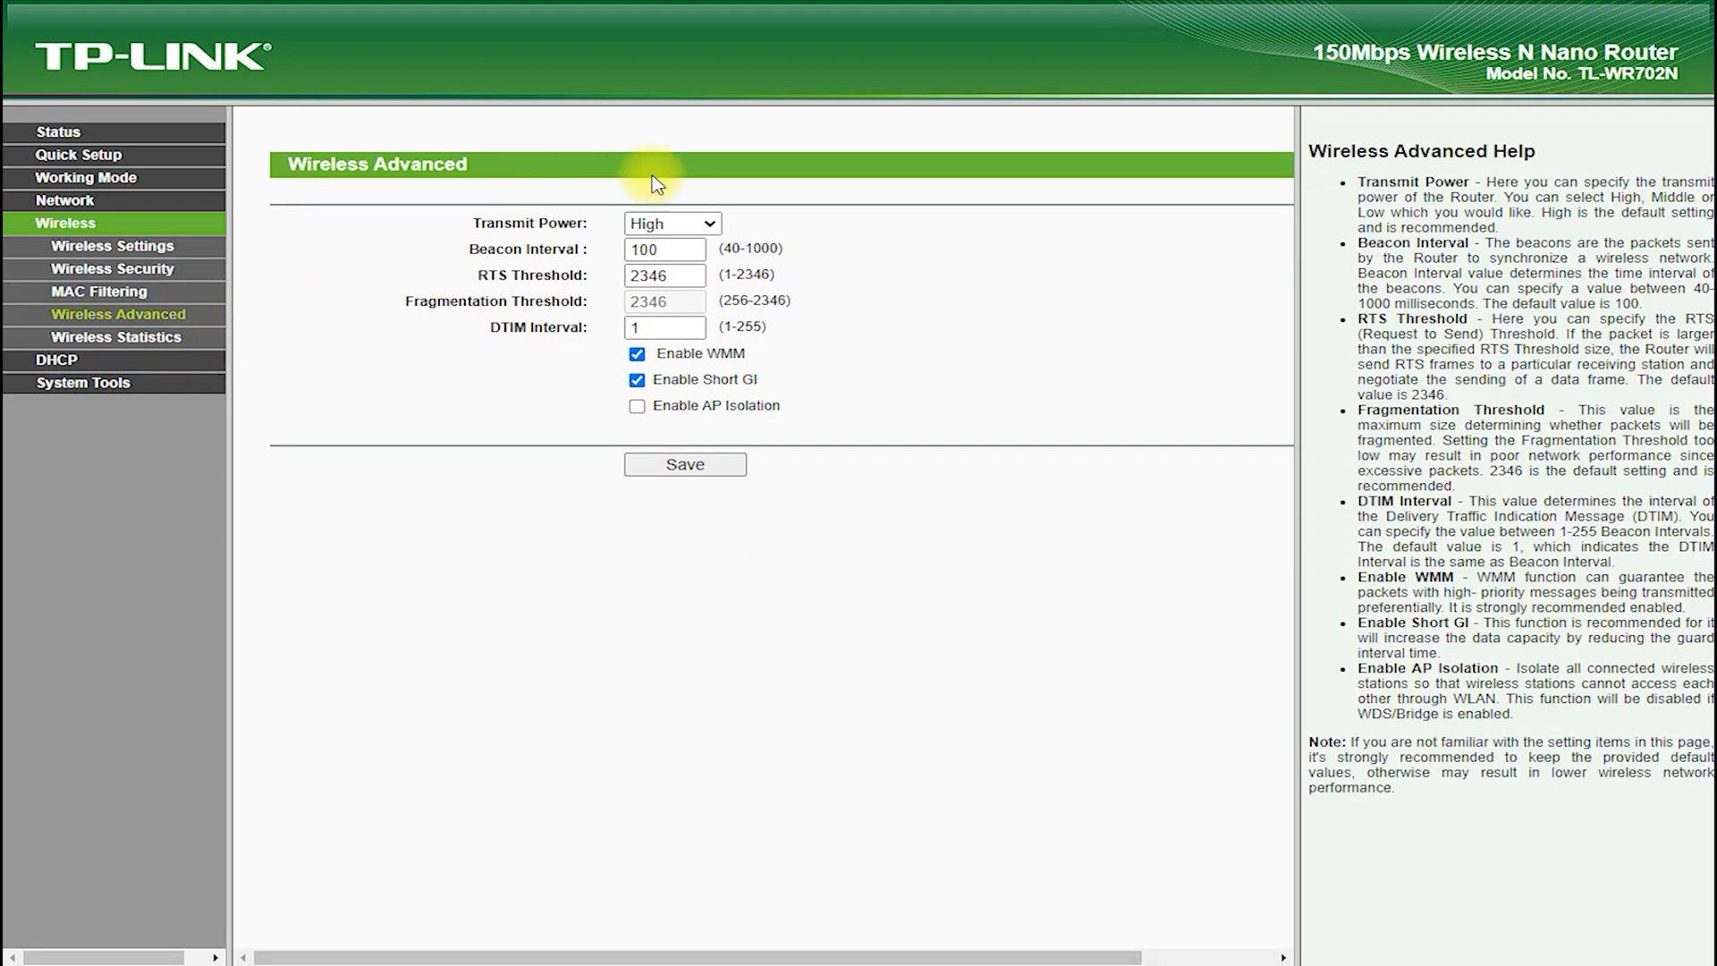
Keep transmit power at High, view Wireless Statistics (0 stations), and go to DHCP Settings
left_click(671, 224)
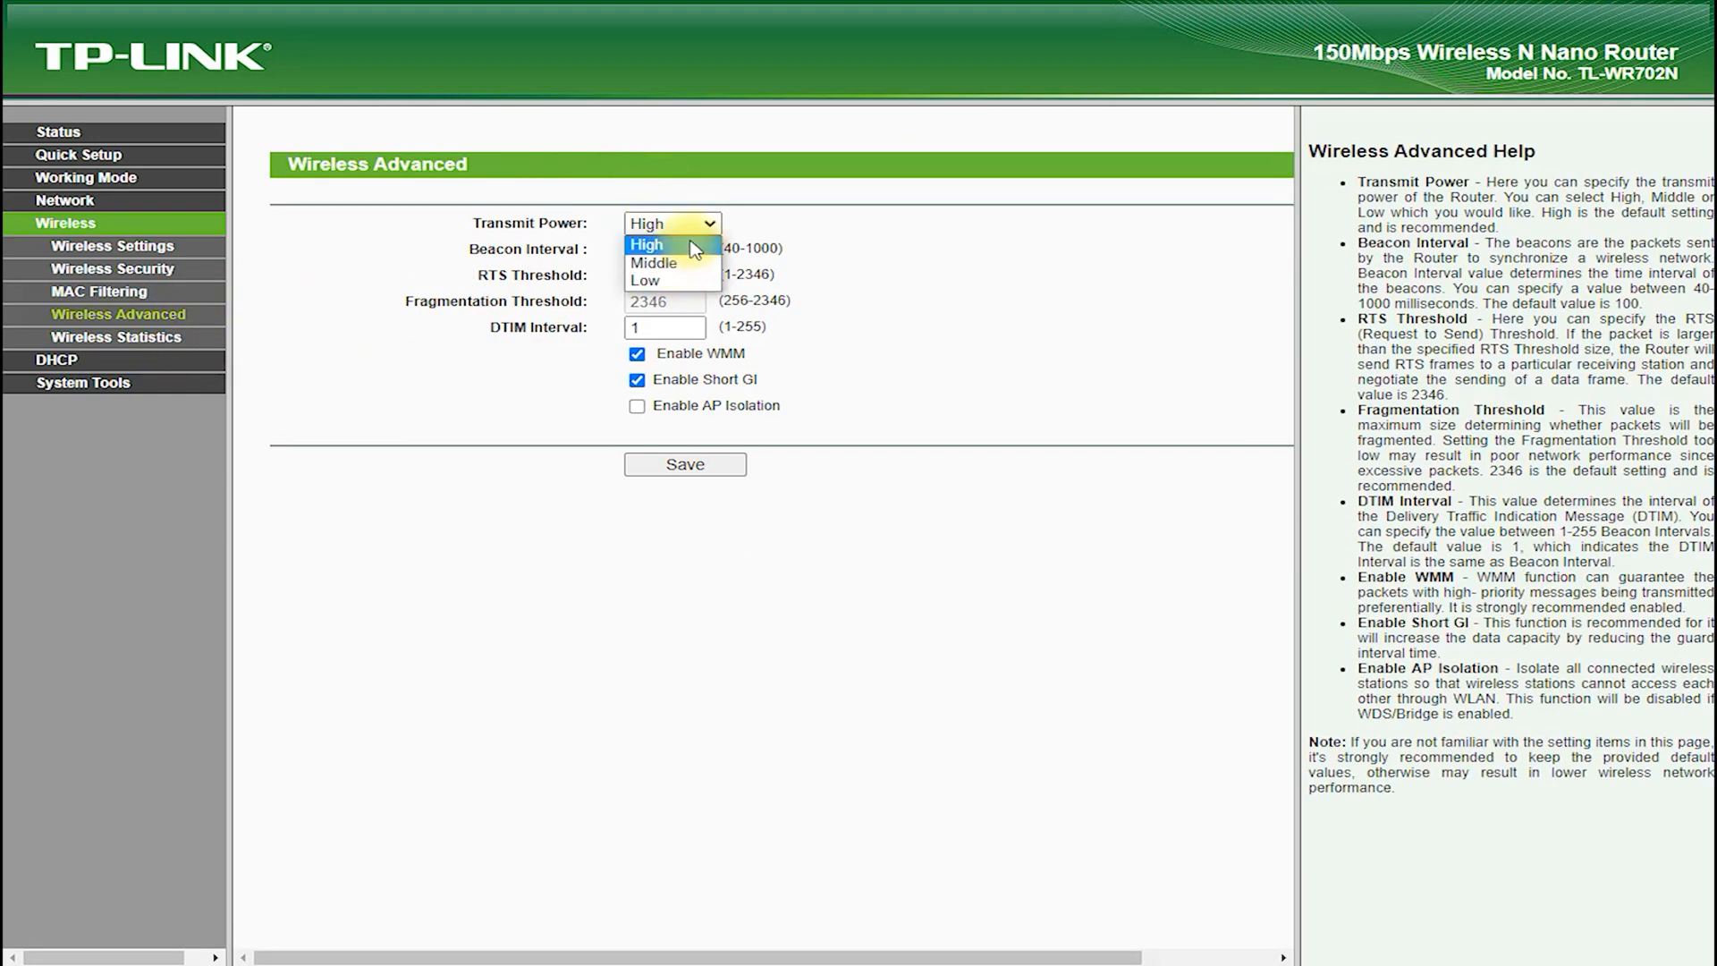
left_click(646, 245)
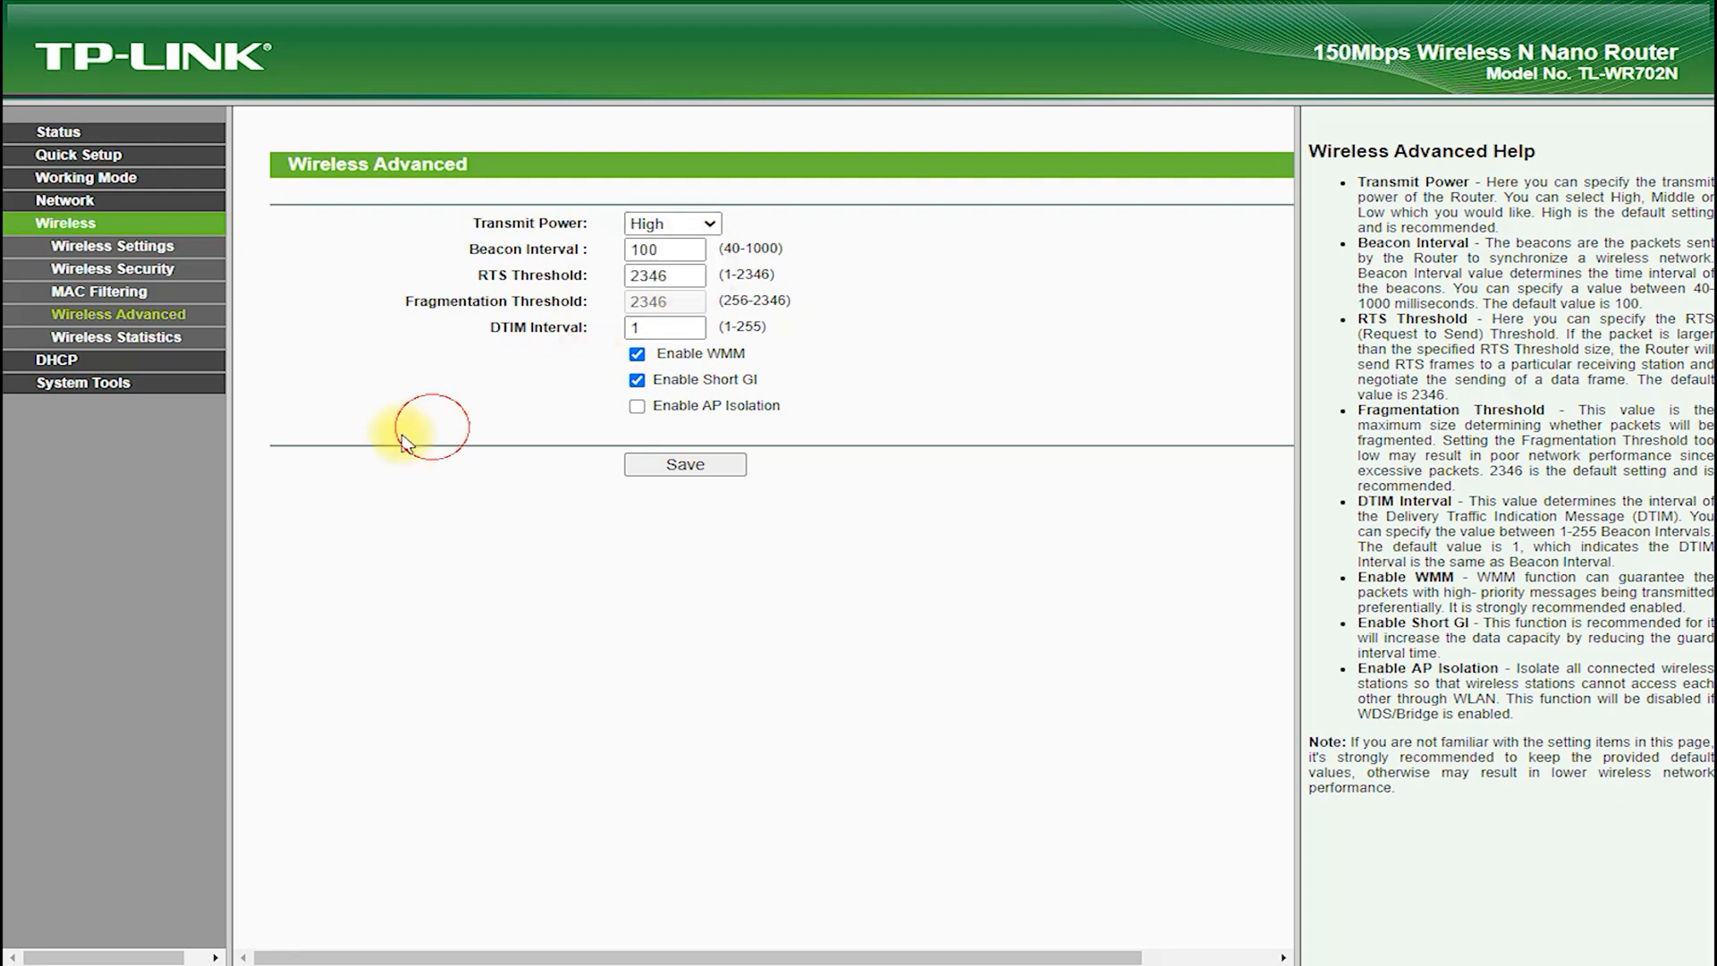
mouse_move(154, 390)
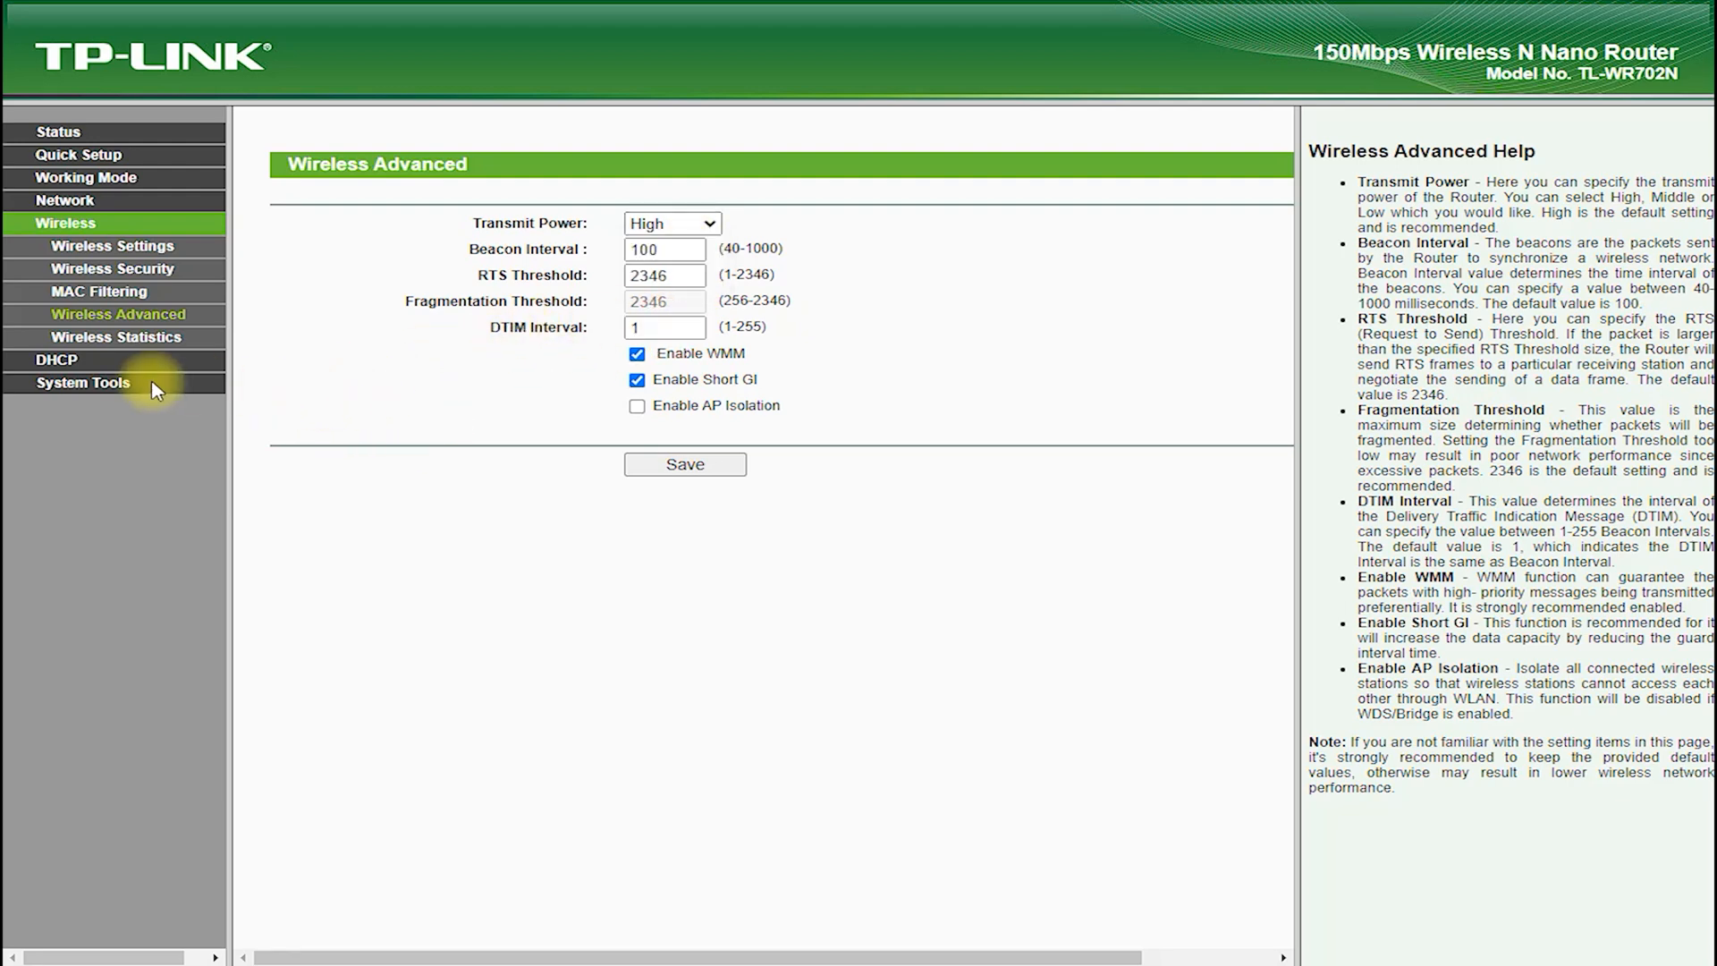
left_click(116, 338)
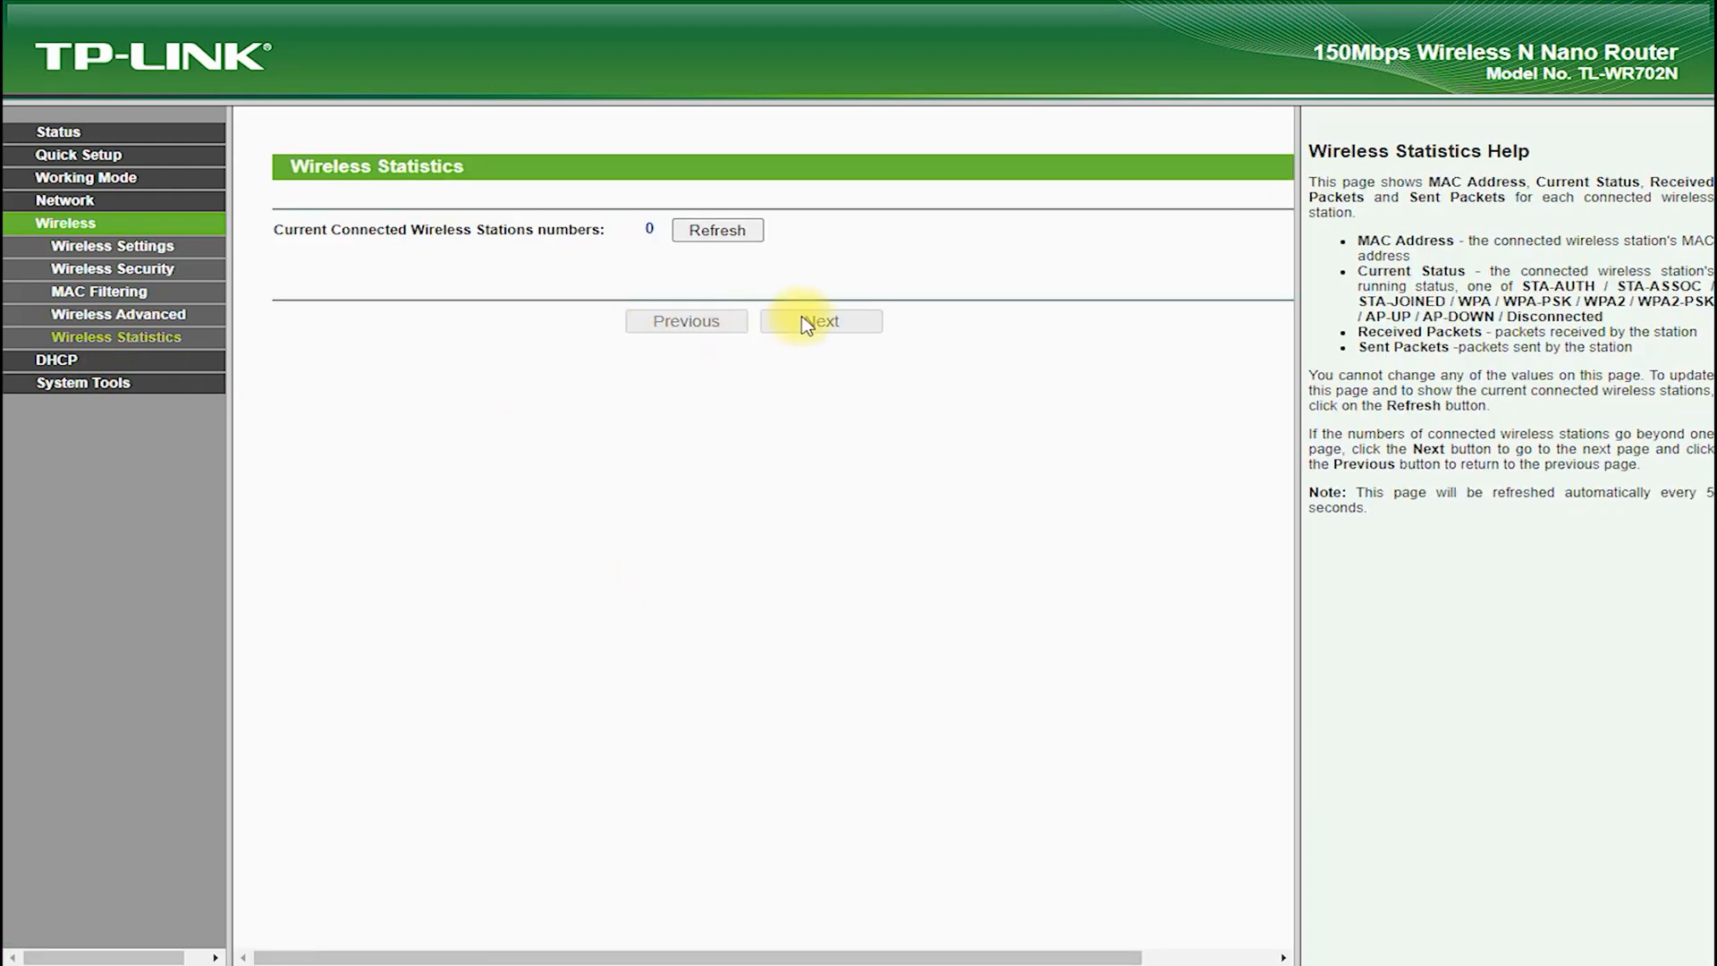
mouse_move(163, 370)
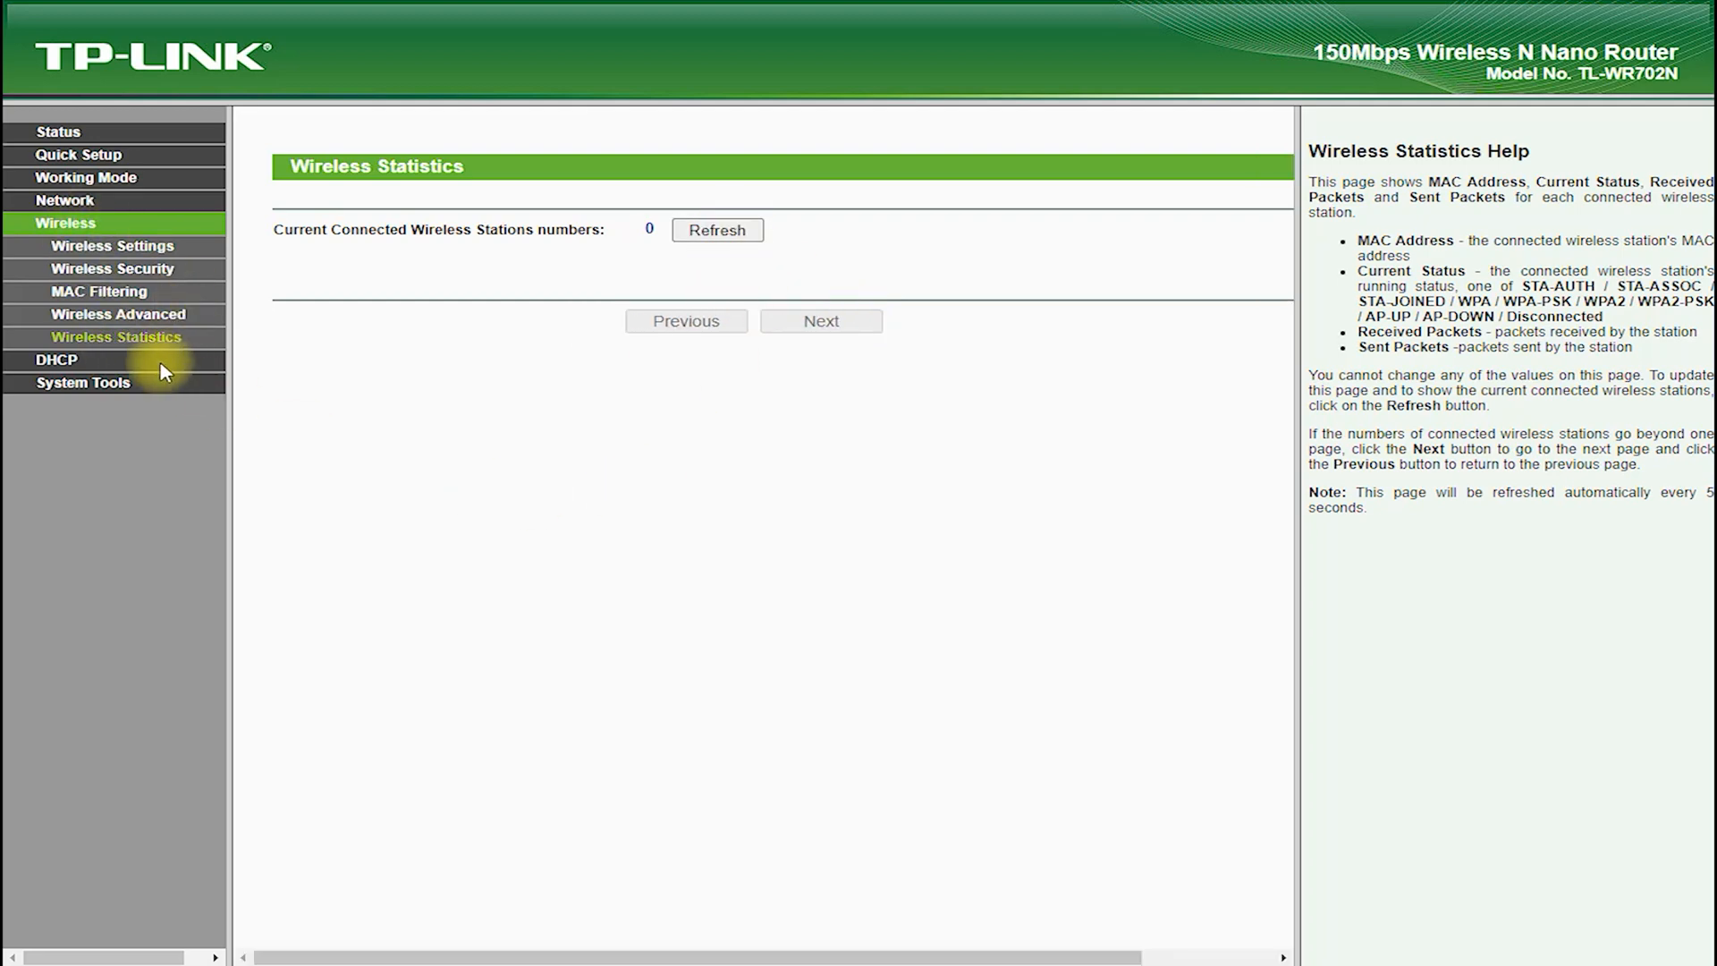
left_click(56, 360)
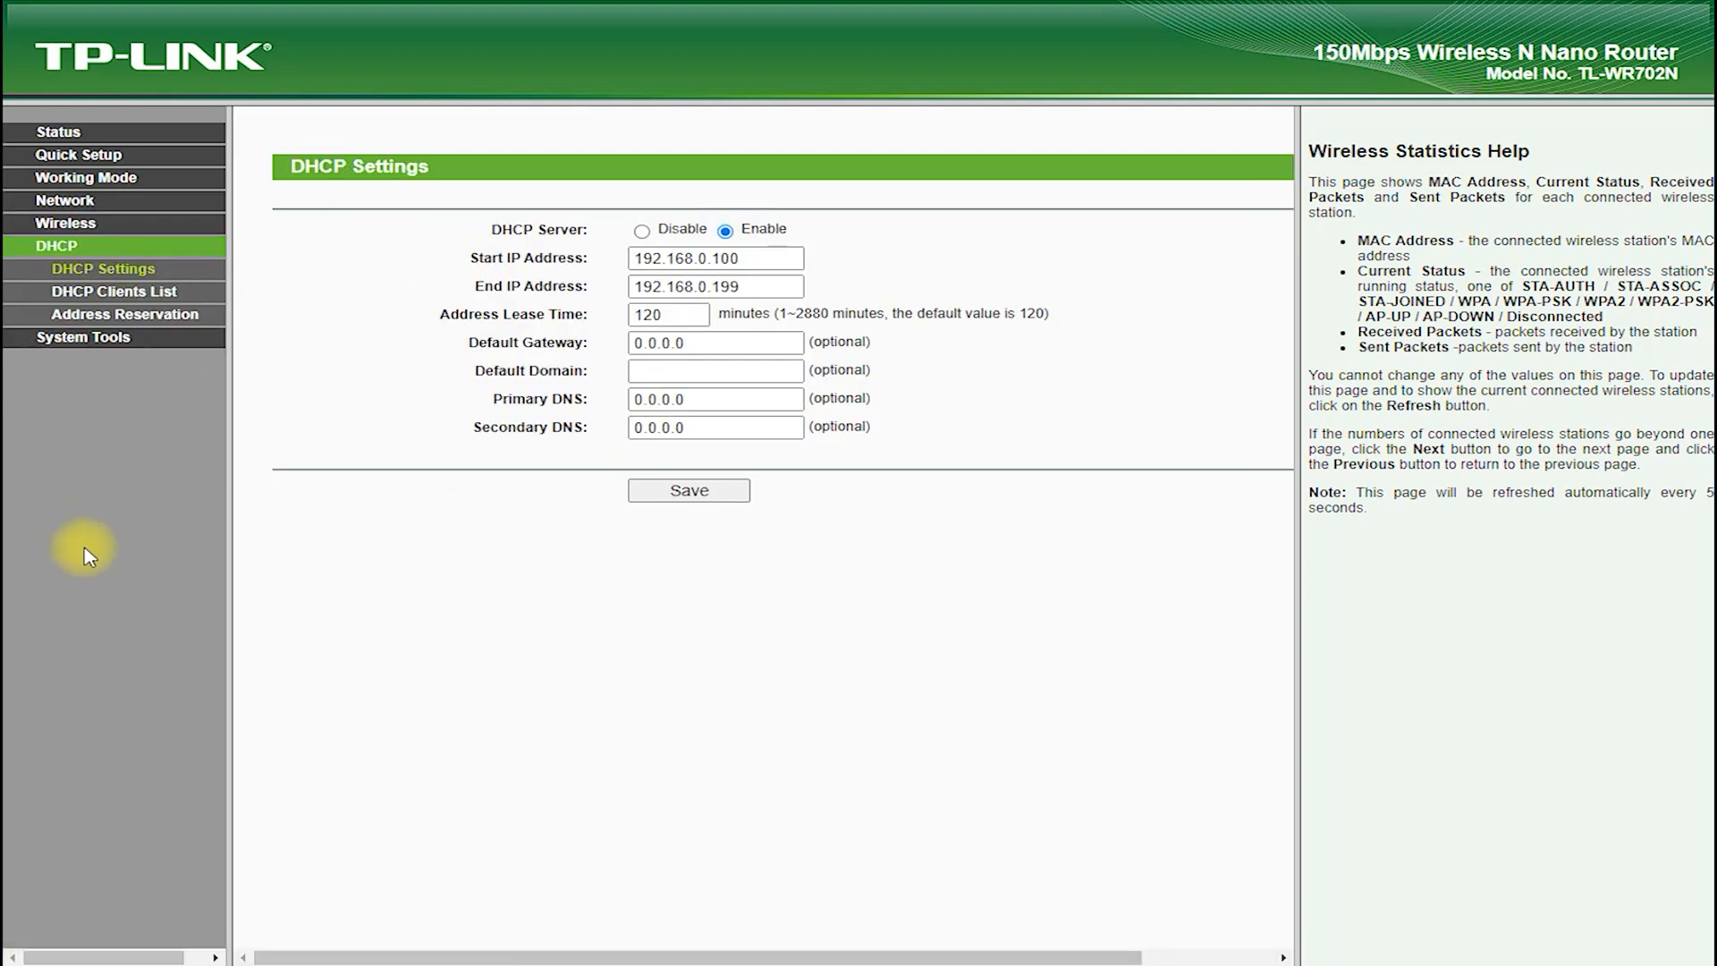
Set DHCP primary DNS 1.1.1.1 and secondary DNS 8.8.8.8, then view the DHCP Clients List
left_click(104, 268)
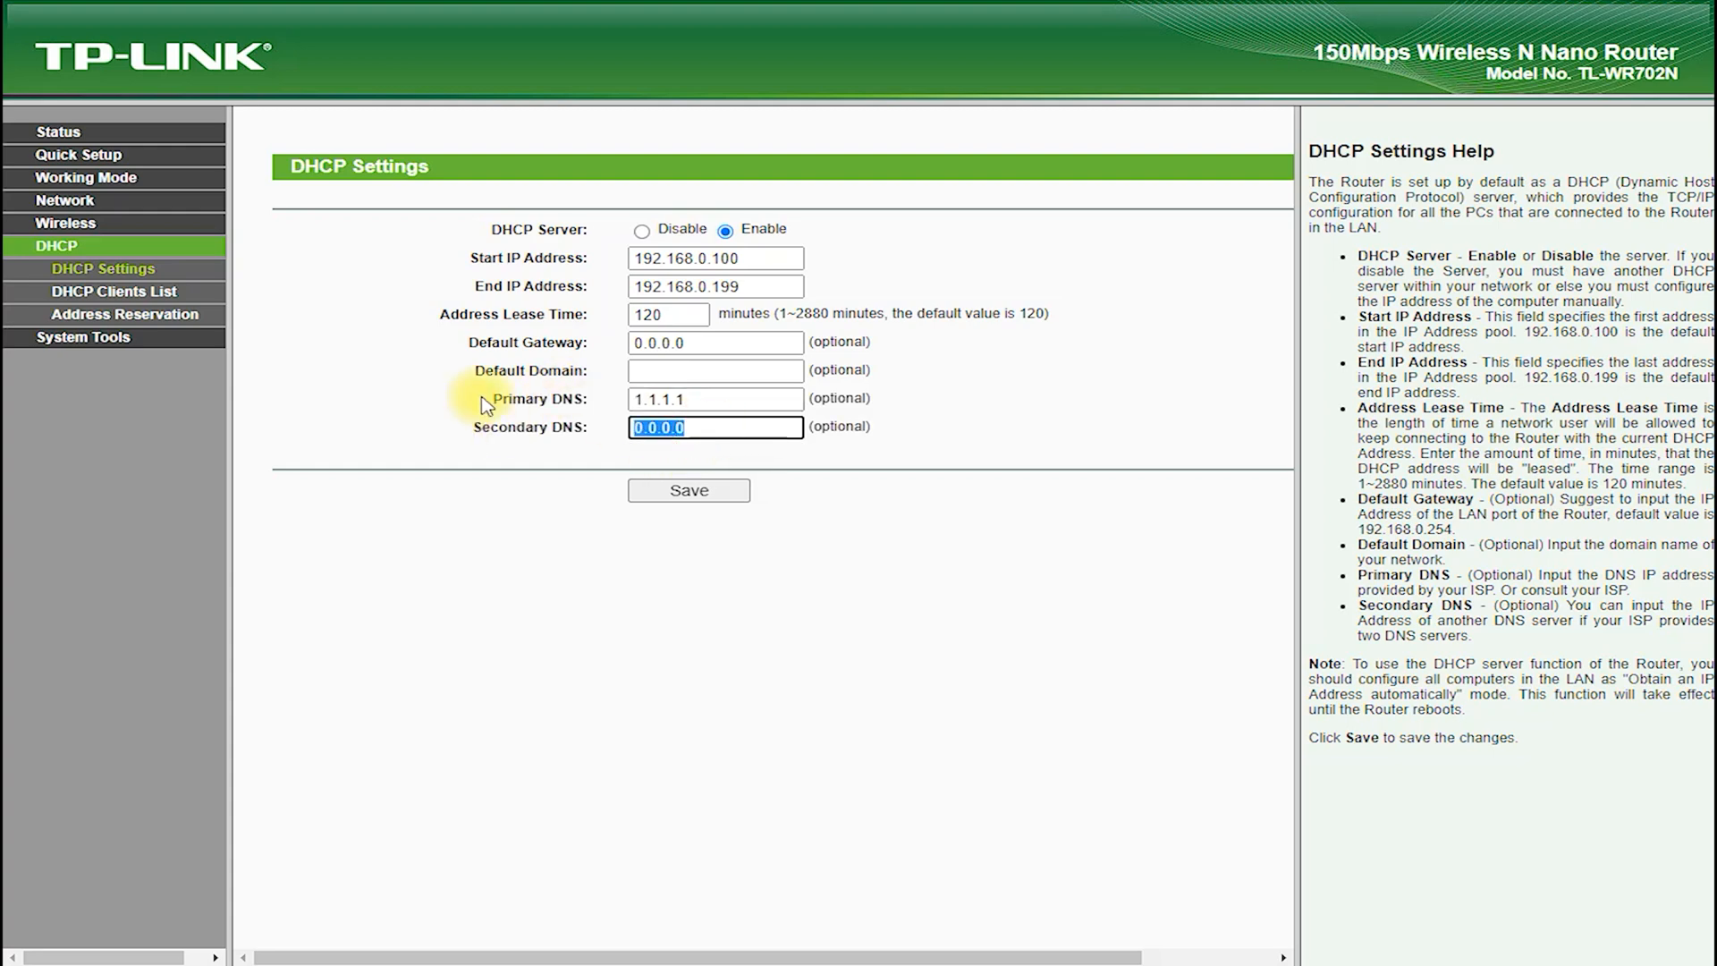
type("8.8.8.8")
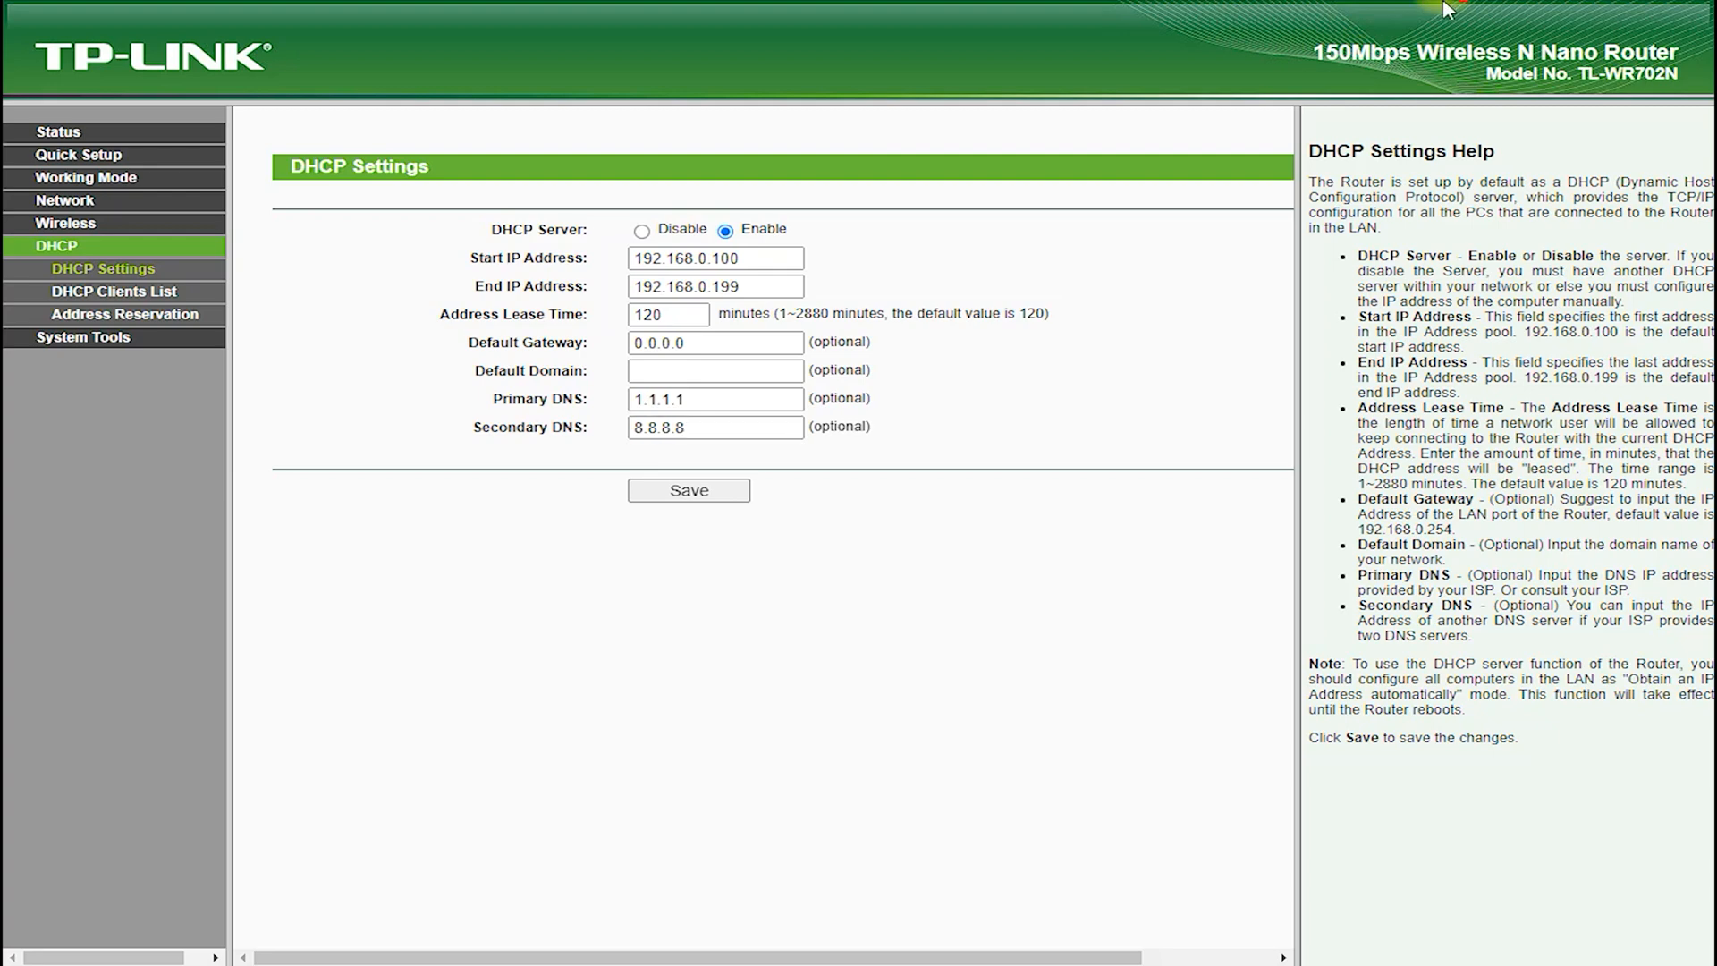
mouse_move(116, 292)
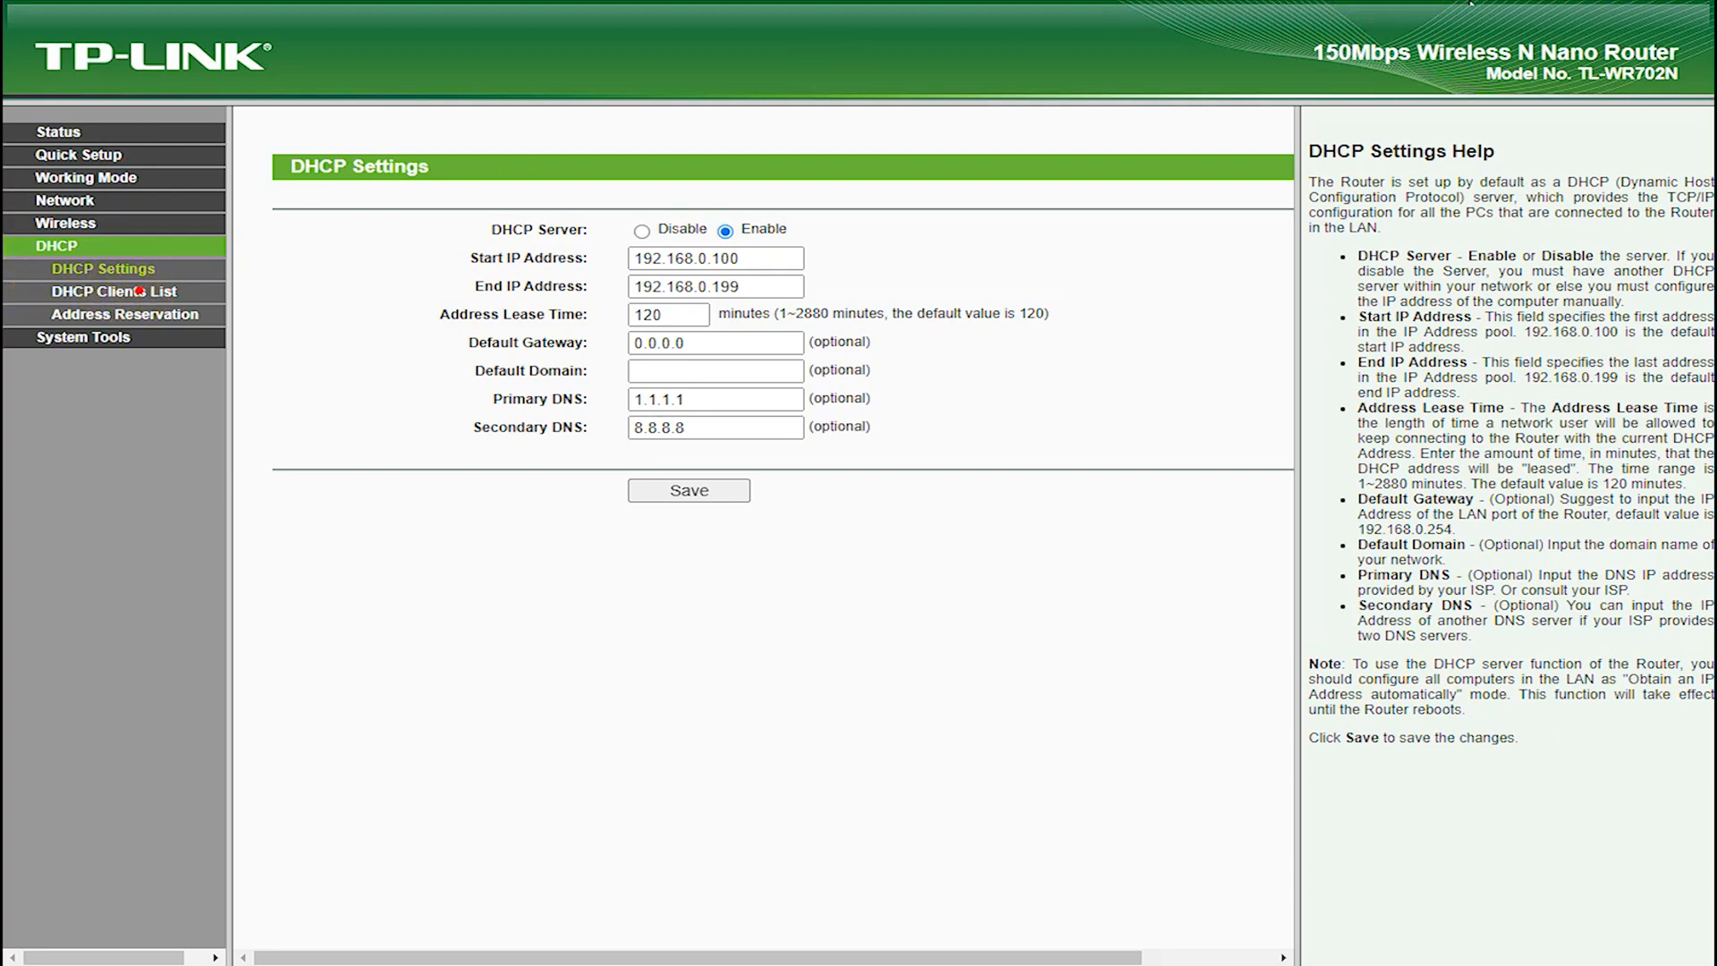
left_click(114, 291)
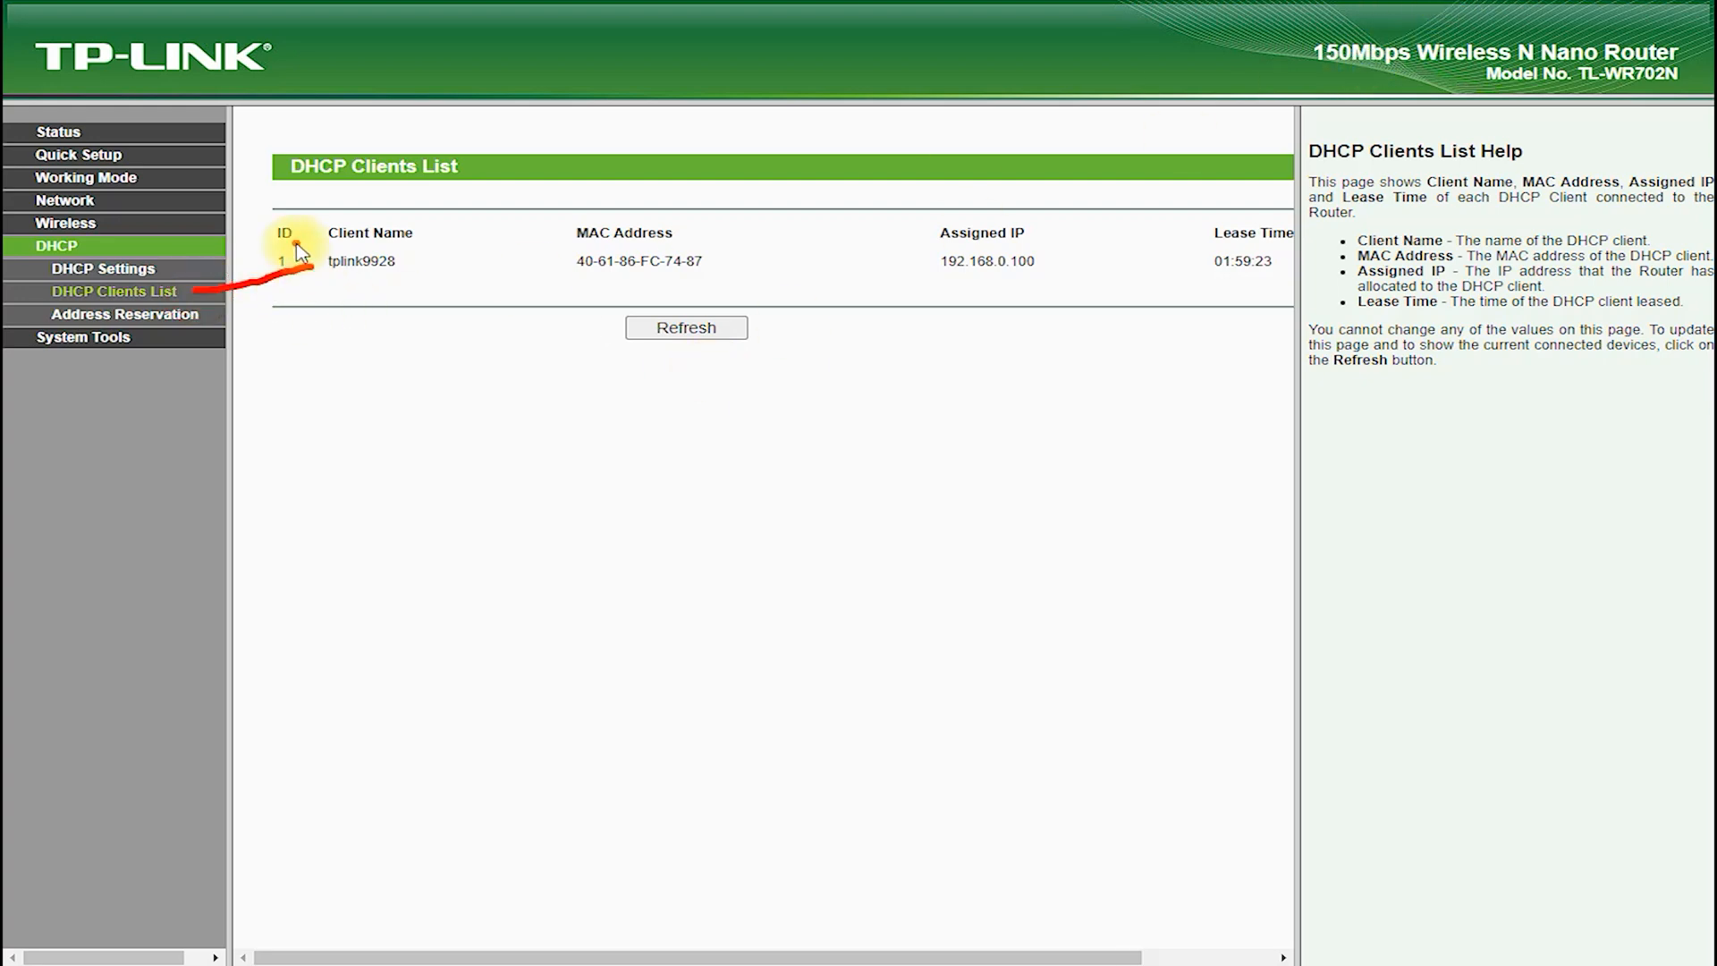
mouse_move(470, 268)
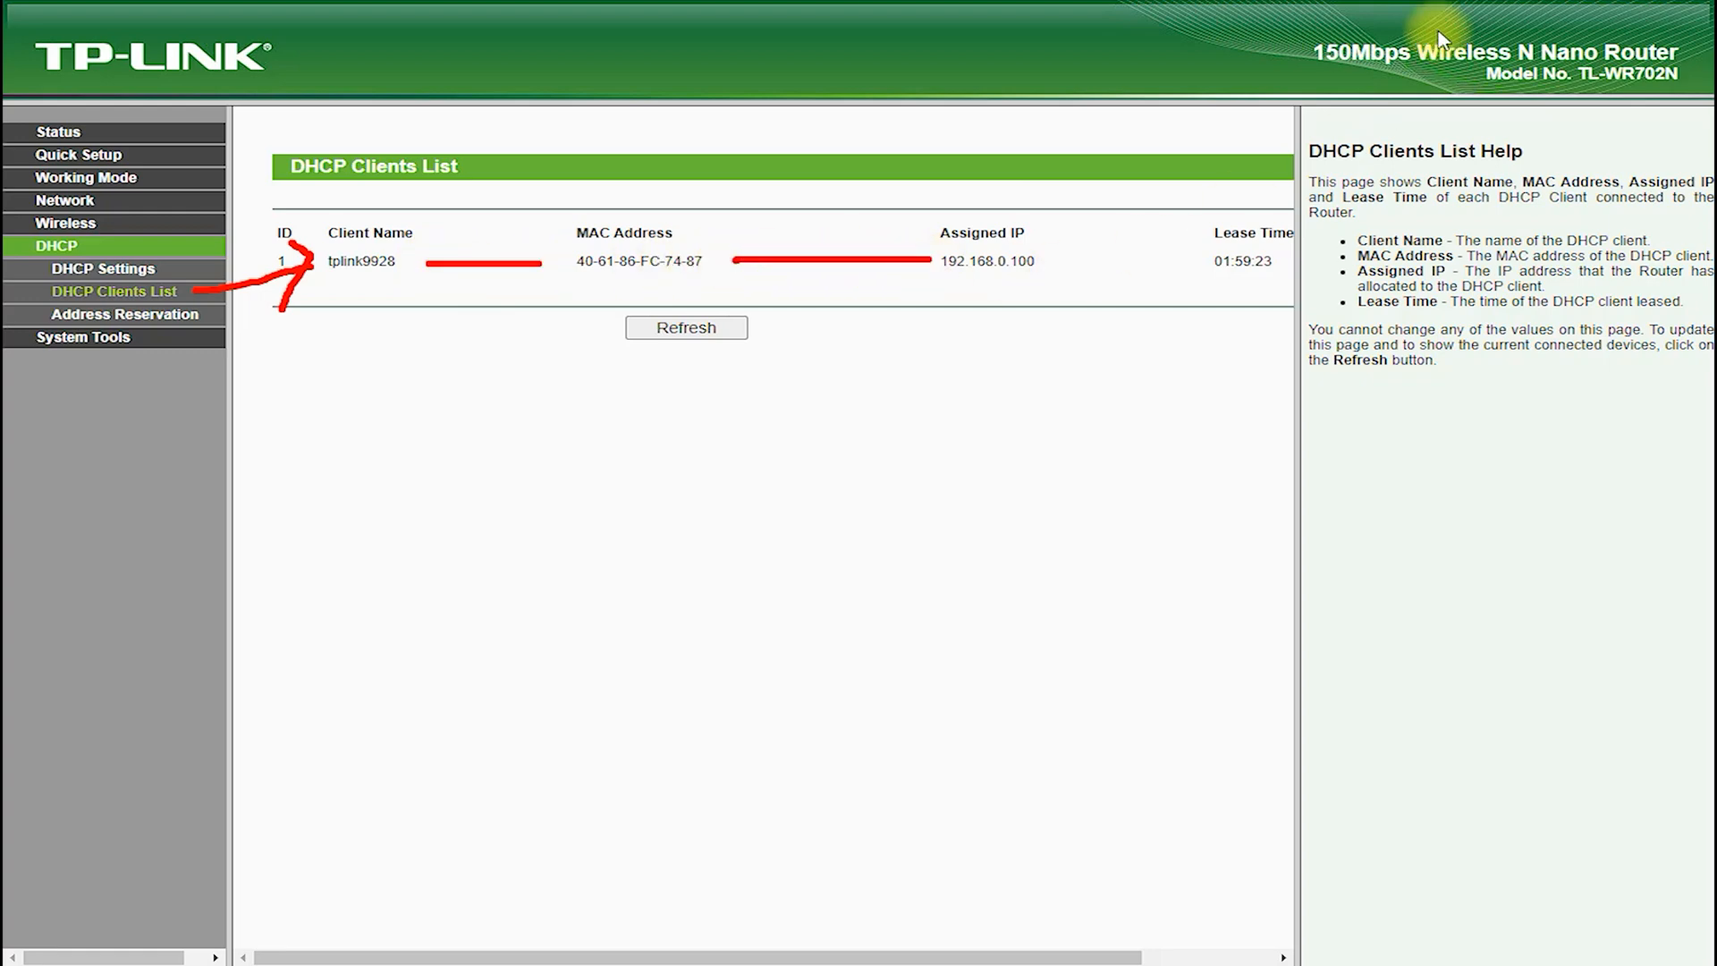
View the empty Address Reservation add-entry form, then move to System Tools
left_click(125, 315)
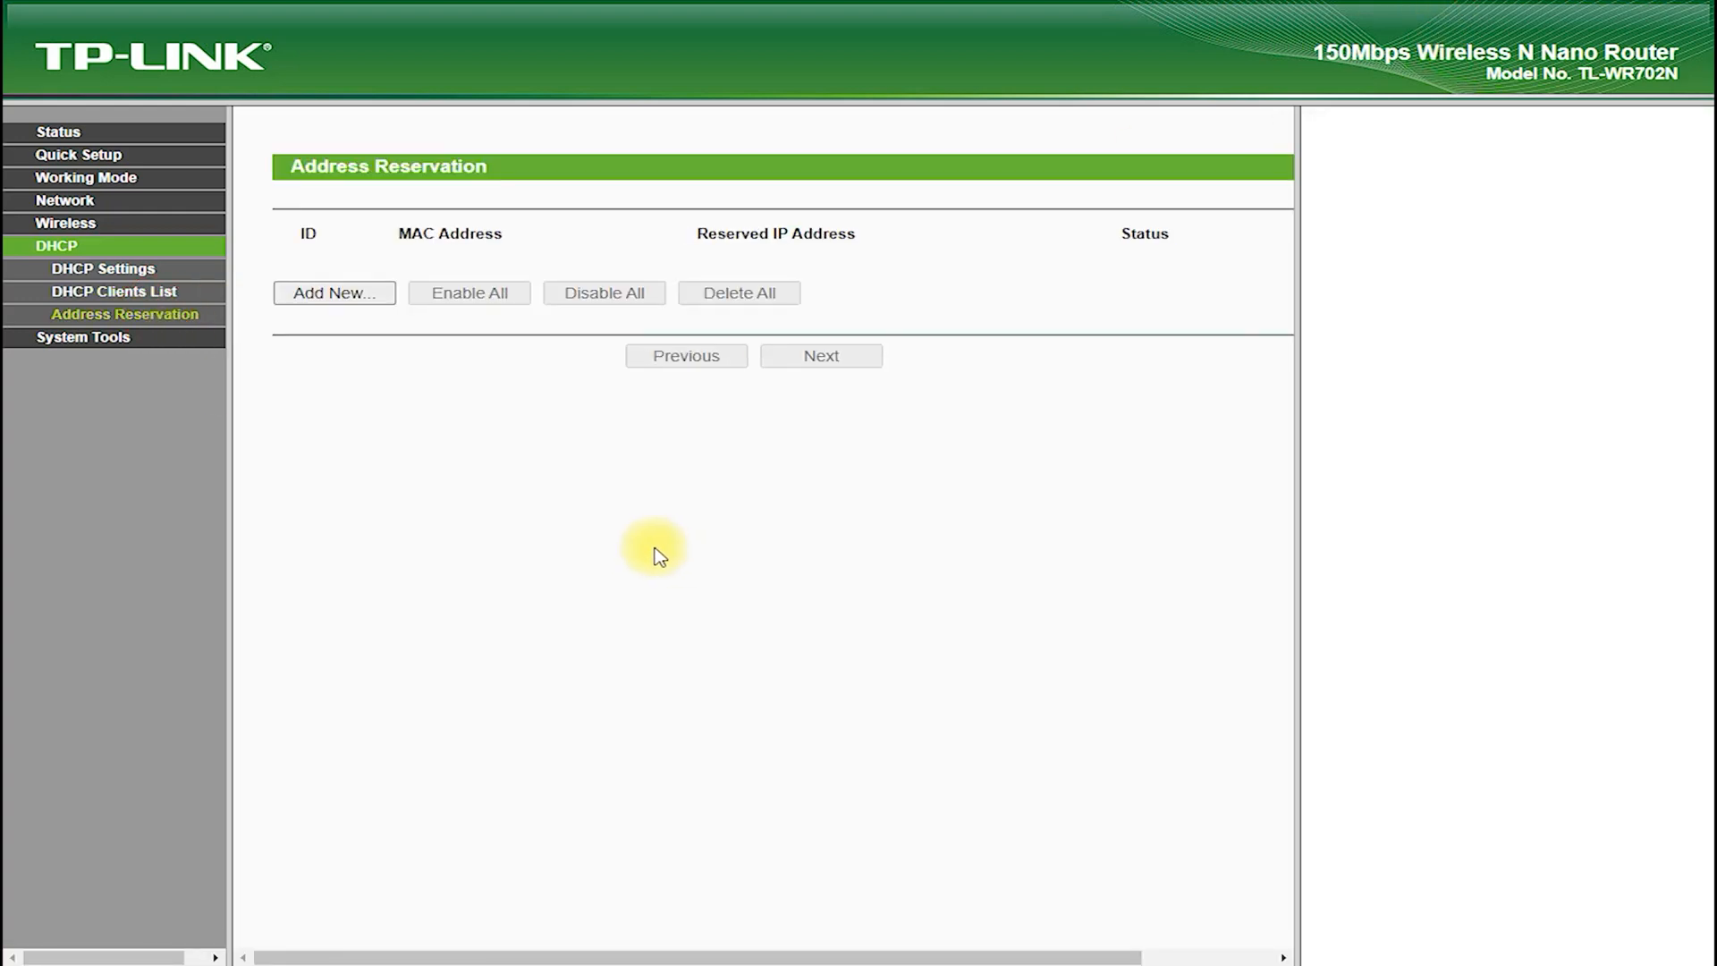
left_click(334, 291)
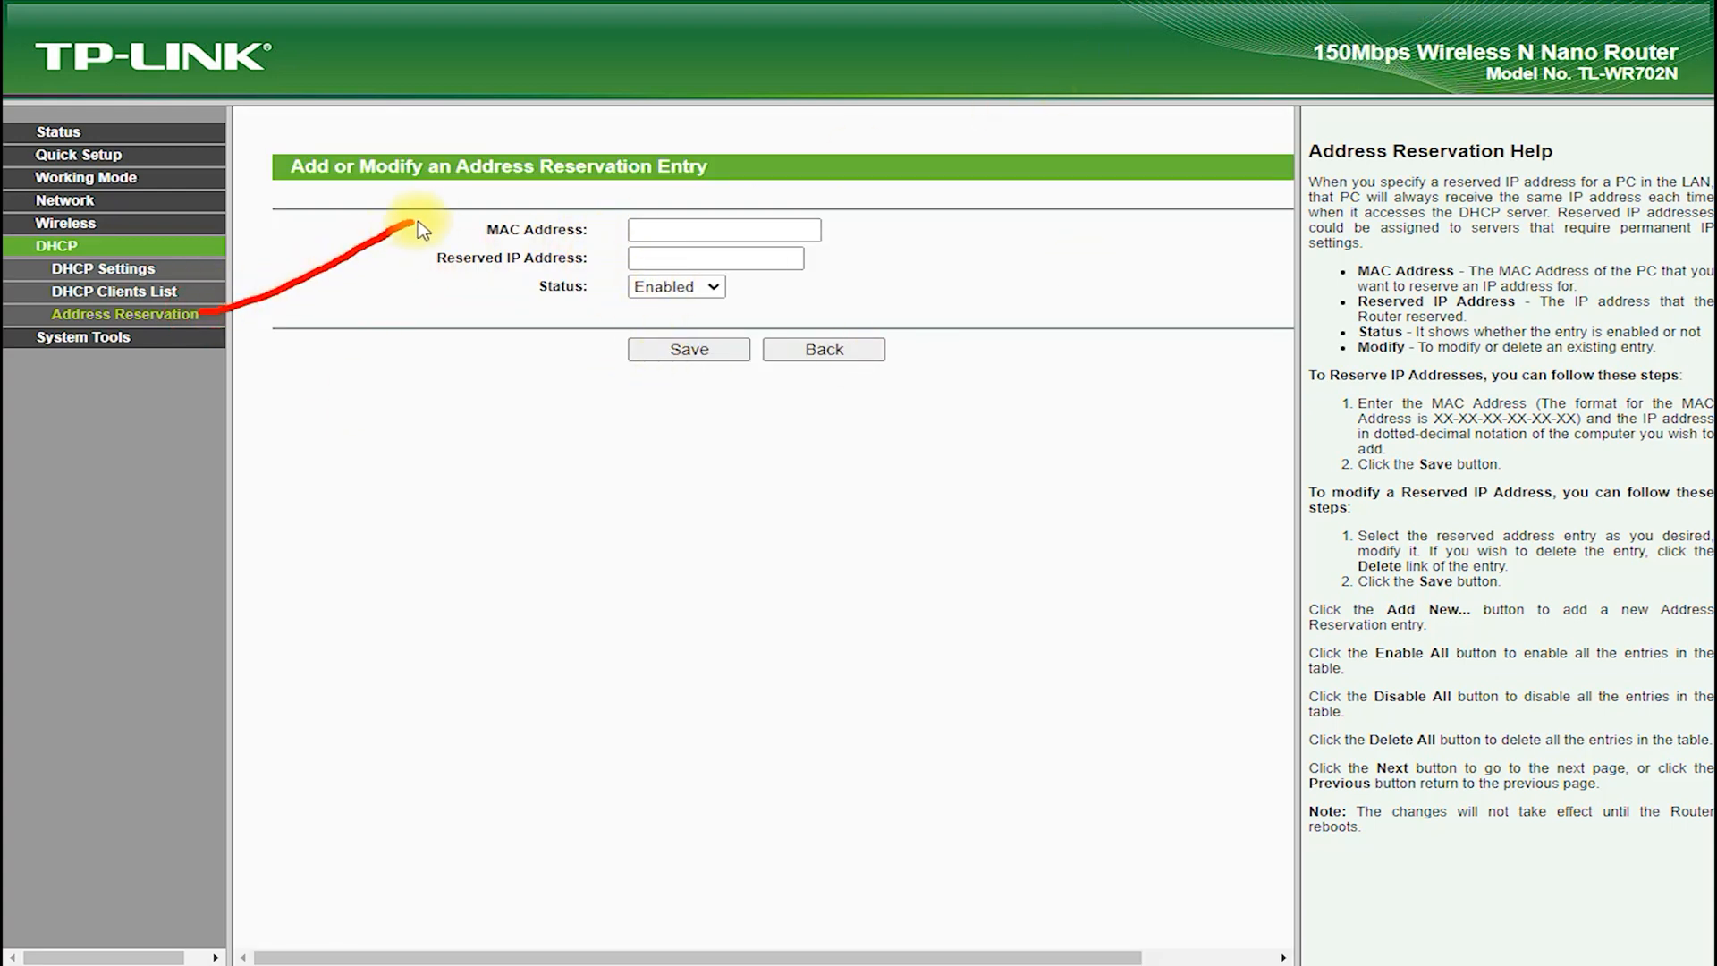
mouse_move(473, 233)
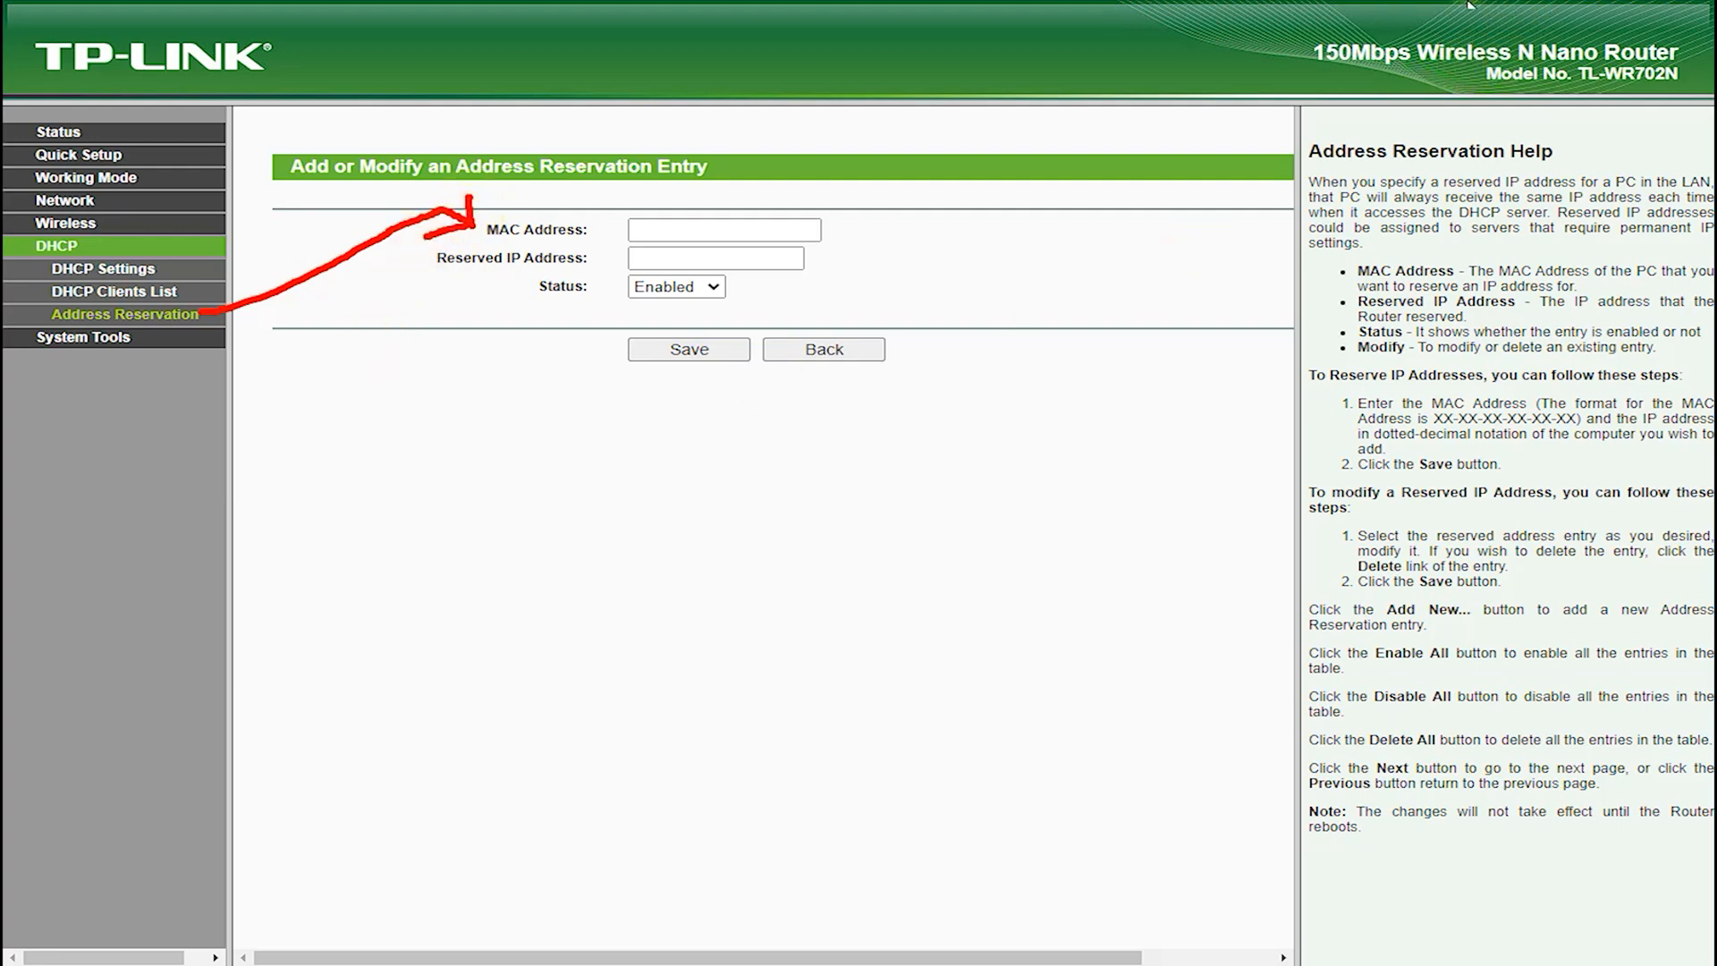
left_click(89, 290)
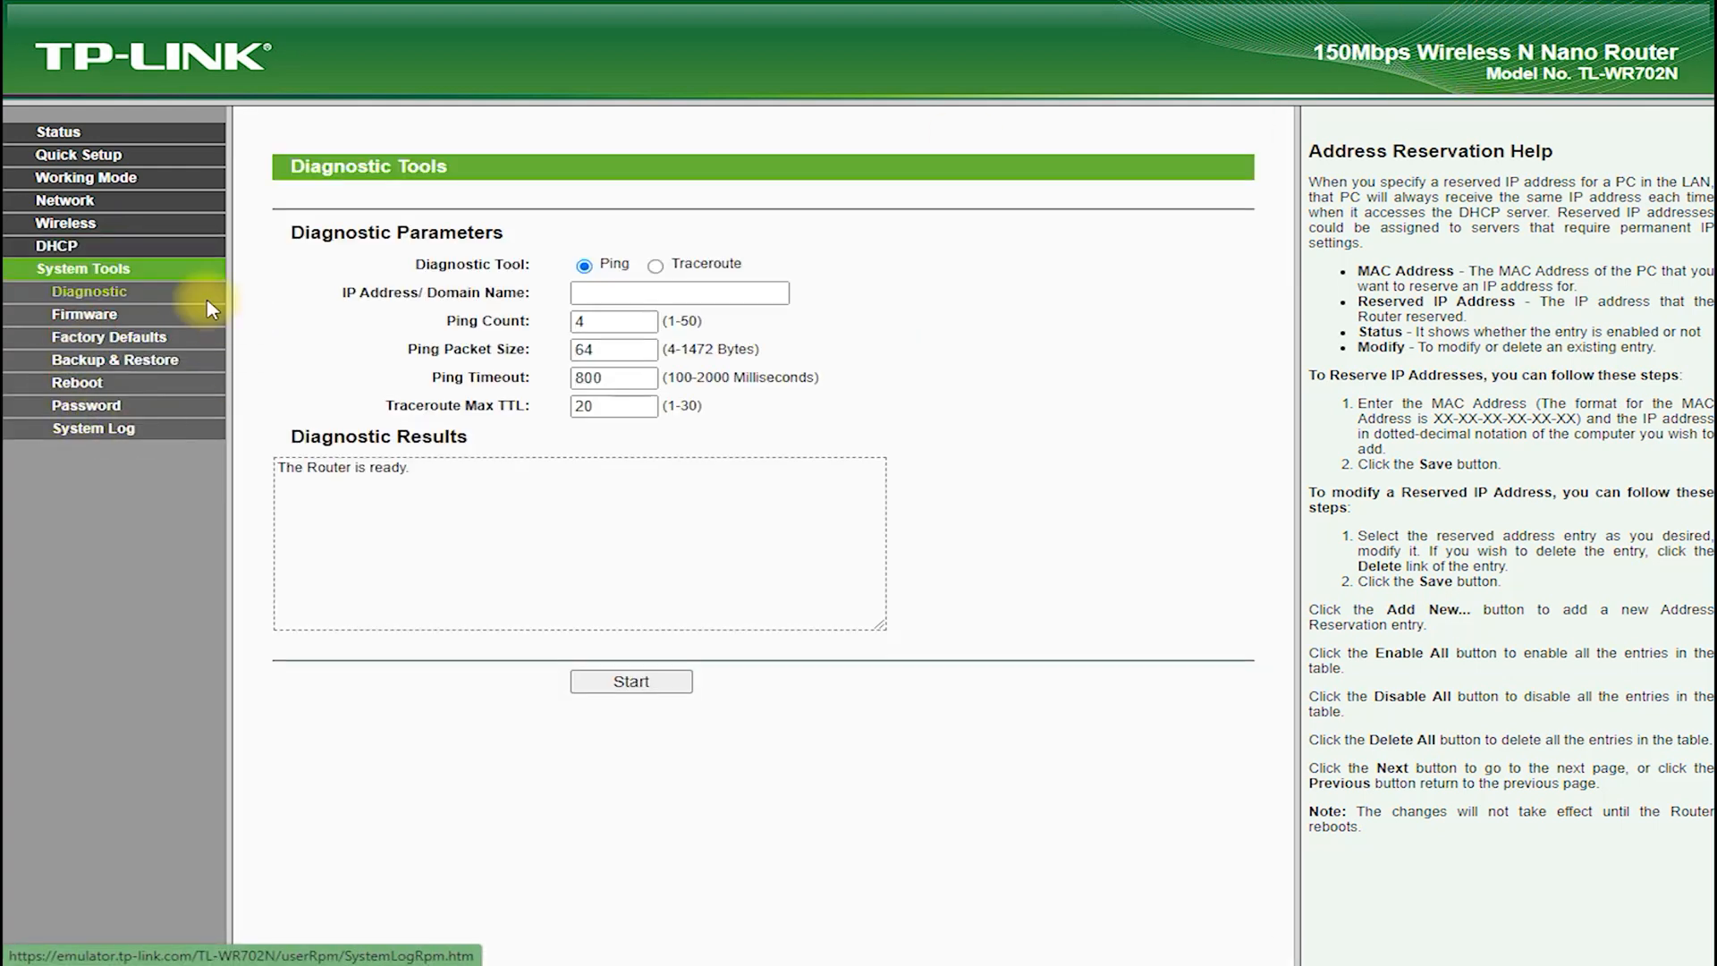
Ping 8.8.8.8 from Diagnostic Tools, select Traceroute, then show the Firmware Upgrade page
left_click(90, 292)
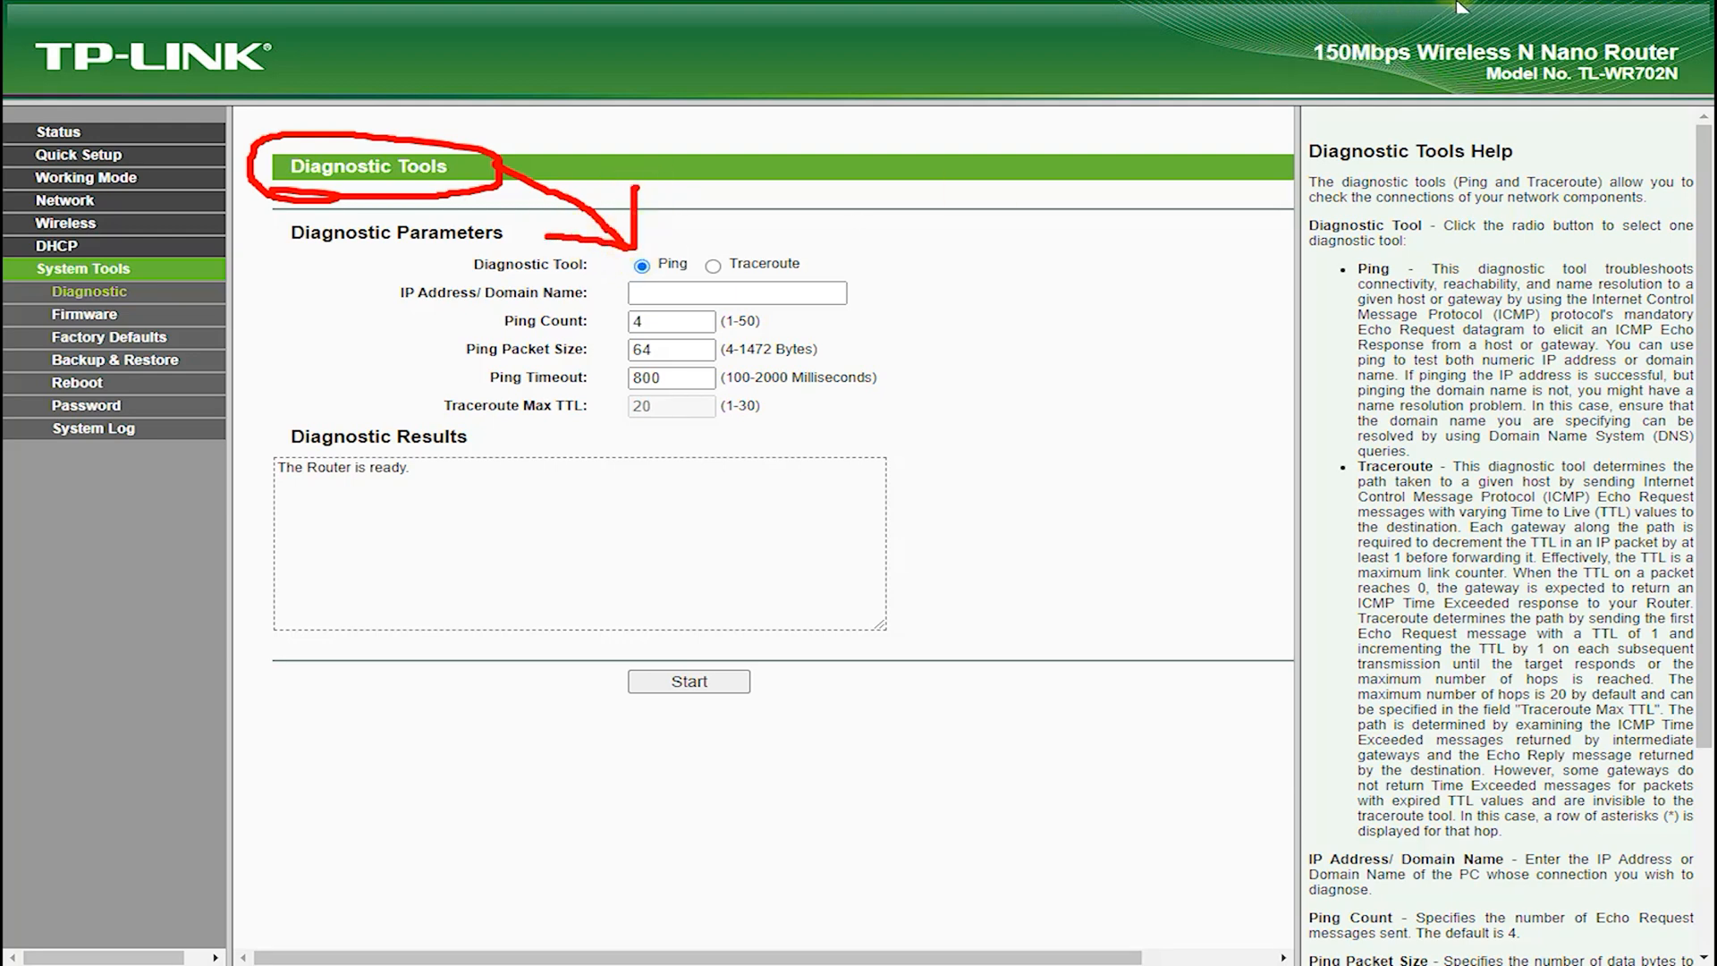
left_click(735, 291)
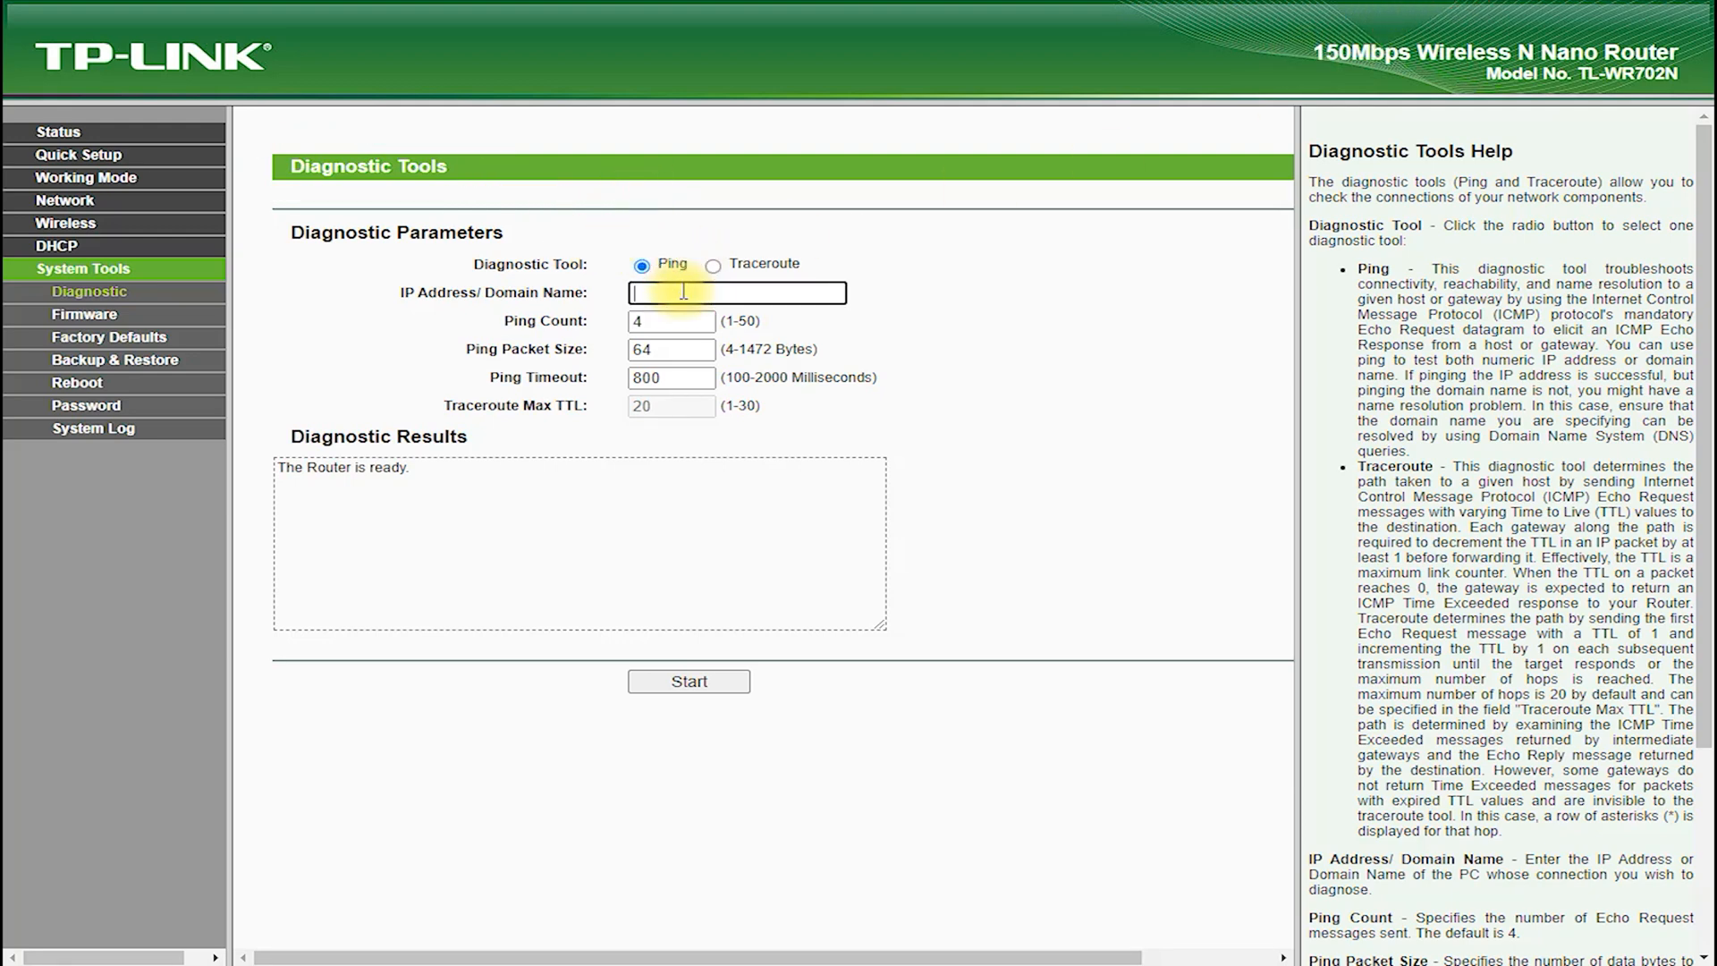
type("8.8.8.8")
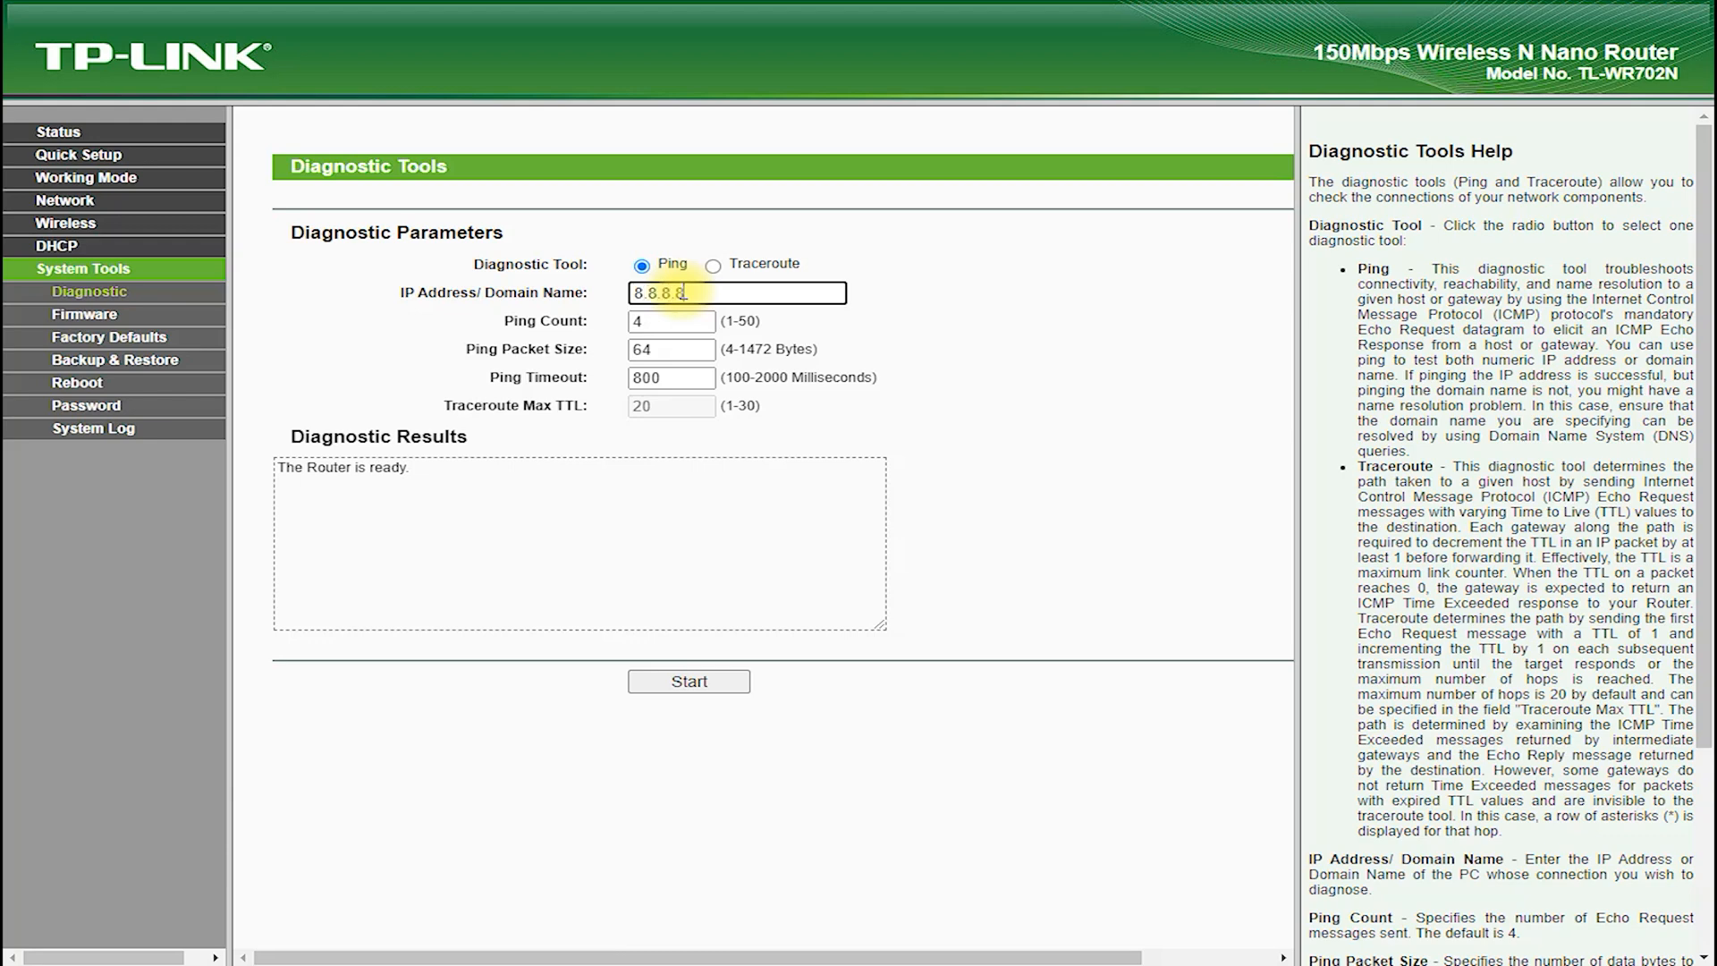
left_click(687, 682)
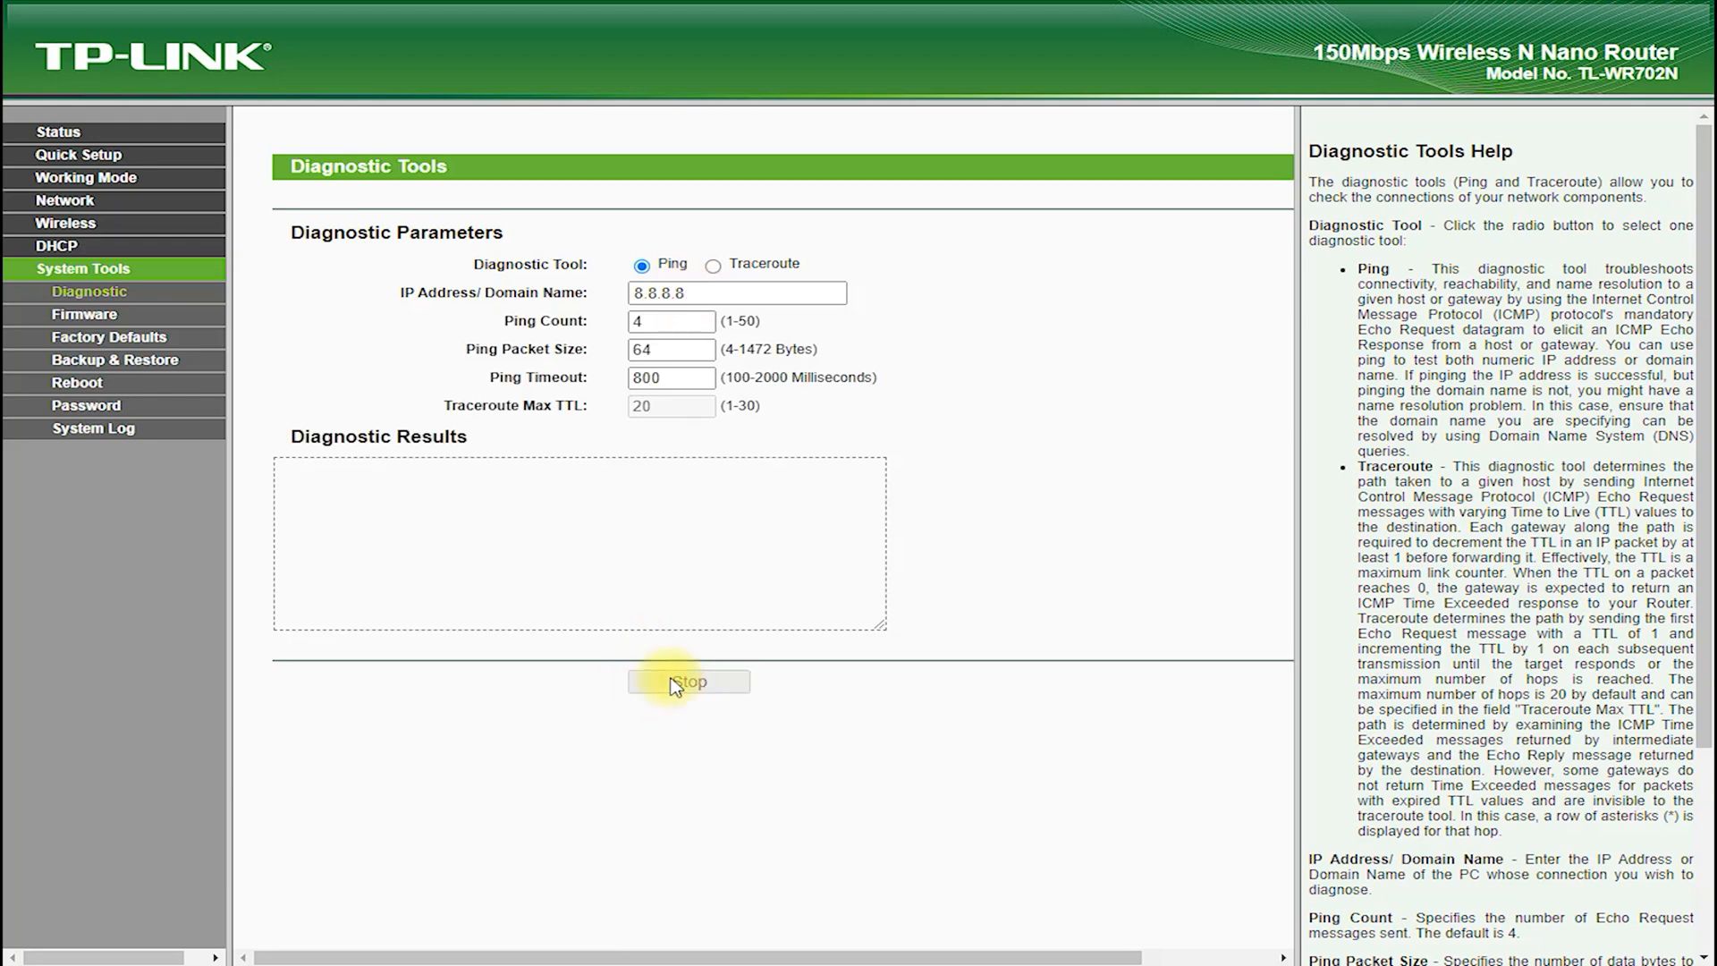
left_click(687, 681)
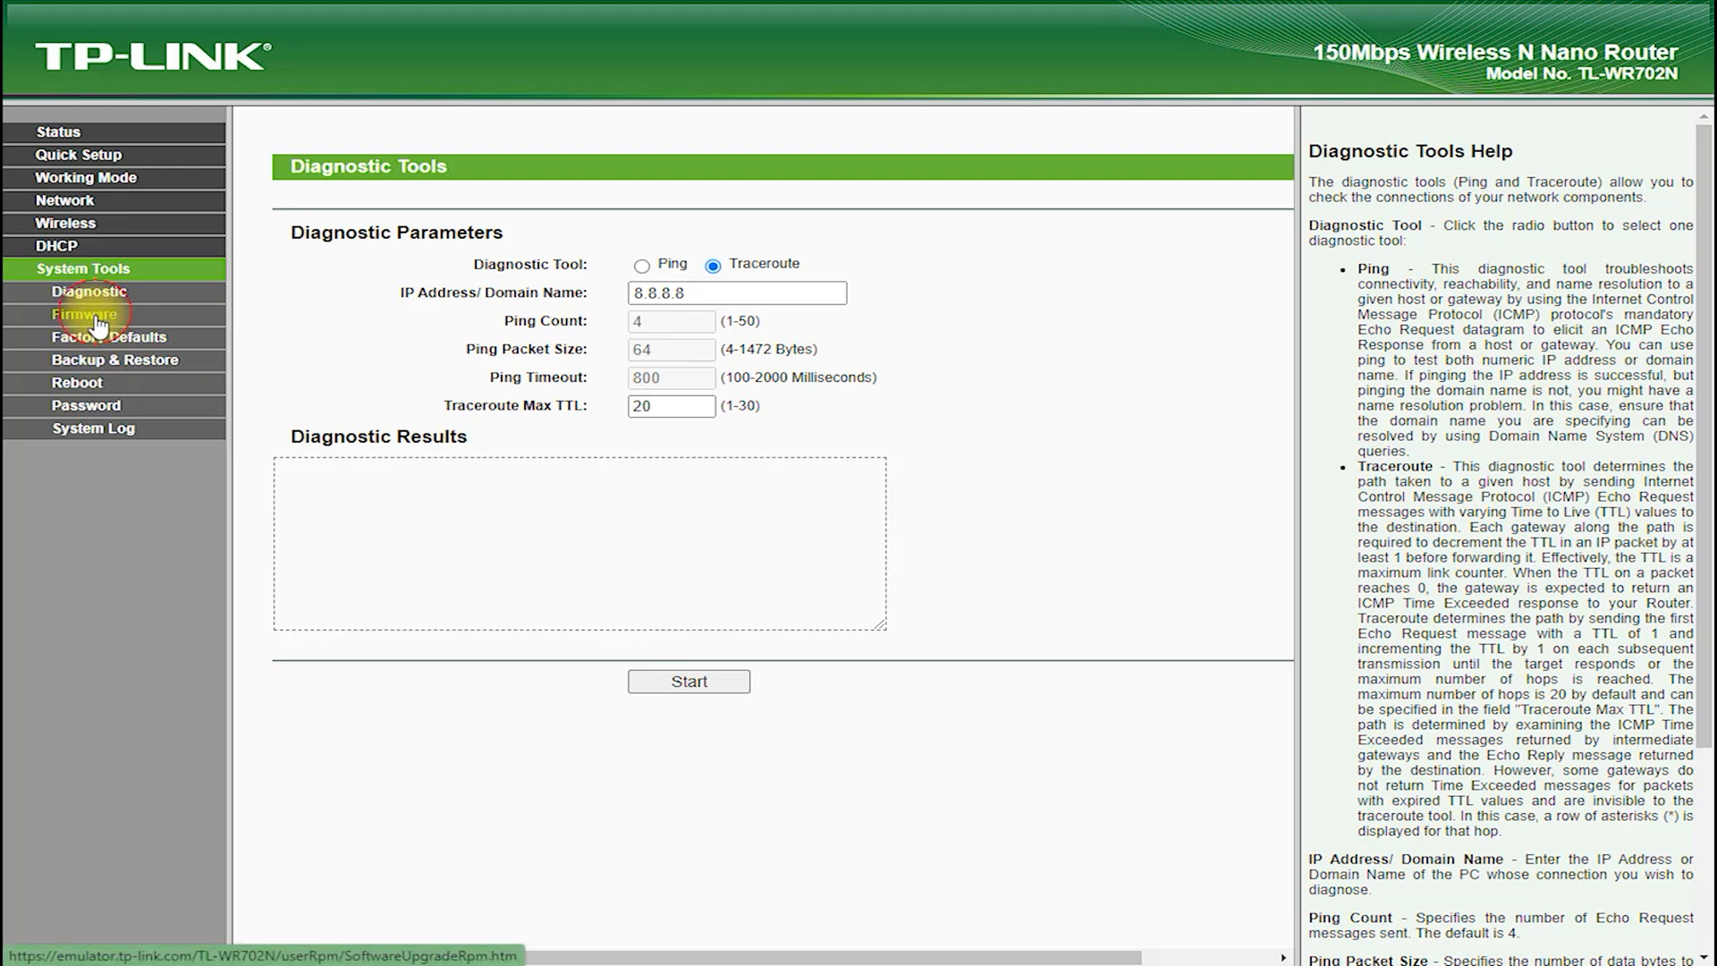
left_click(84, 315)
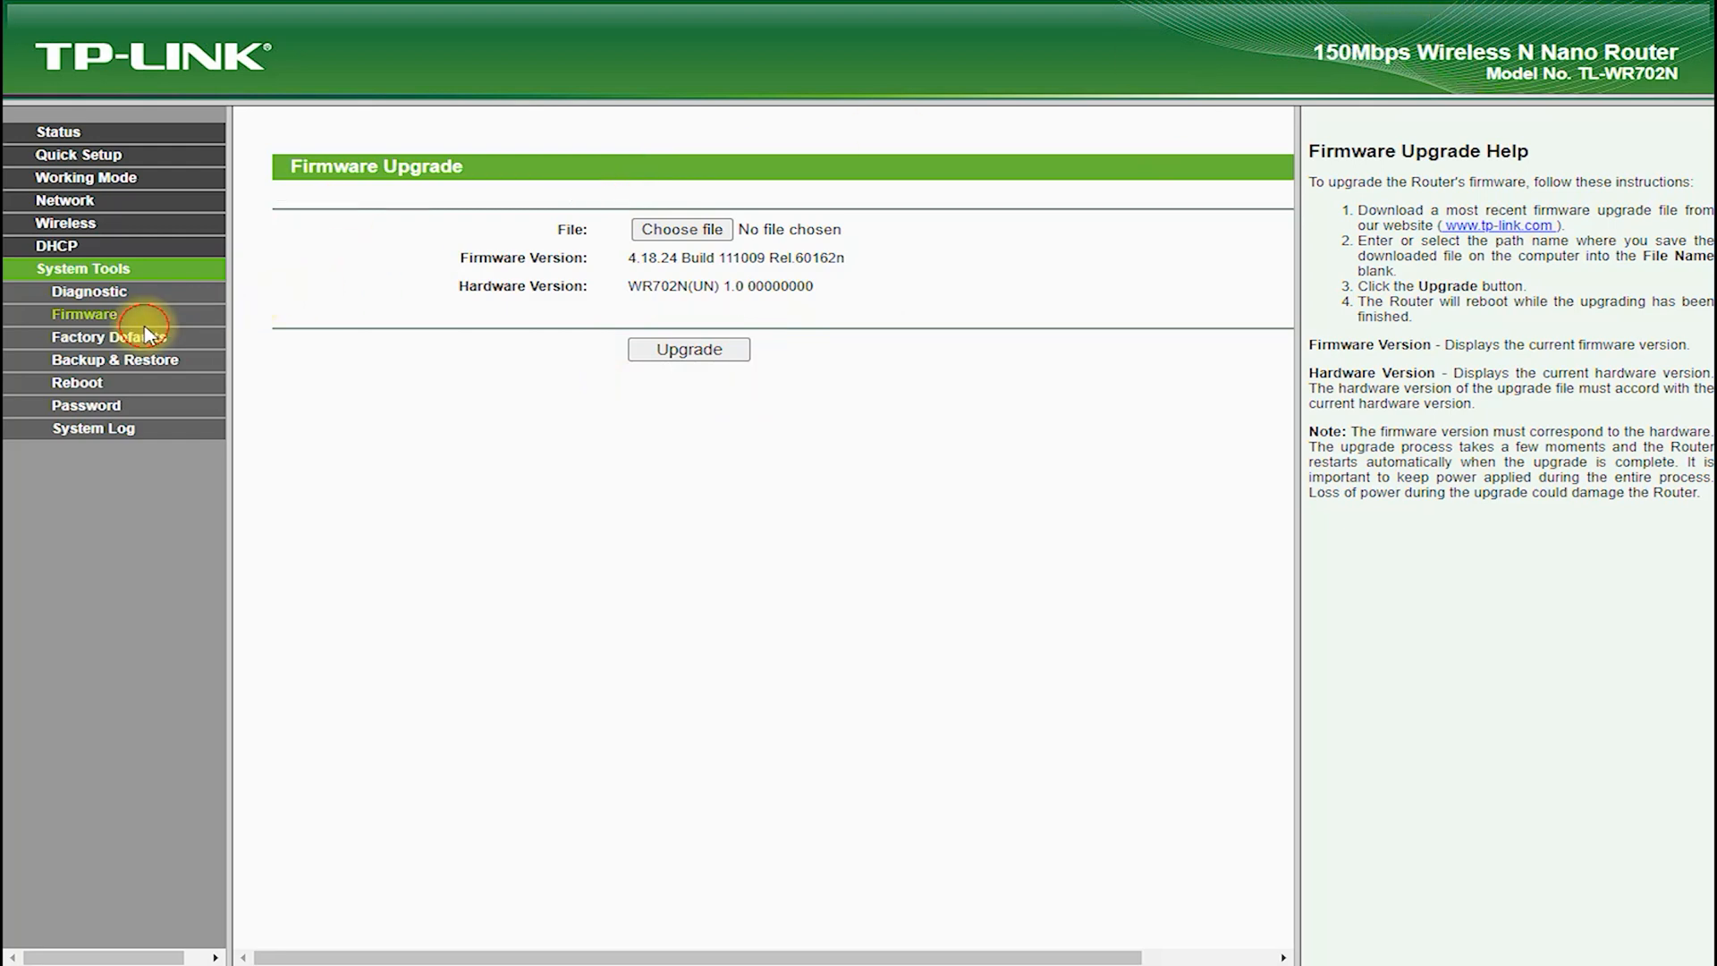
View the Factory Defaults page, then land on the Backup & Restore page
left_click(109, 338)
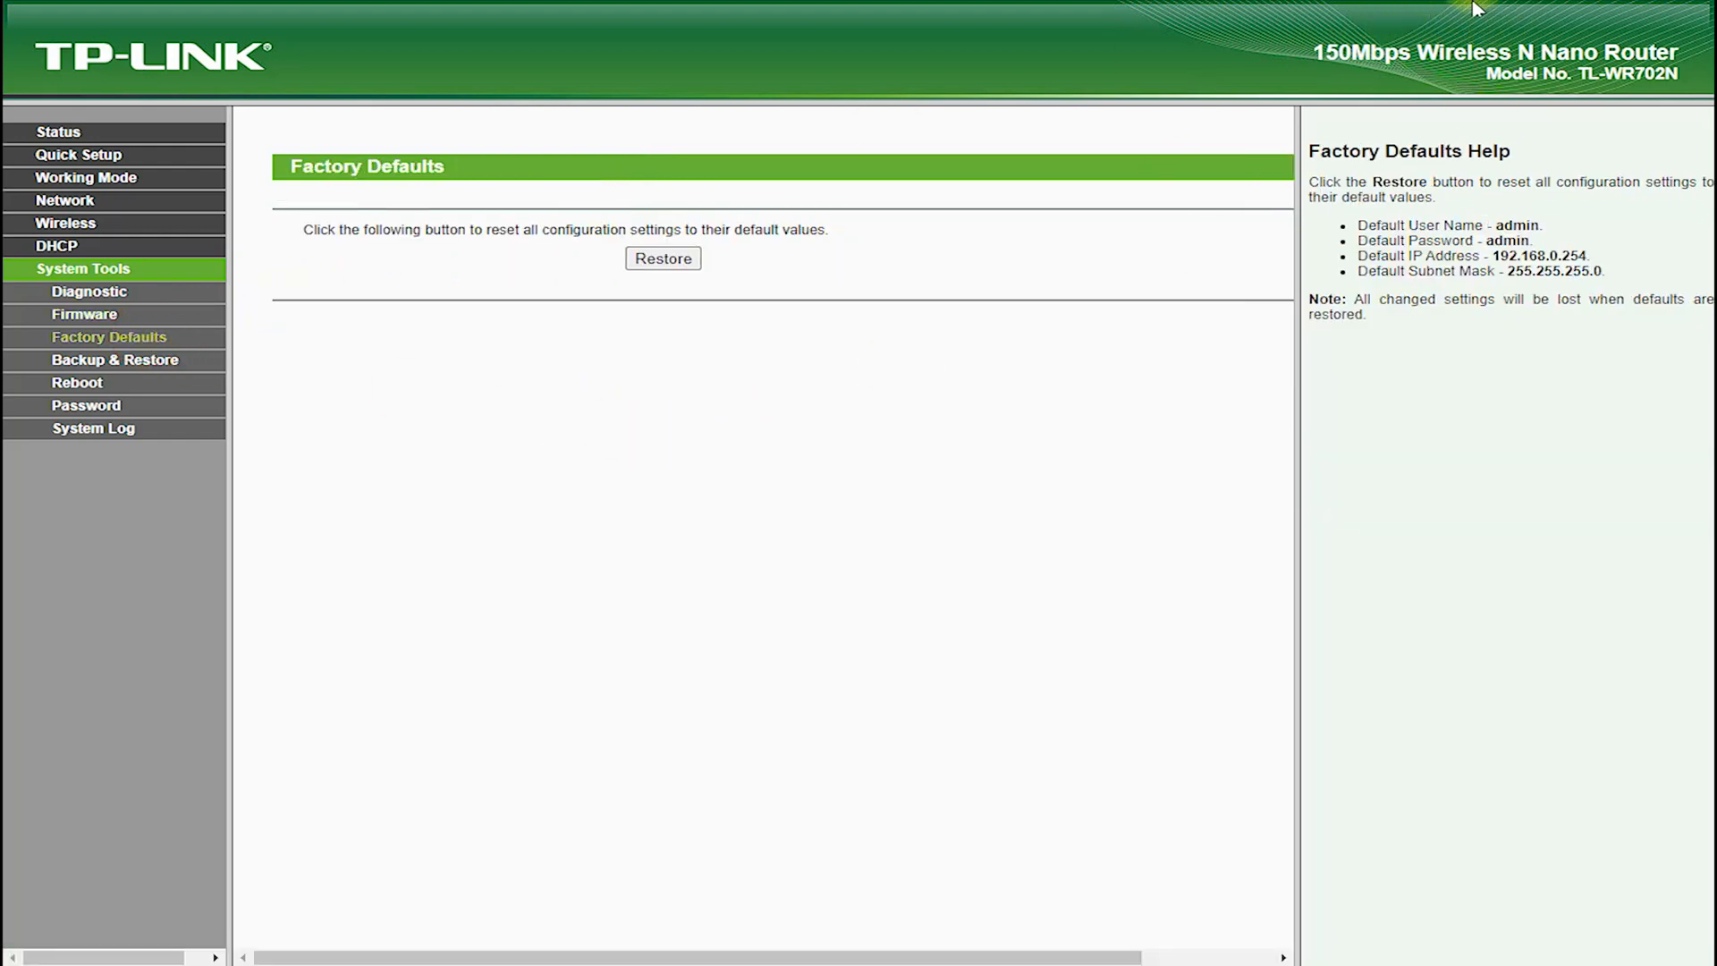
mouse_move(311, 211)
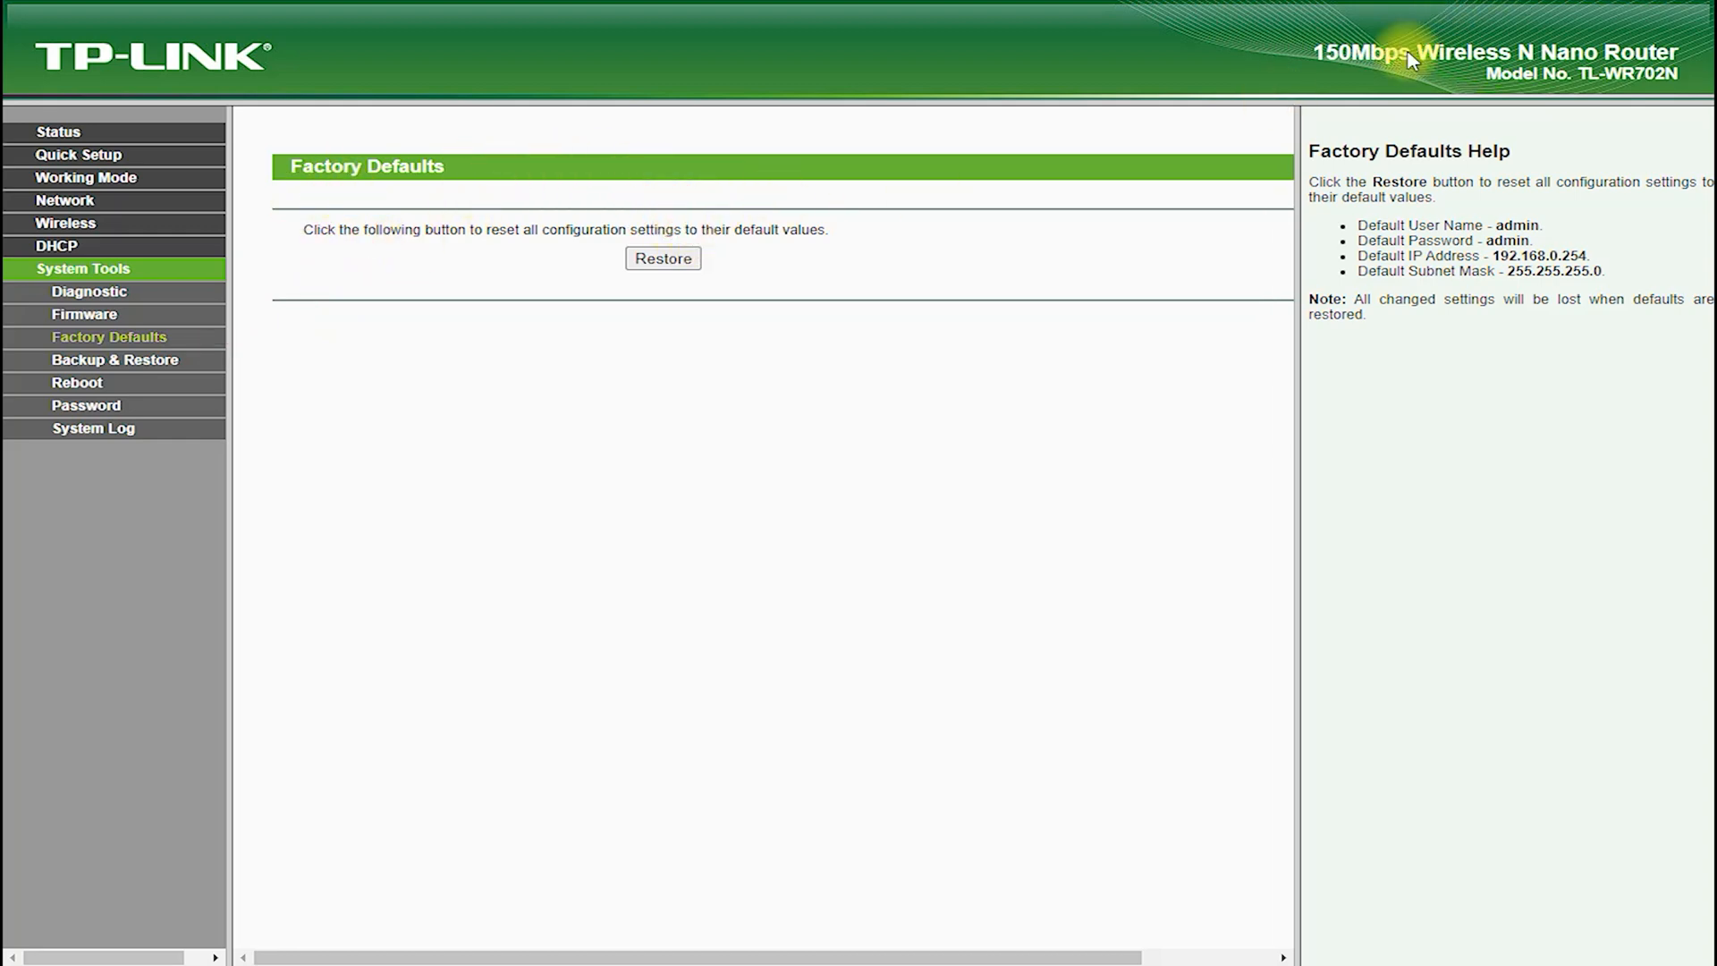
left_click(114, 359)
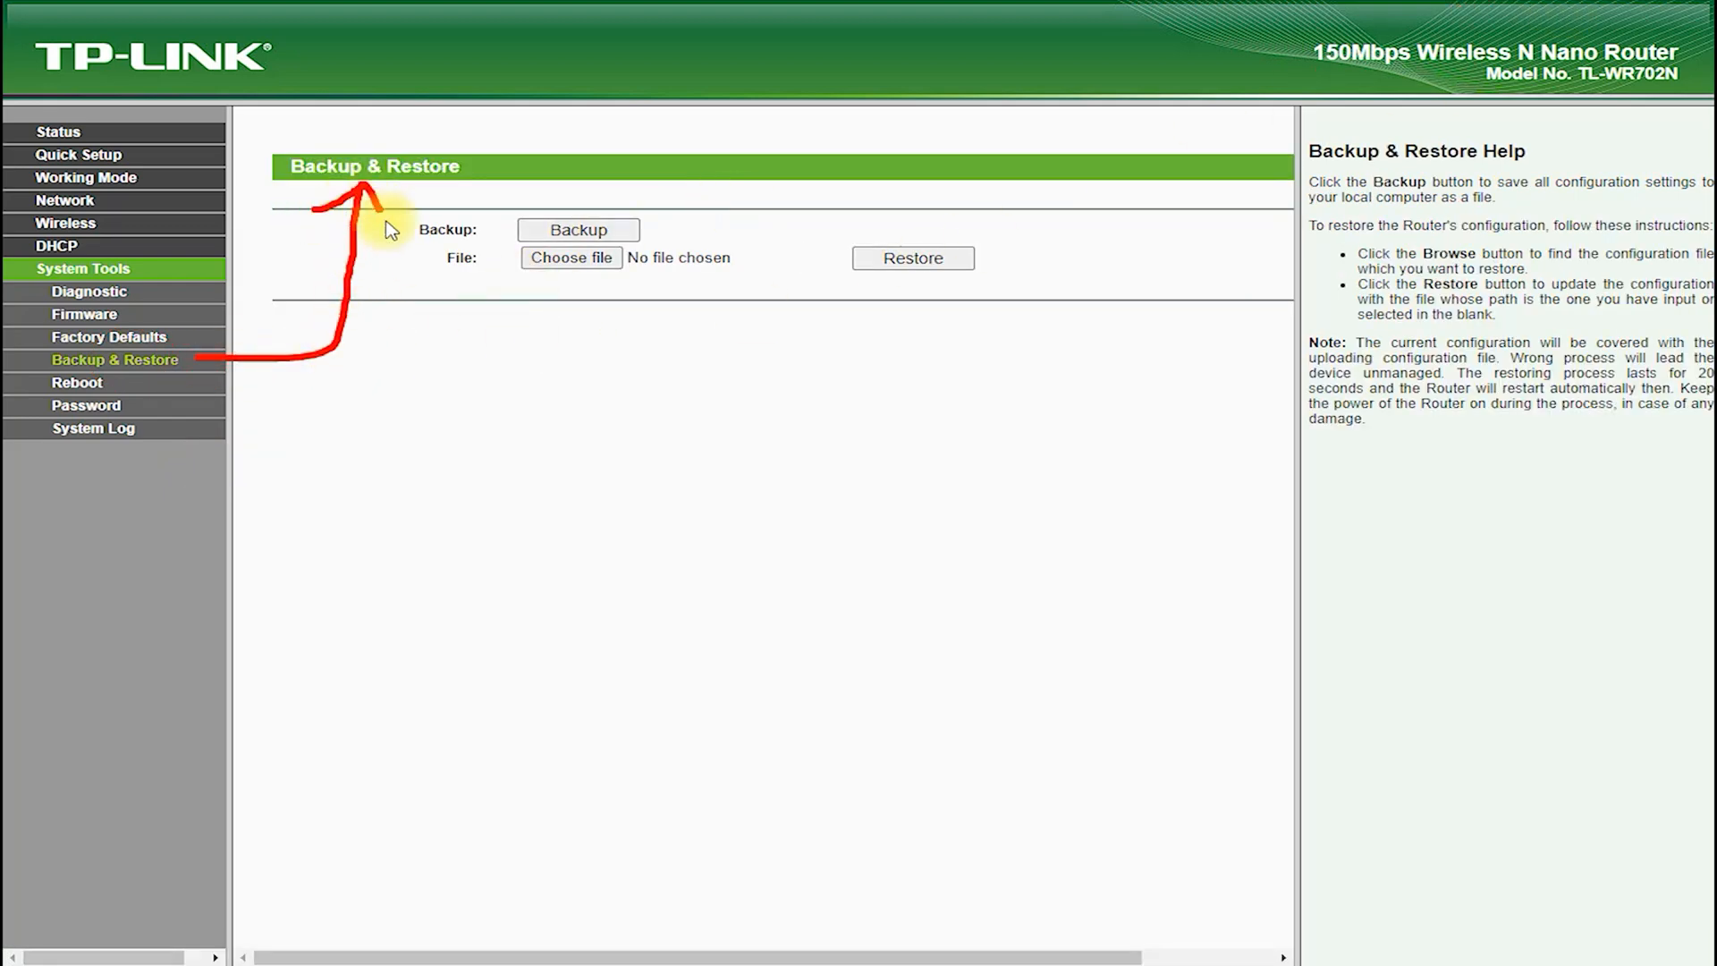
mouse_move(596, 231)
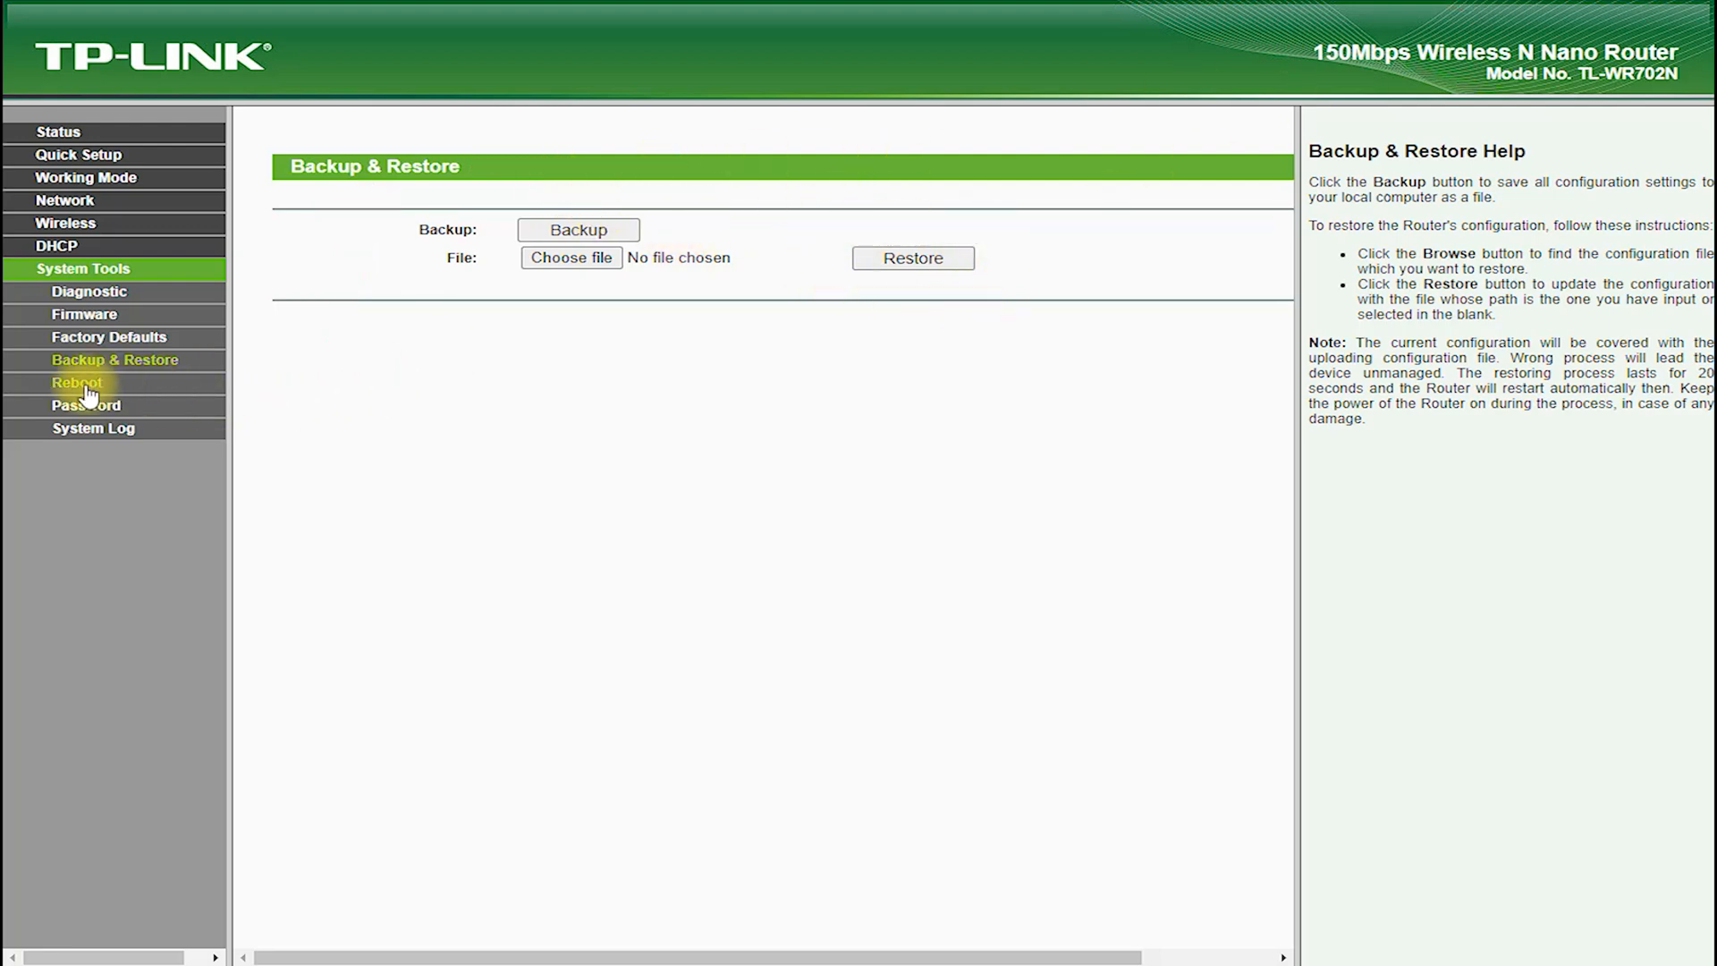
View the Reboot and Password pages, then the System Log with its three entries
left_click(77, 383)
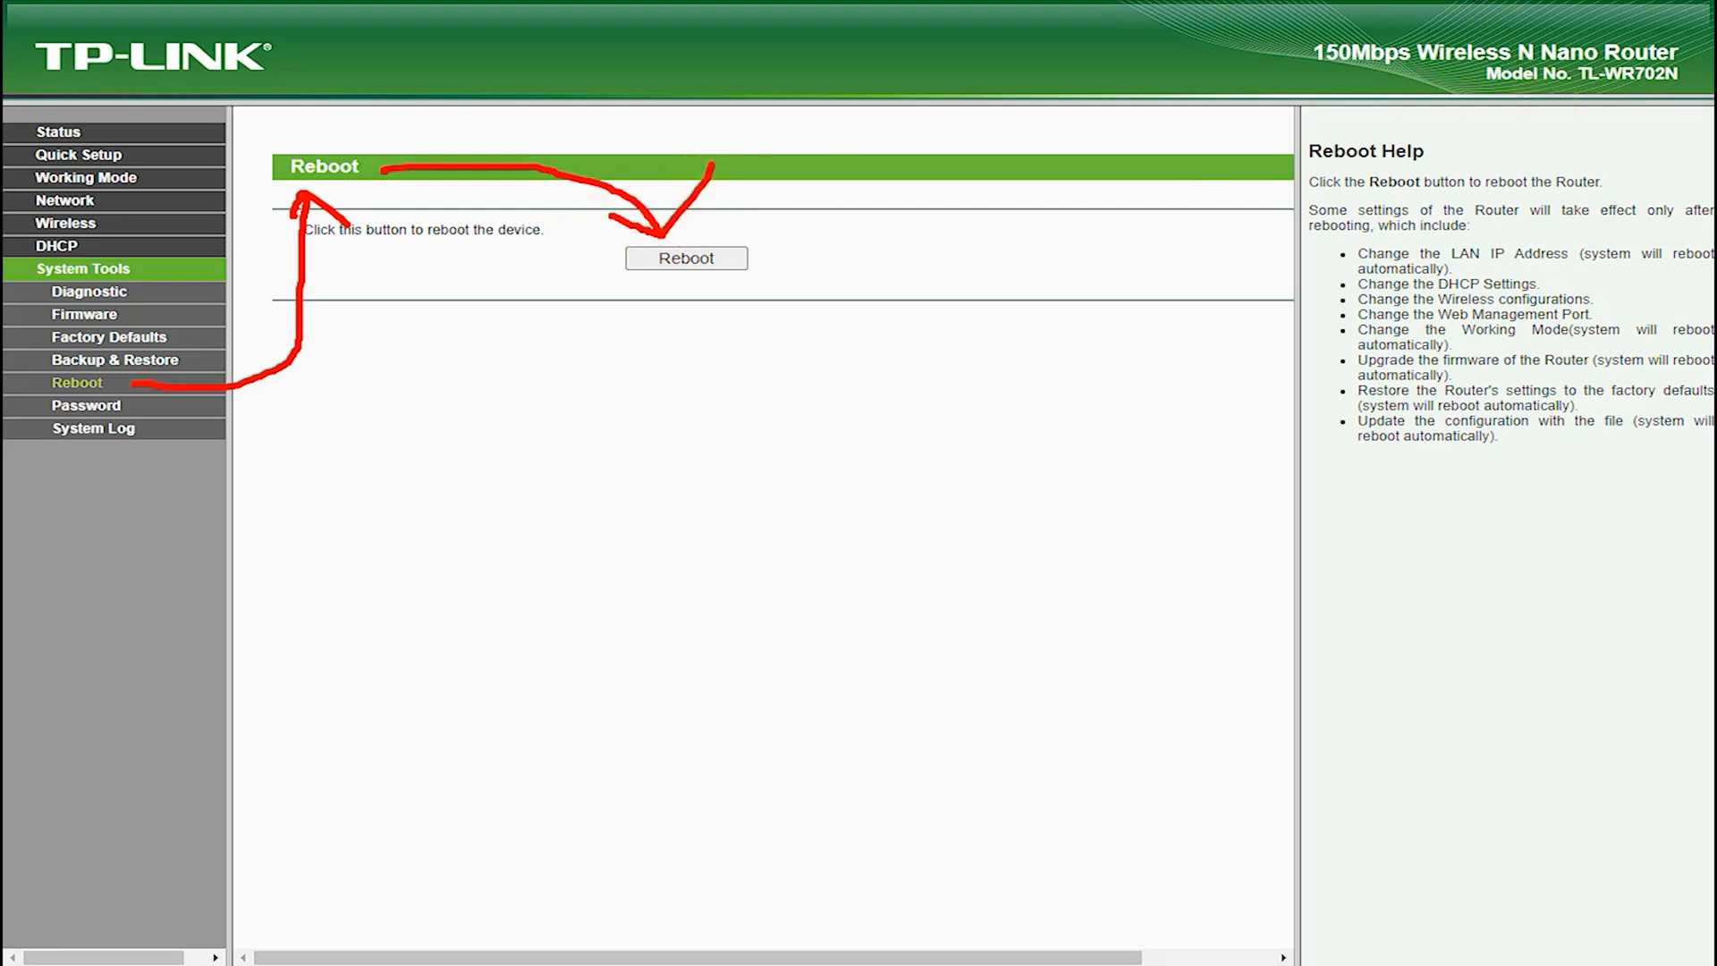
left_click(86, 406)
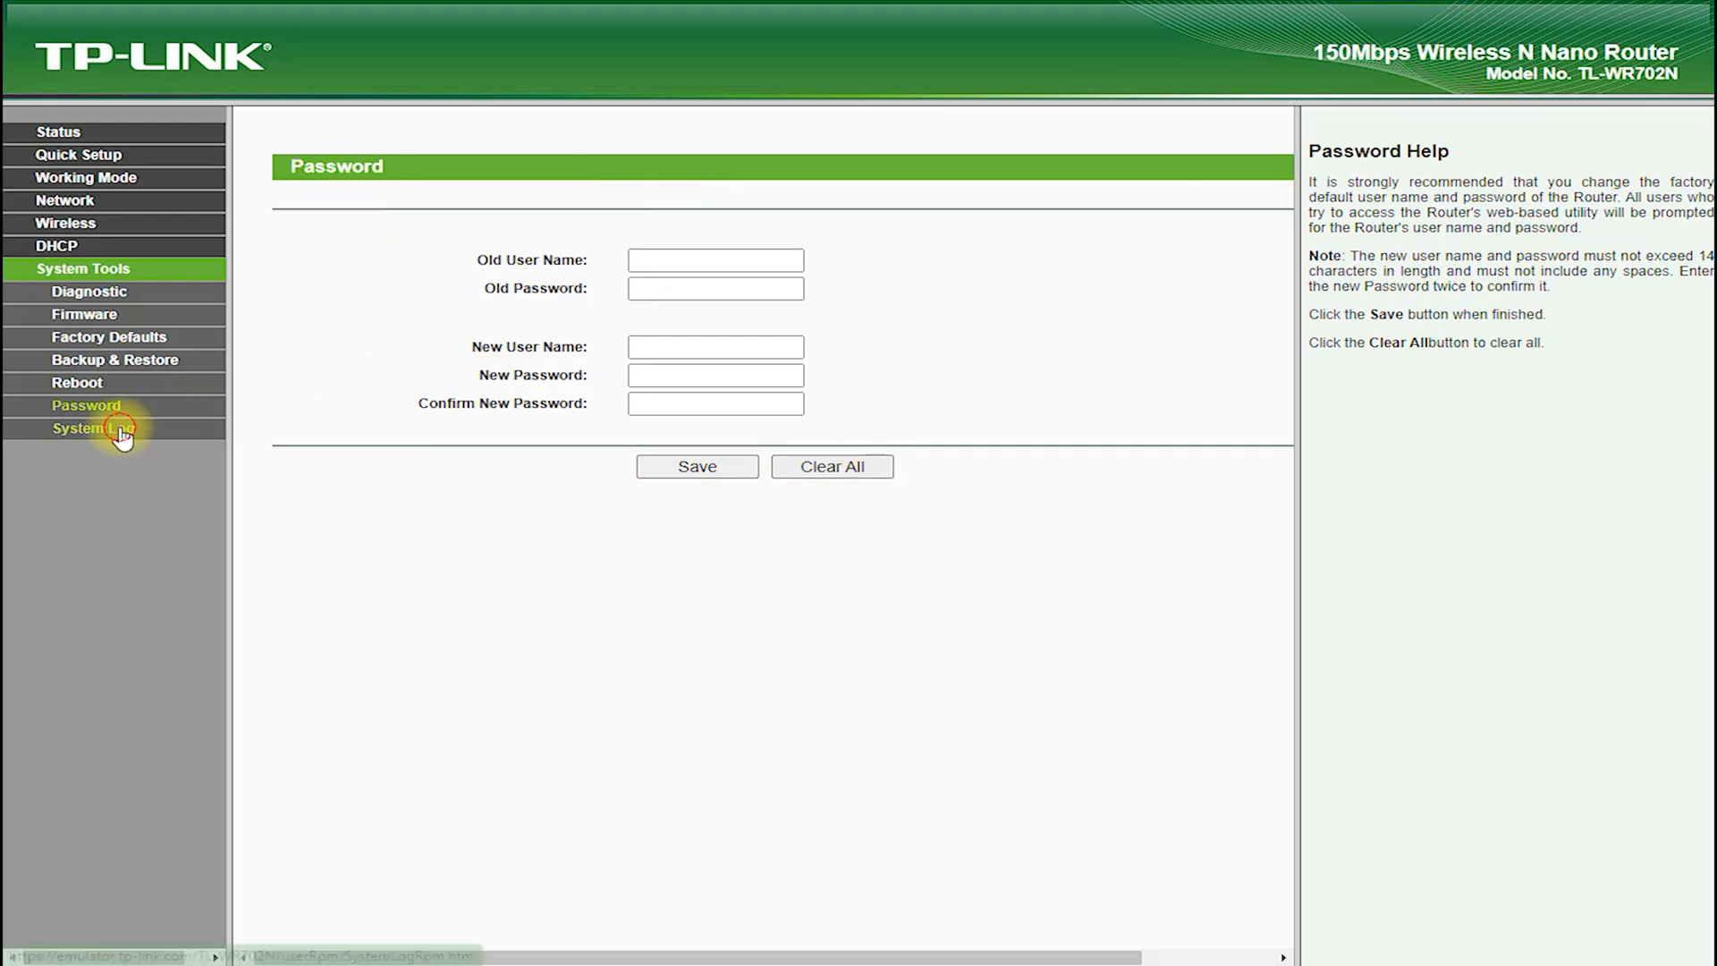
left_click(95, 428)
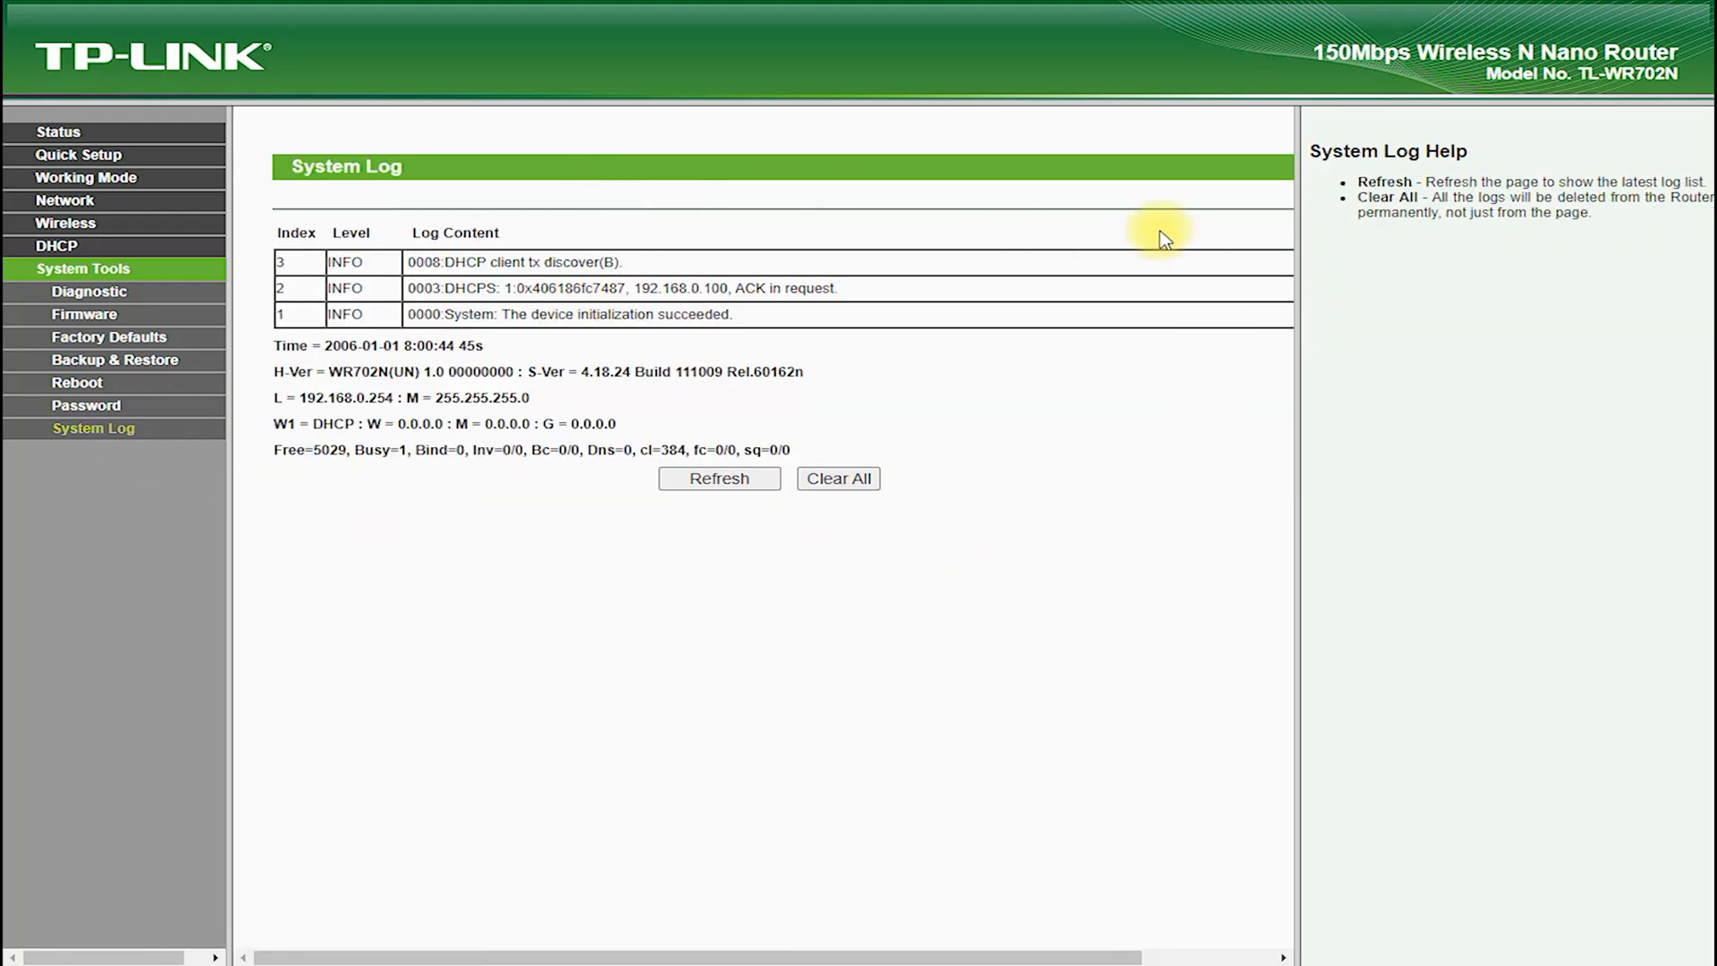